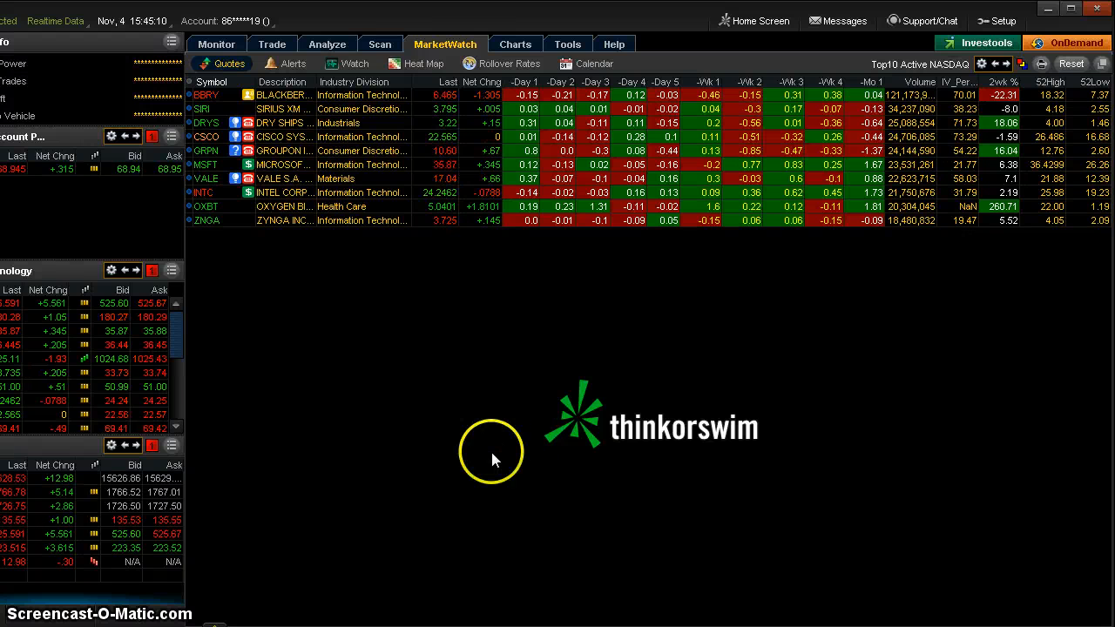
mouse_move(736, 355)
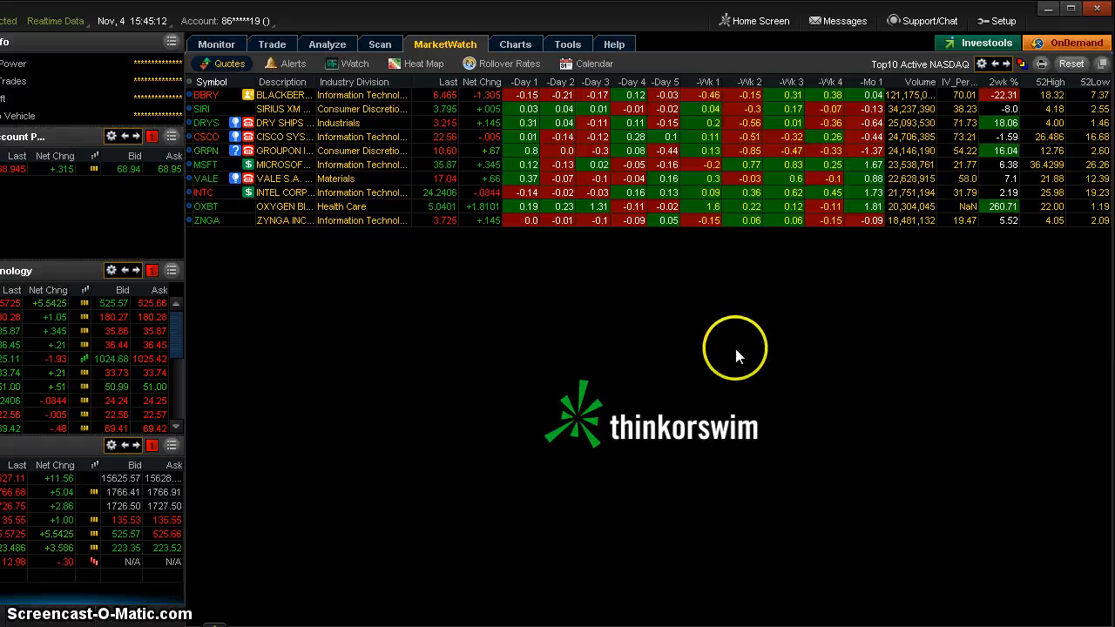
mouse_move(963, 274)
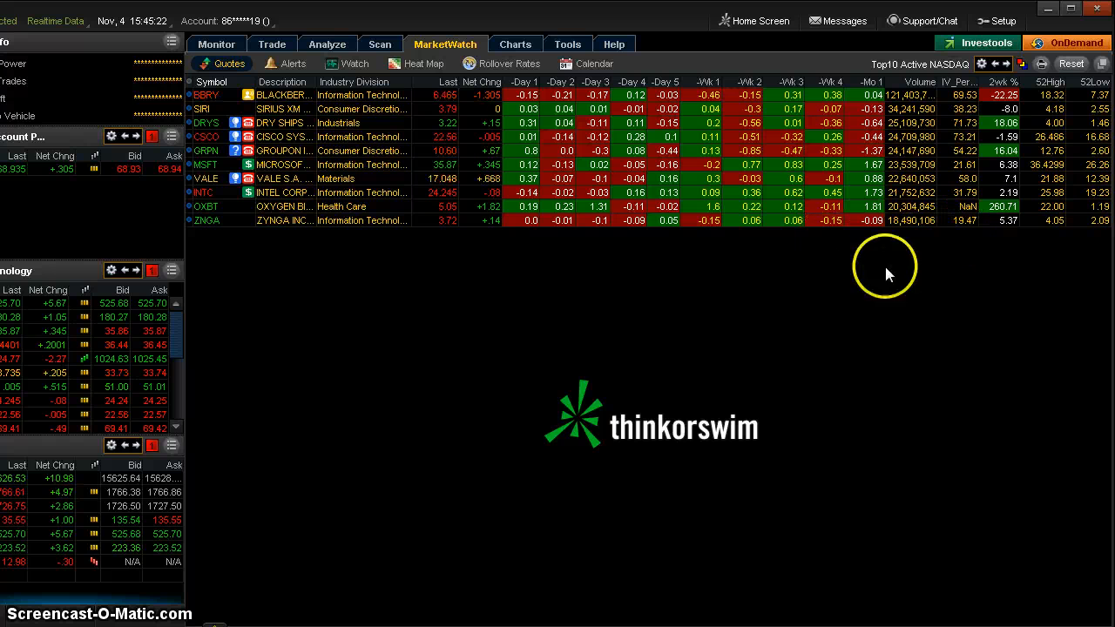
mouse_move(958, 101)
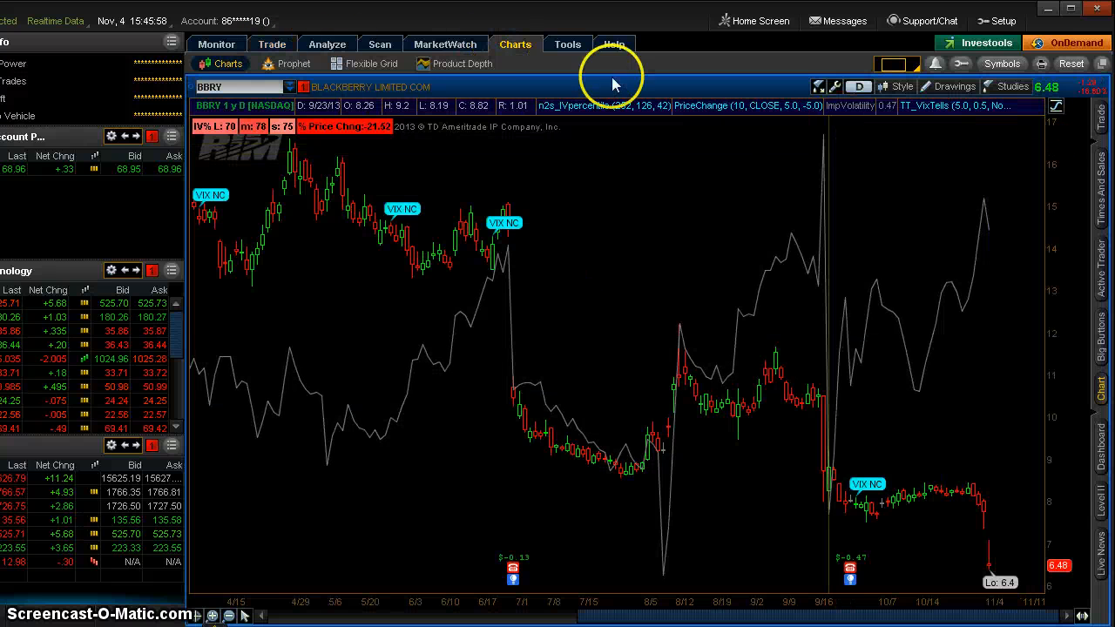
- Bring up BlackBerry's trade page with today's options statistics, showing its 70% IV percentile
left_click(445, 43)
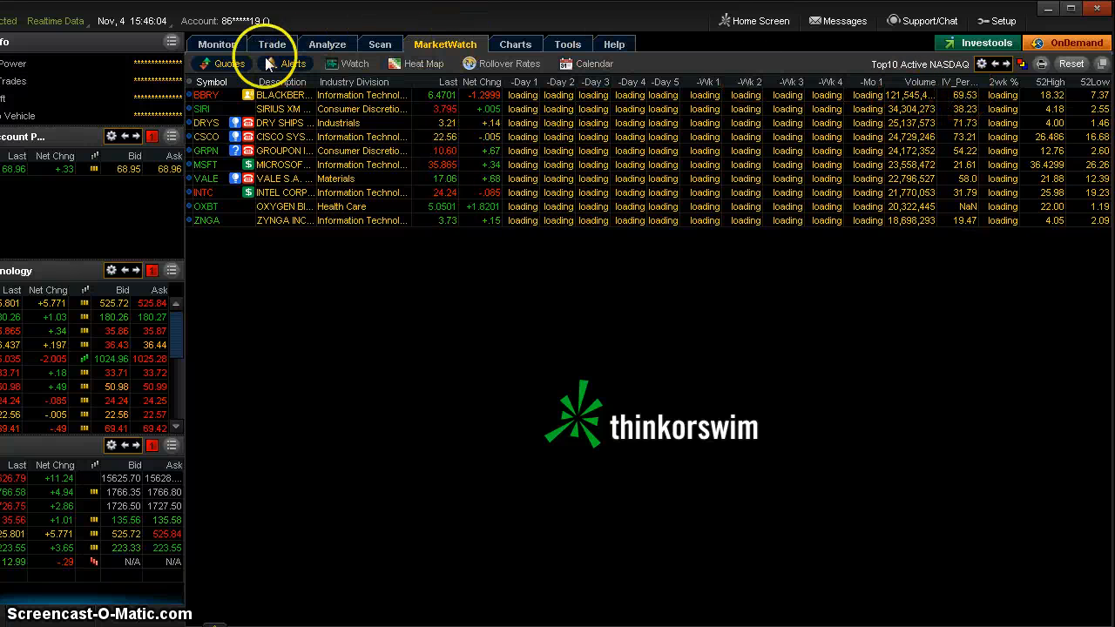
left_click(271, 43)
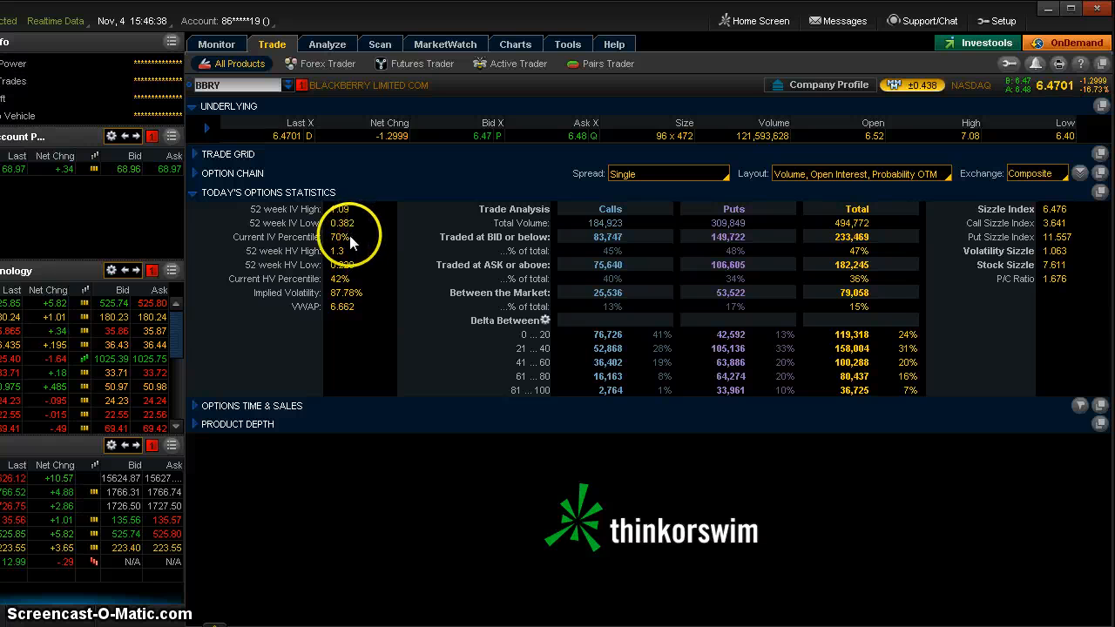
mouse_move(355, 209)
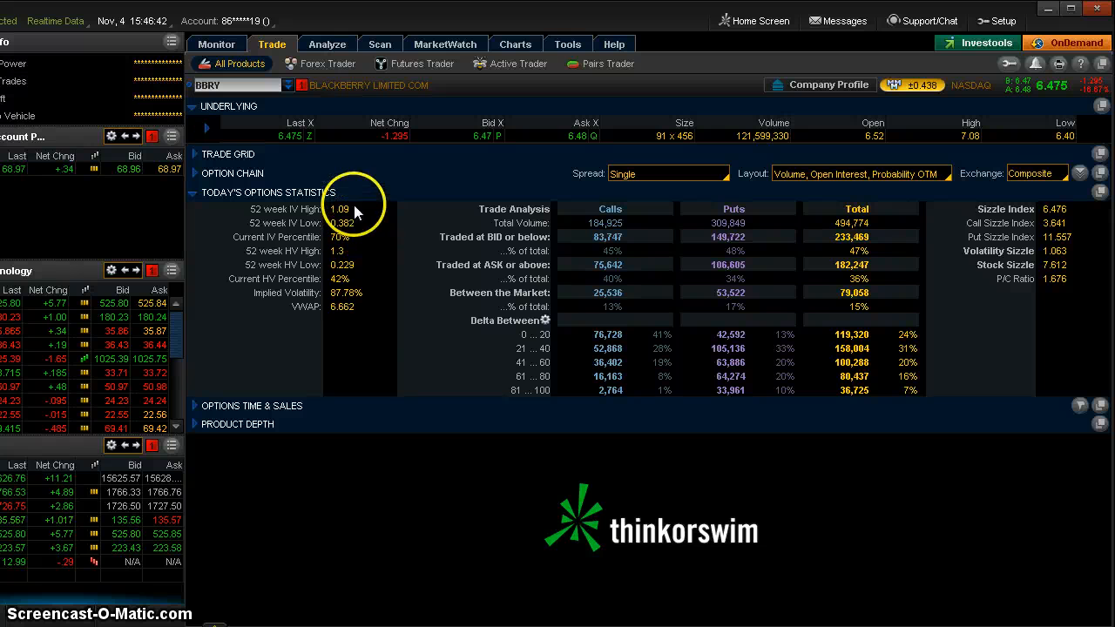
mouse_move(300, 241)
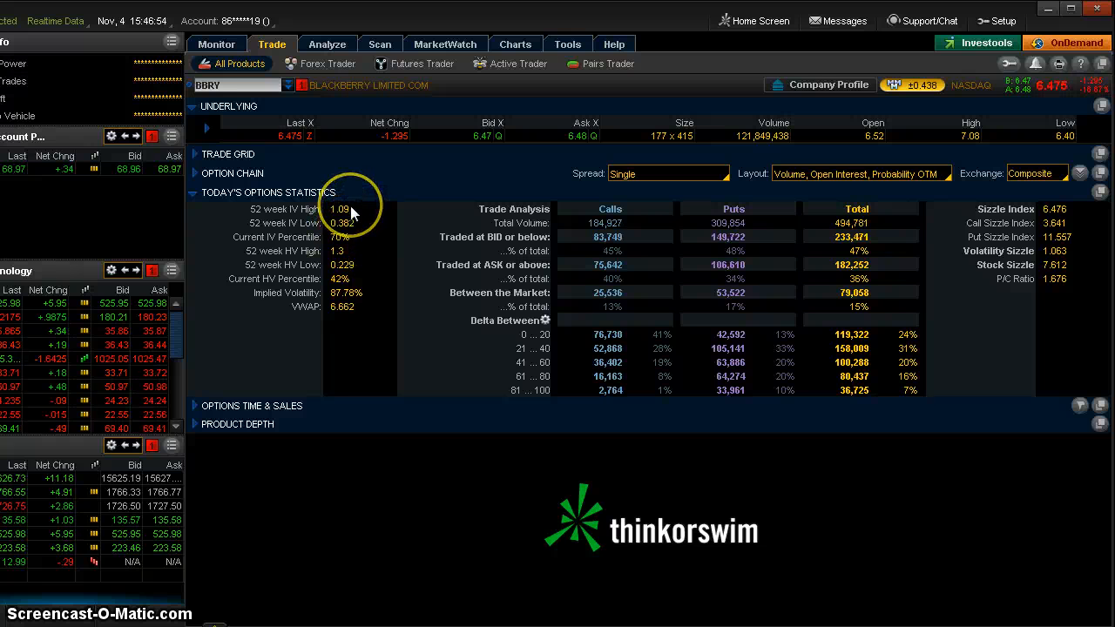
mouse_move(353, 211)
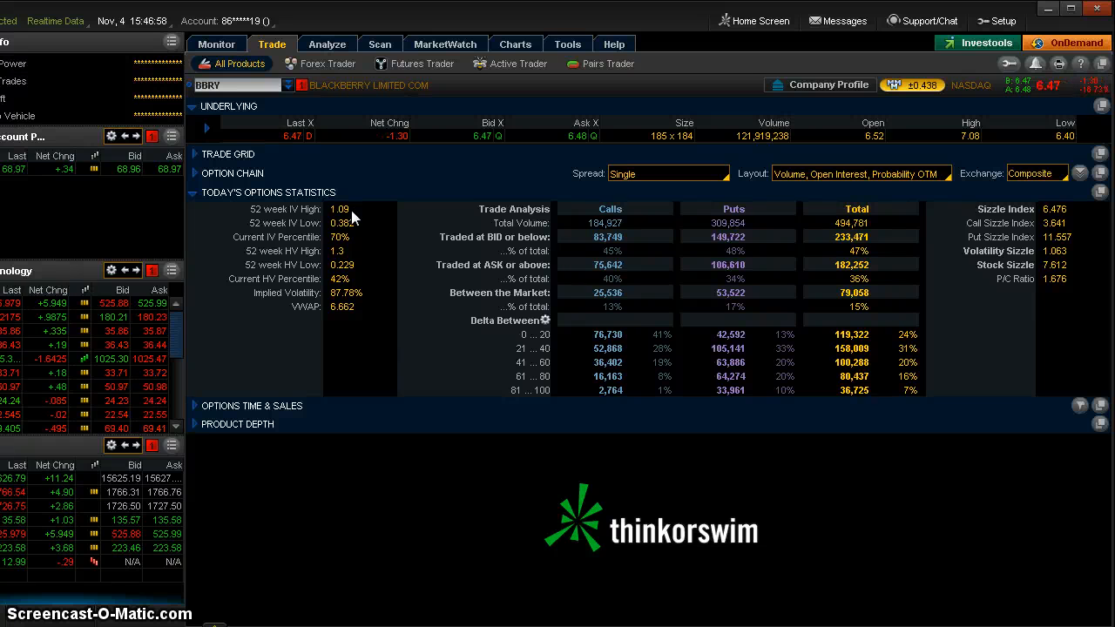
mouse_move(440, 127)
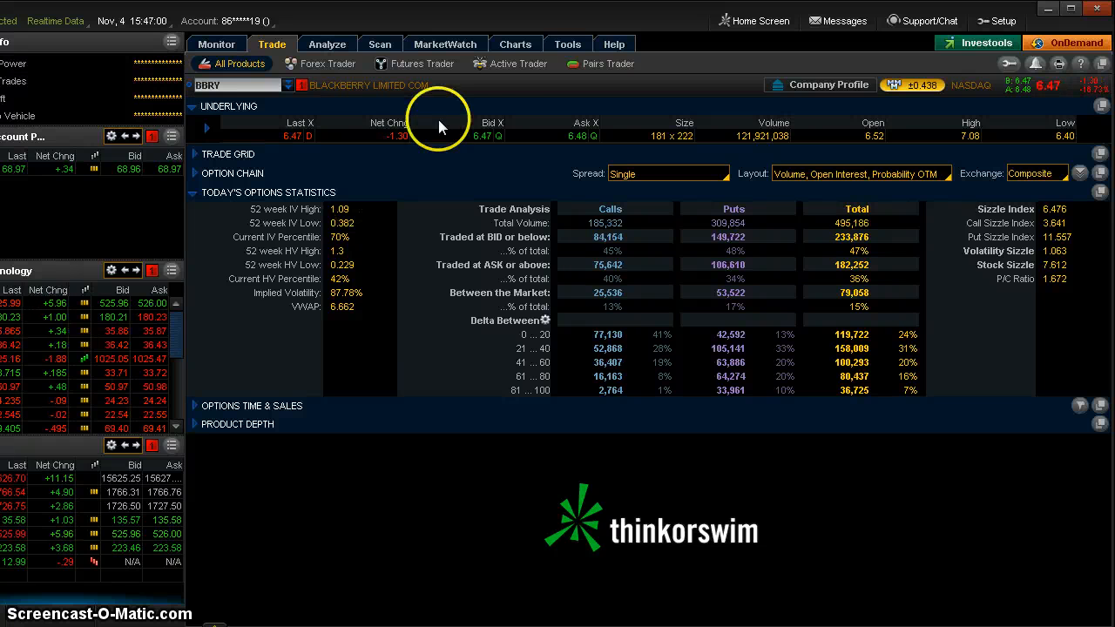
- Return to the MarketWatch active-NASDAQ quotes list and open its column customization
left_click(444, 43)
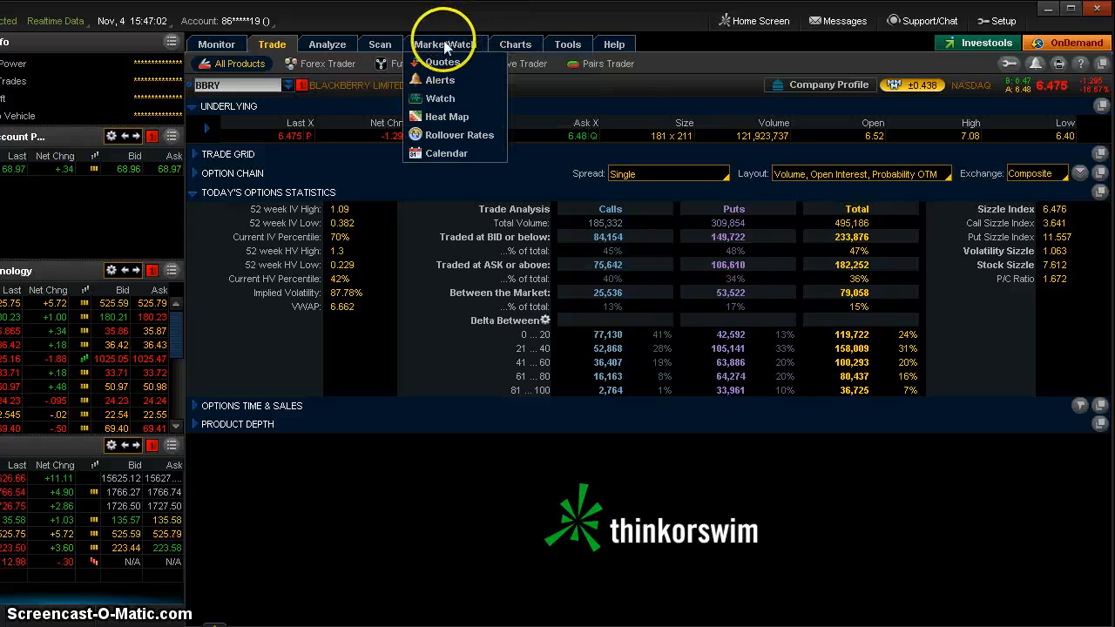
left_click(445, 44)
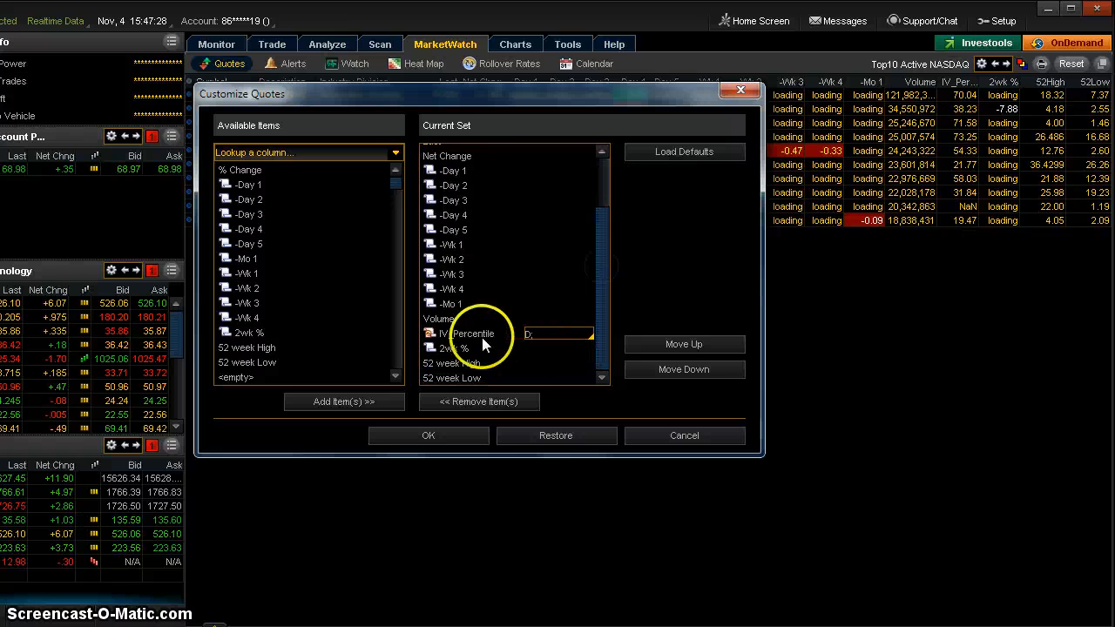
- Search 'IV', add IV_Percentile to the quotes watchlist columns, and apply with OK
left_click(462, 333)
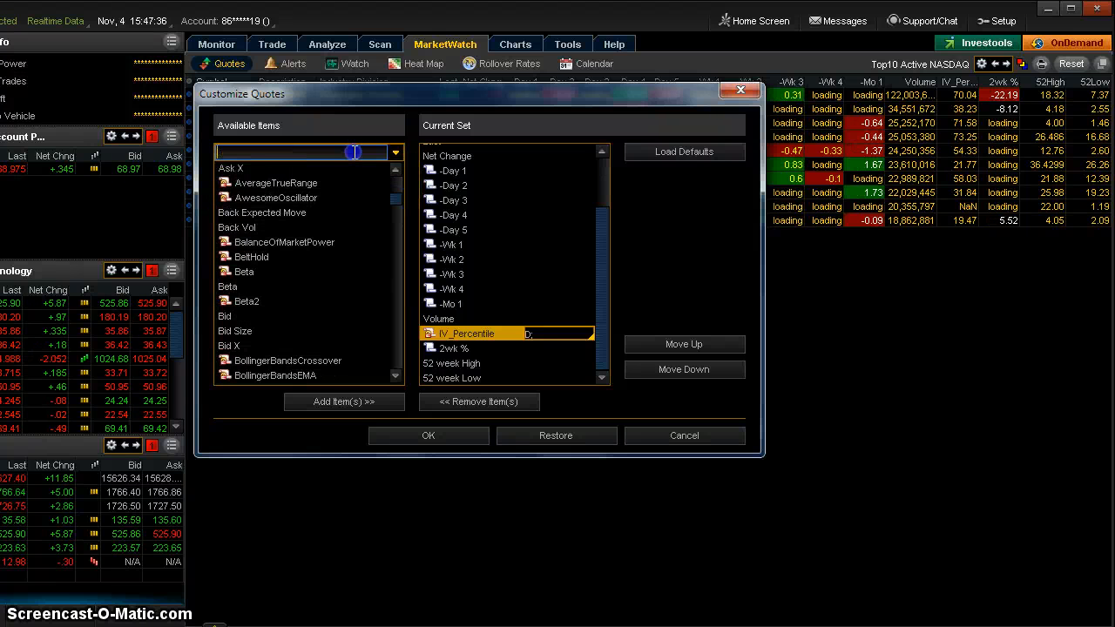
type("IV")
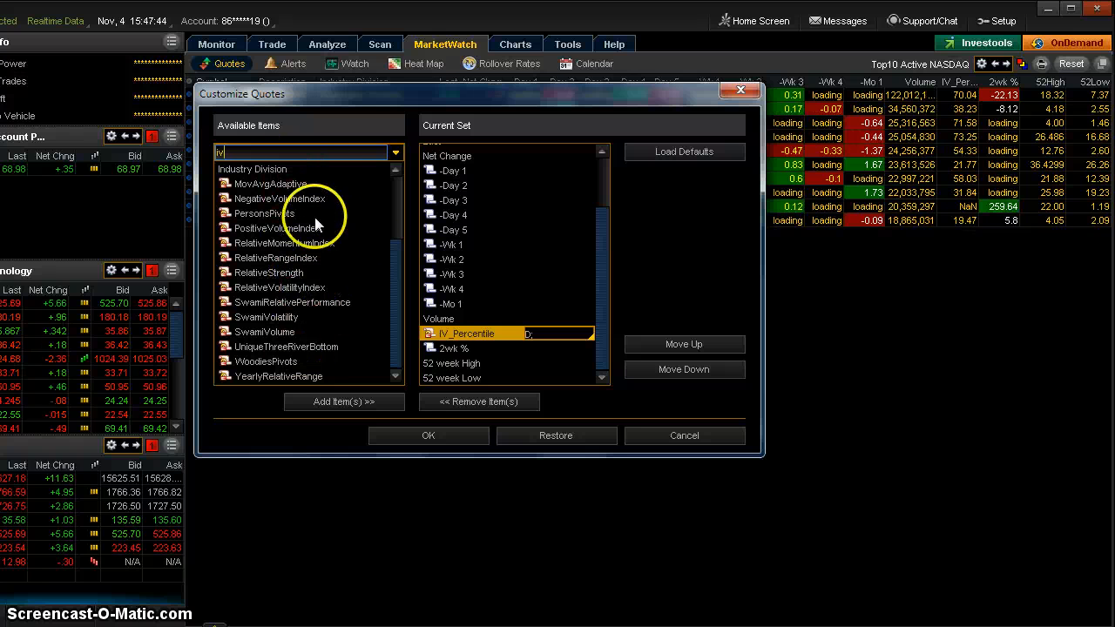
scroll("up", 3)
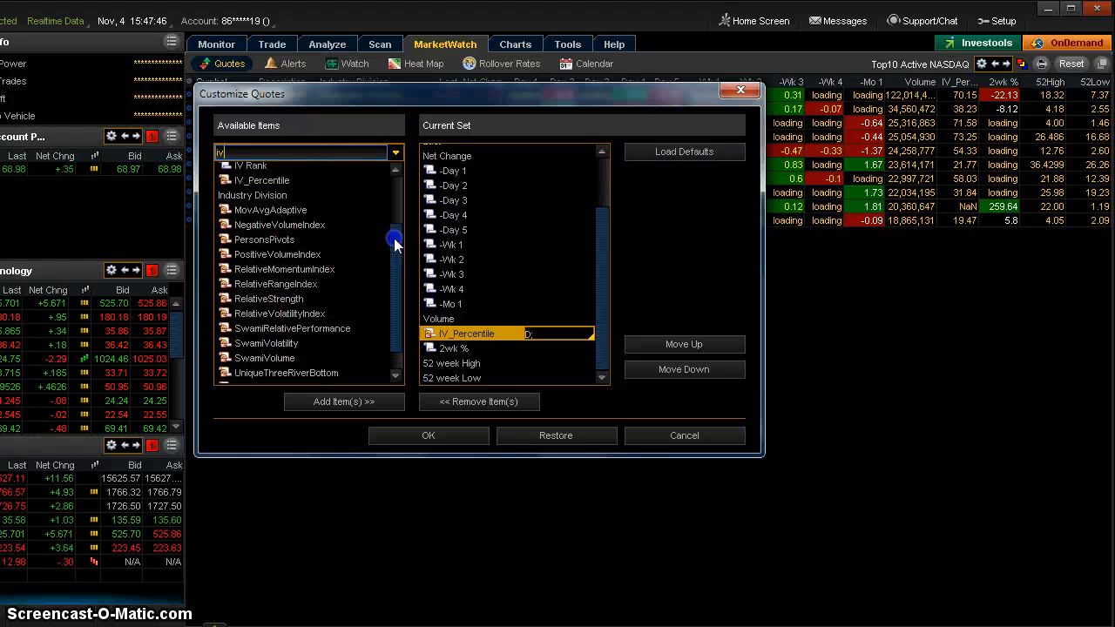
left_click(270, 181)
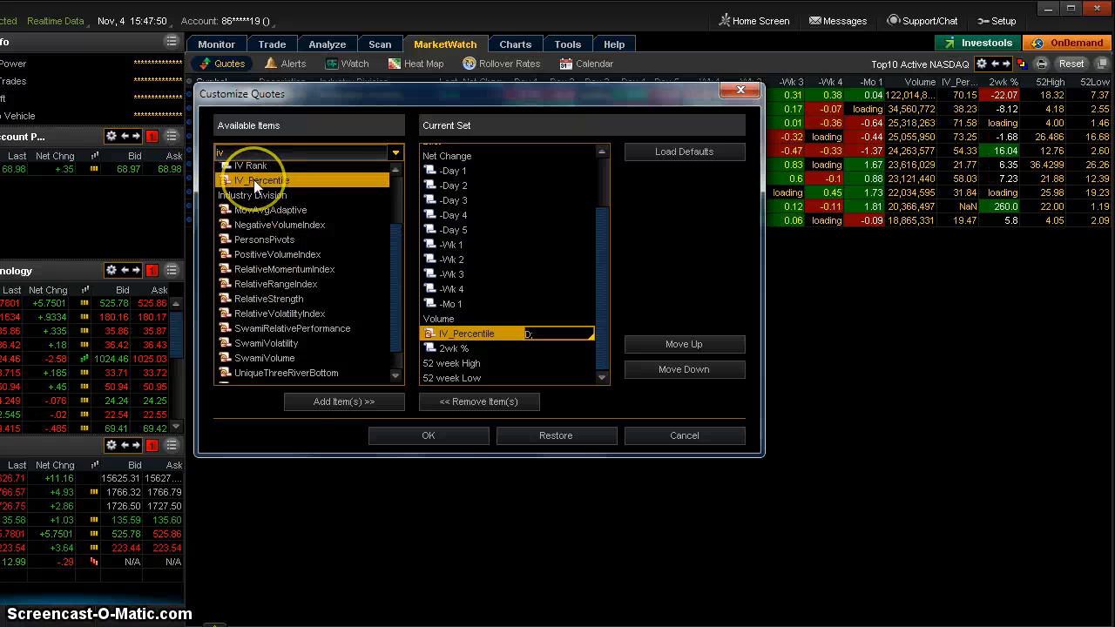
left_click(343, 402)
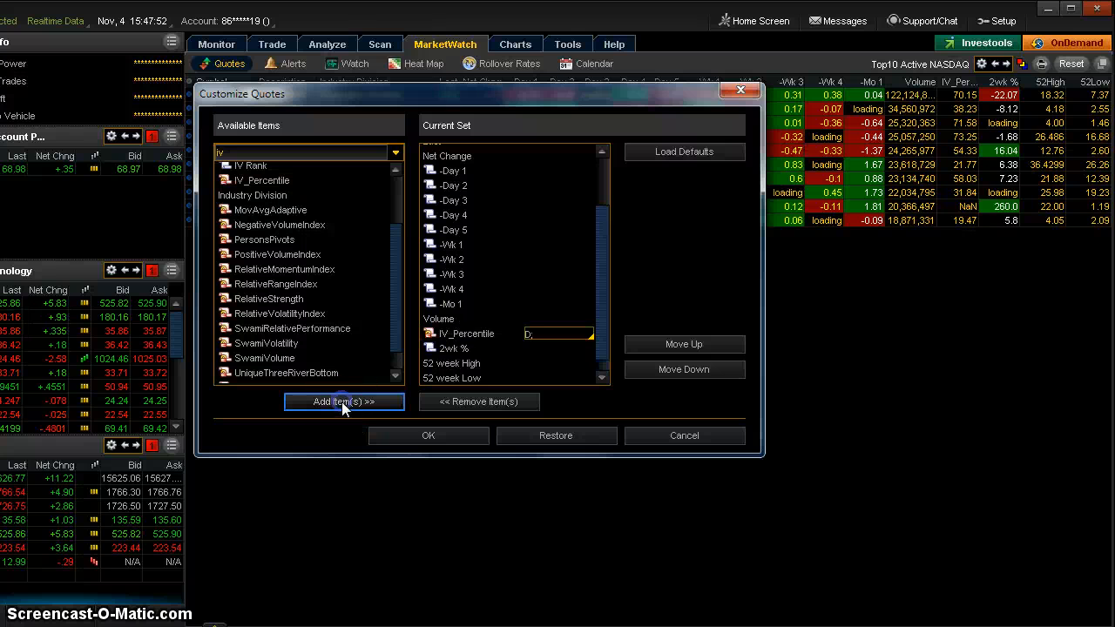
left_click(344, 402)
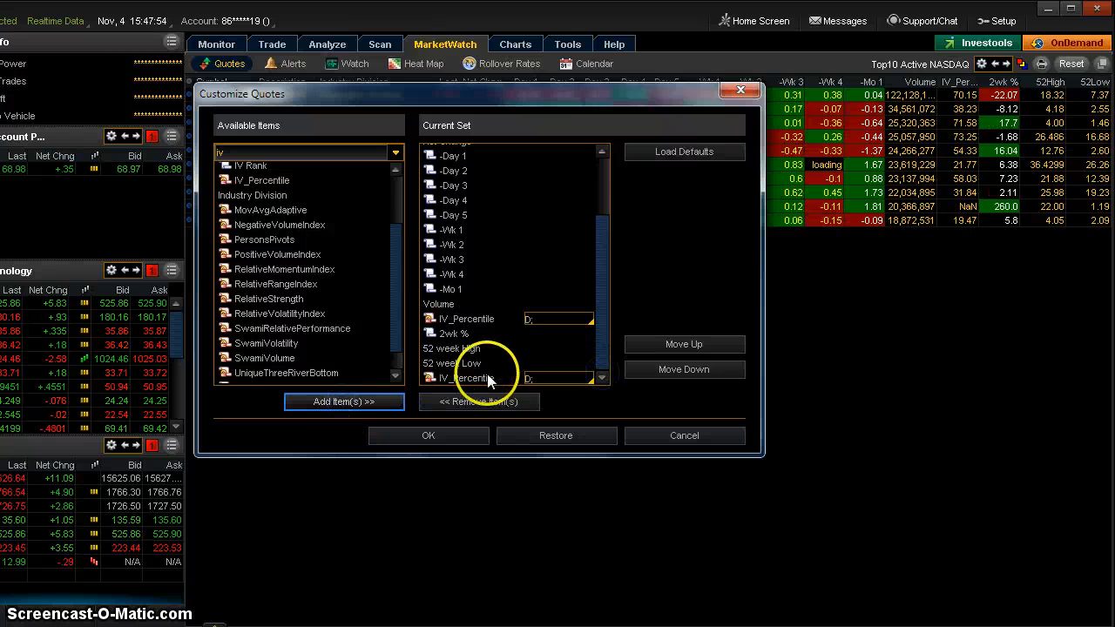
left_click(478, 402)
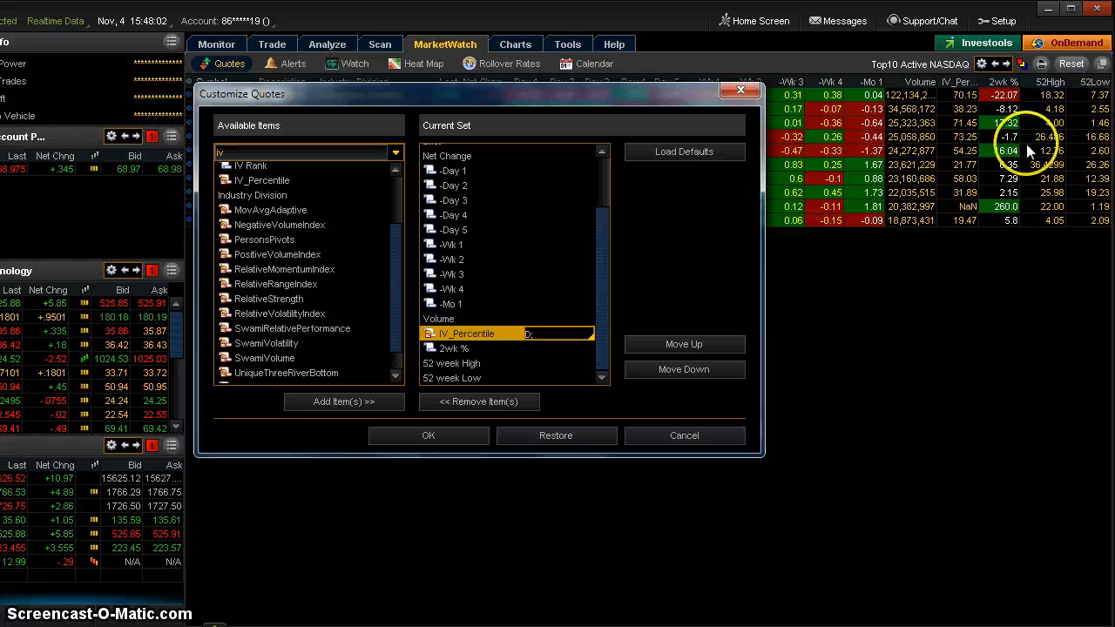
mouse_move(649, 366)
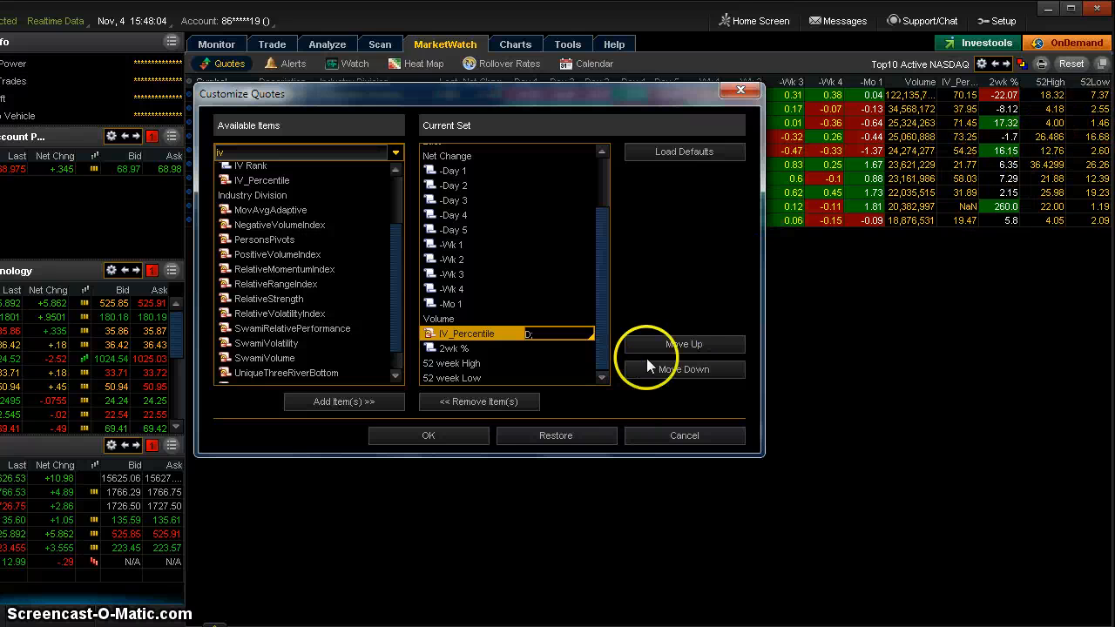
mouse_move(470, 435)
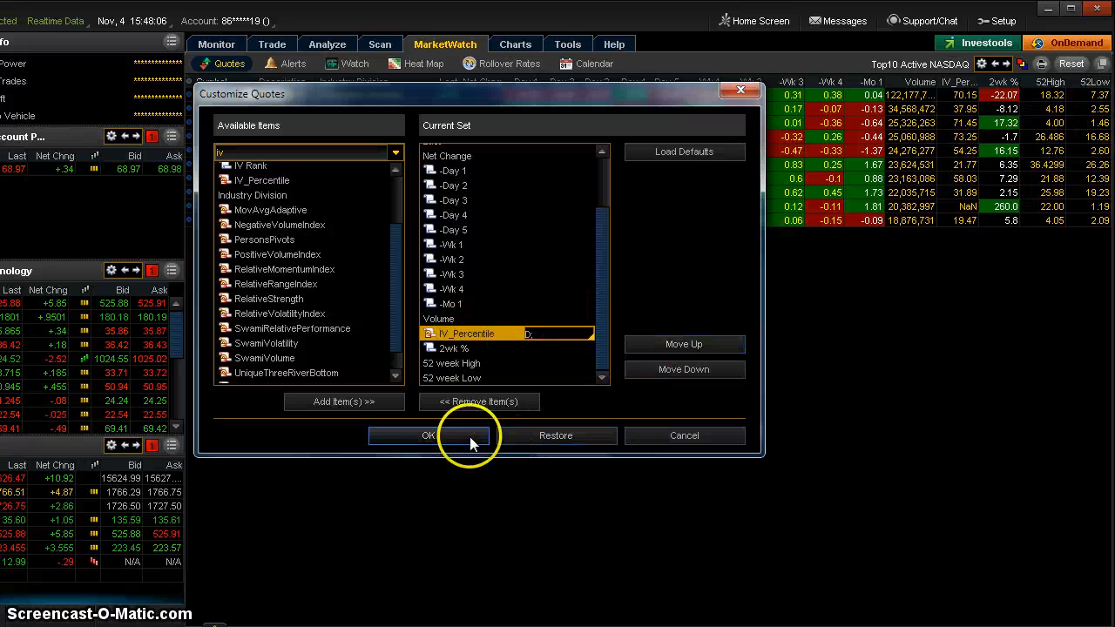
left_click(427, 435)
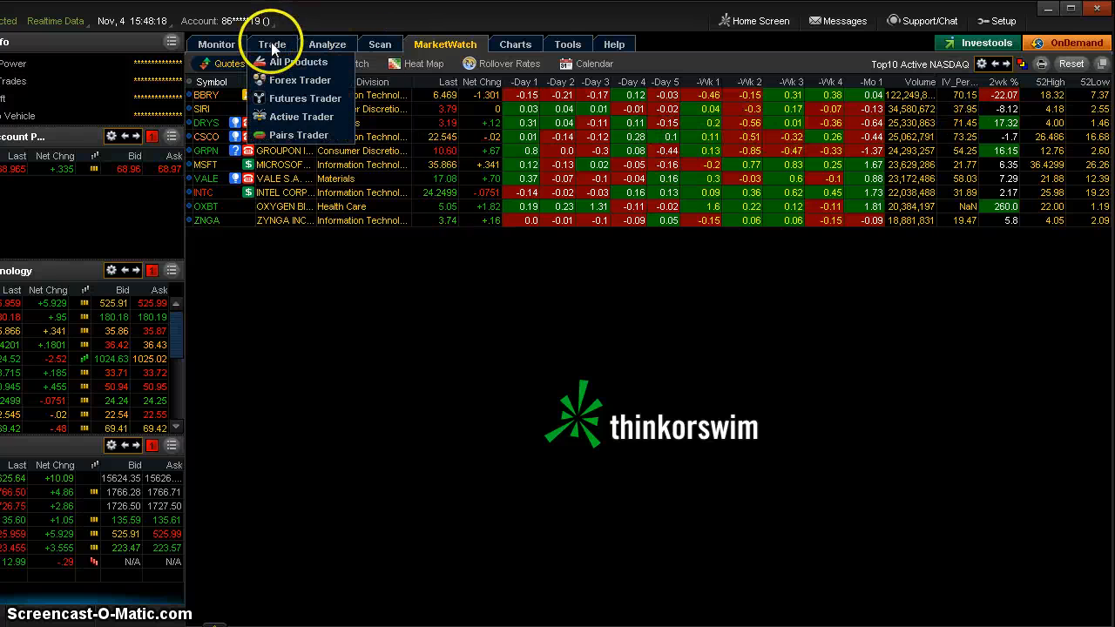
left_click(272, 43)
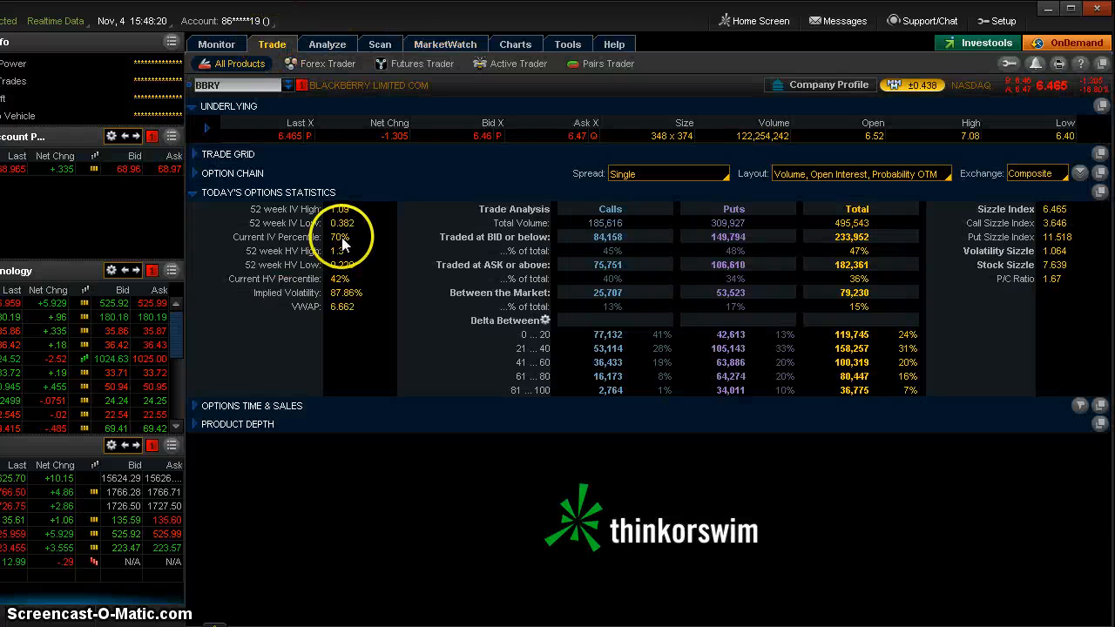
left_click(515, 44)
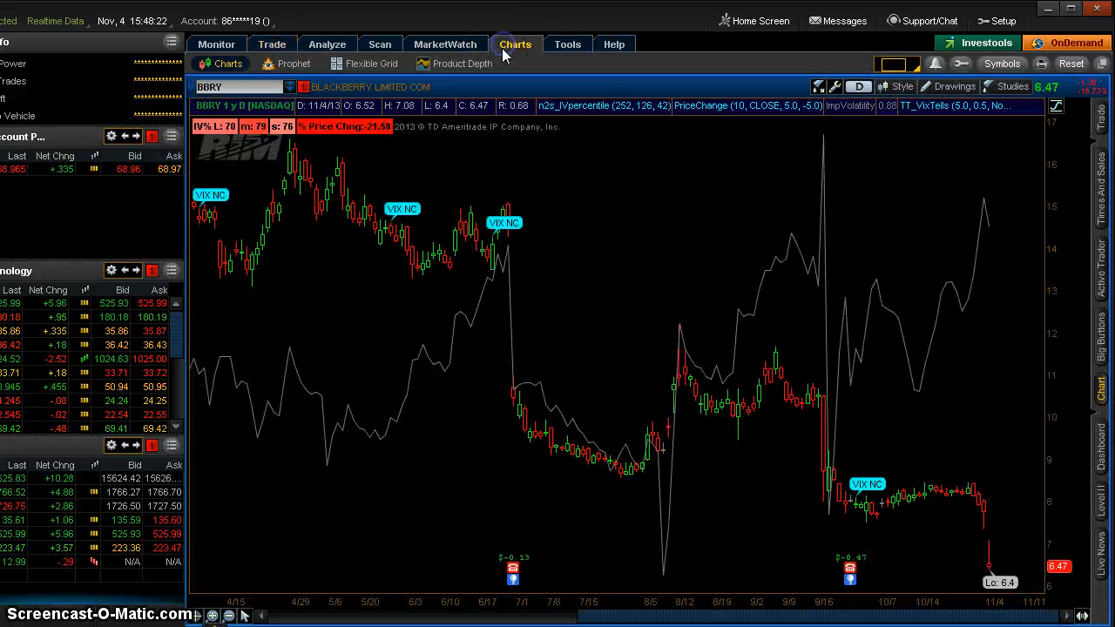
mouse_move(923, 329)
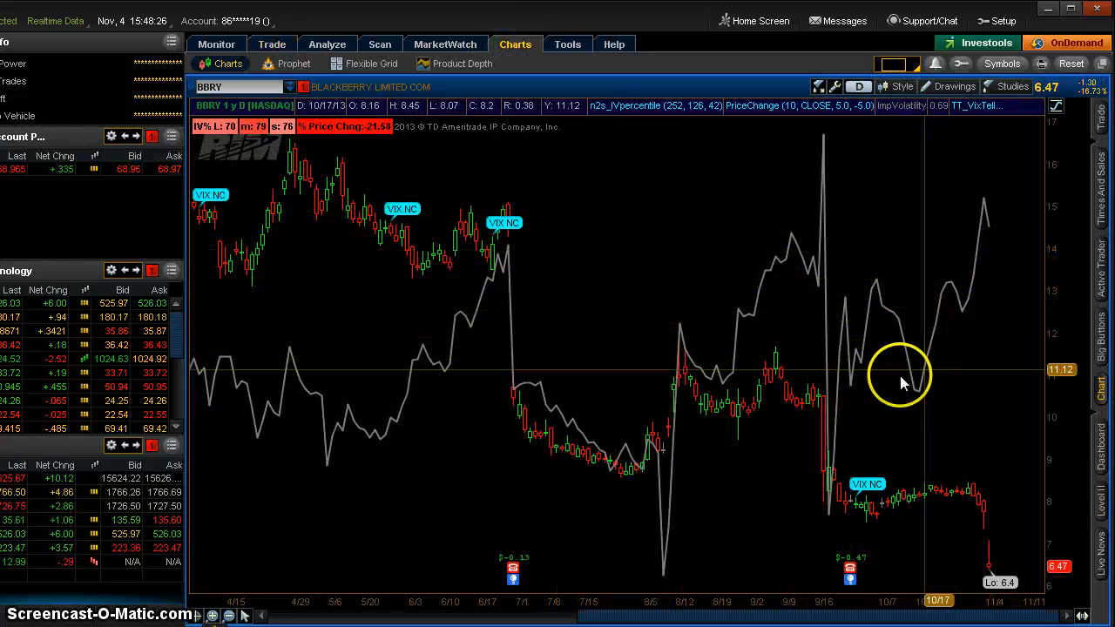
mouse_move(831, 278)
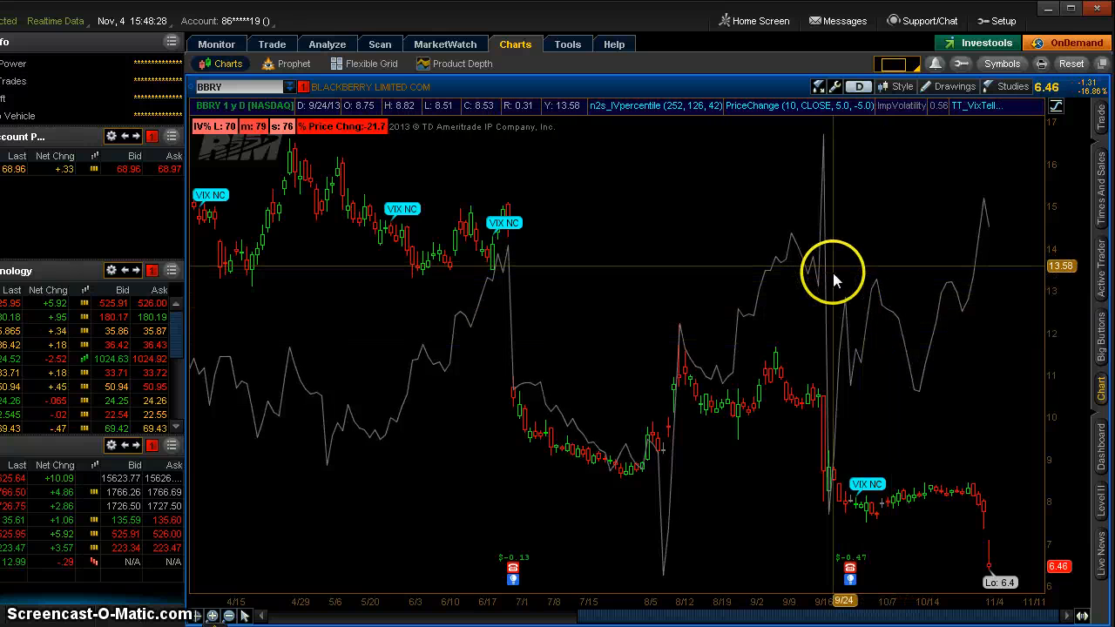
mouse_move(988, 222)
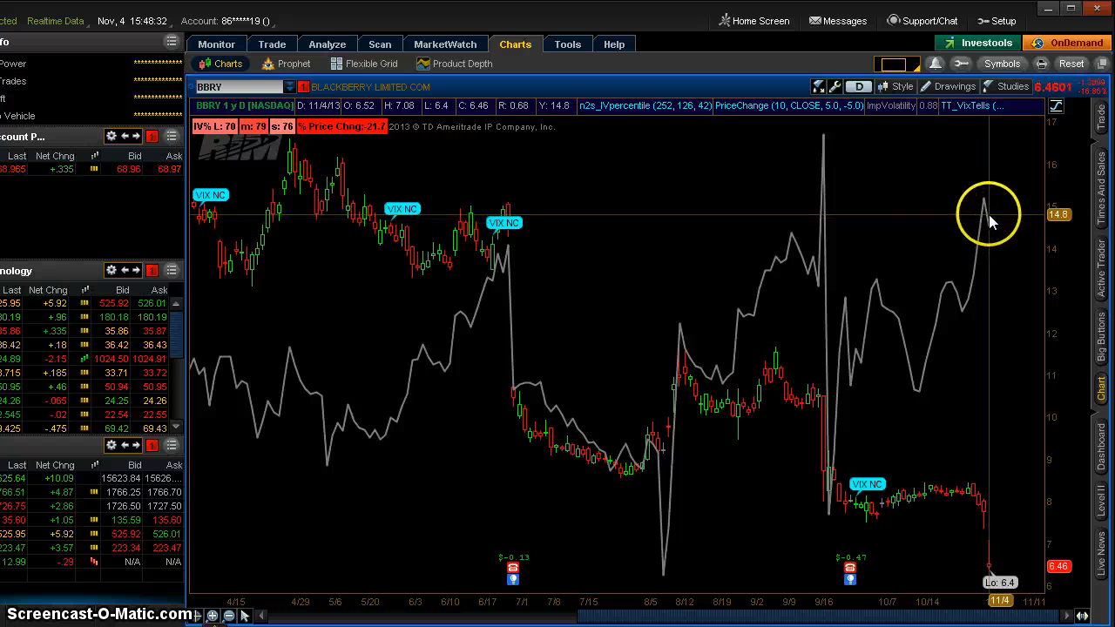
mouse_move(854, 157)
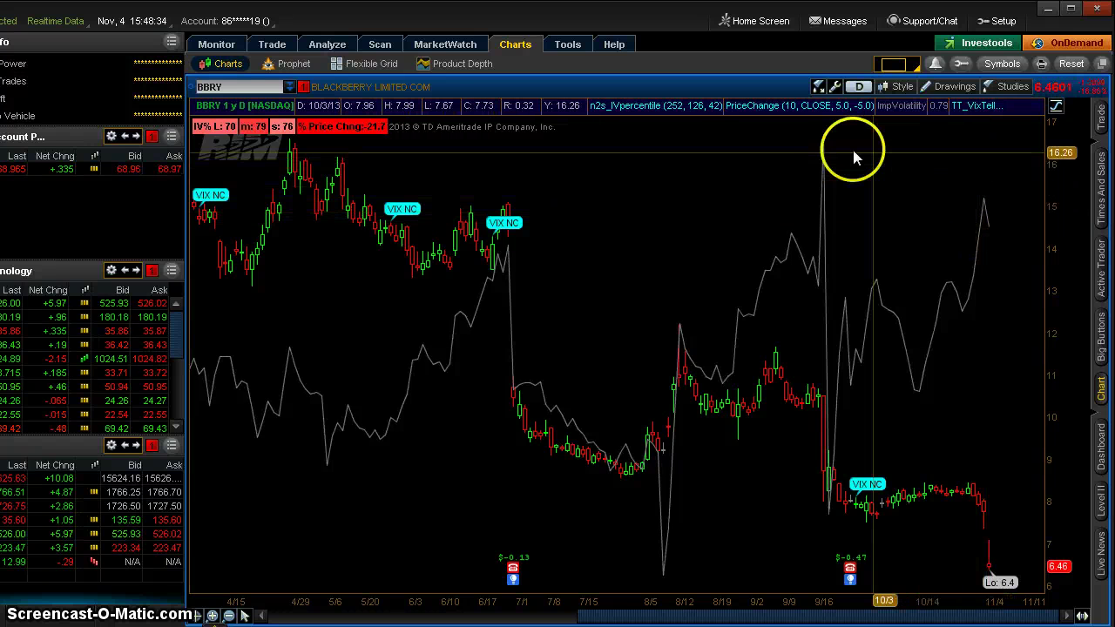
mouse_move(827, 153)
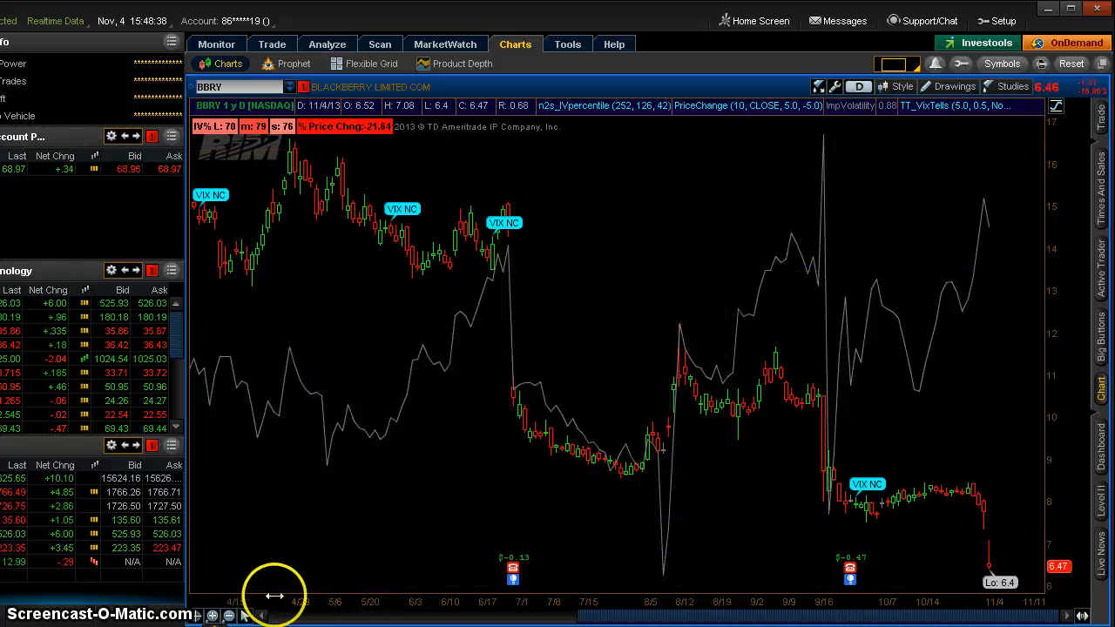
mouse_move(984, 201)
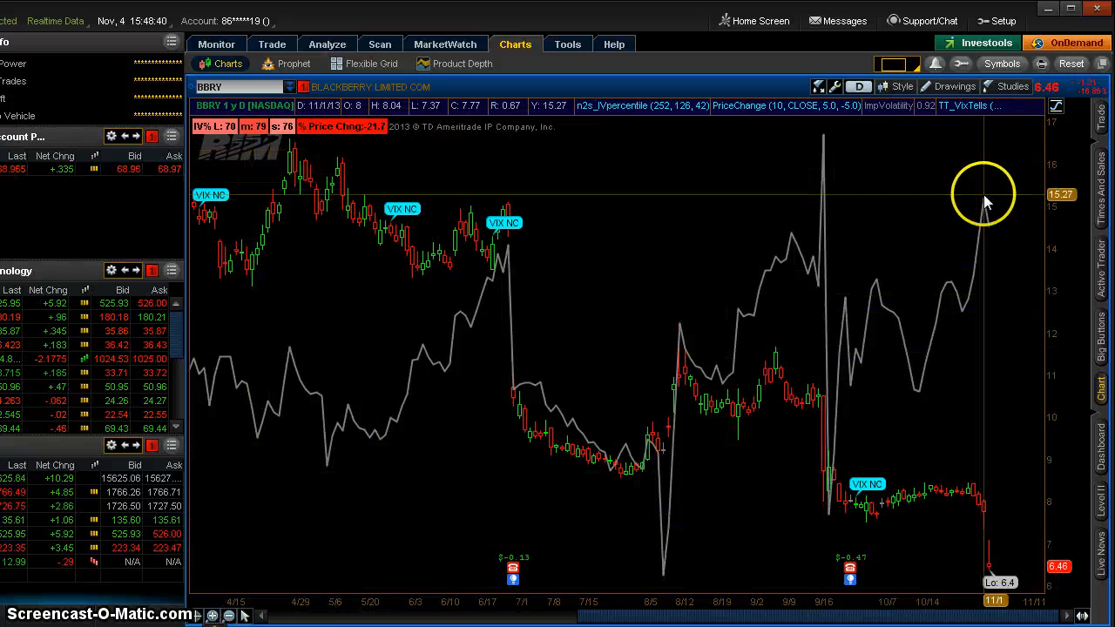
mouse_move(671, 580)
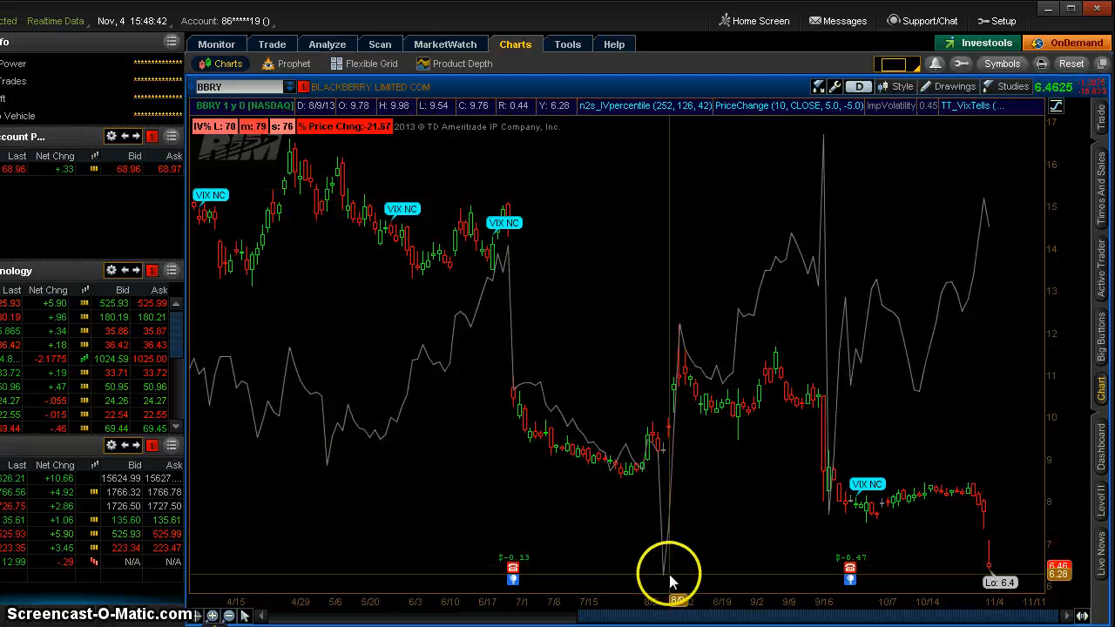
mouse_move(975, 270)
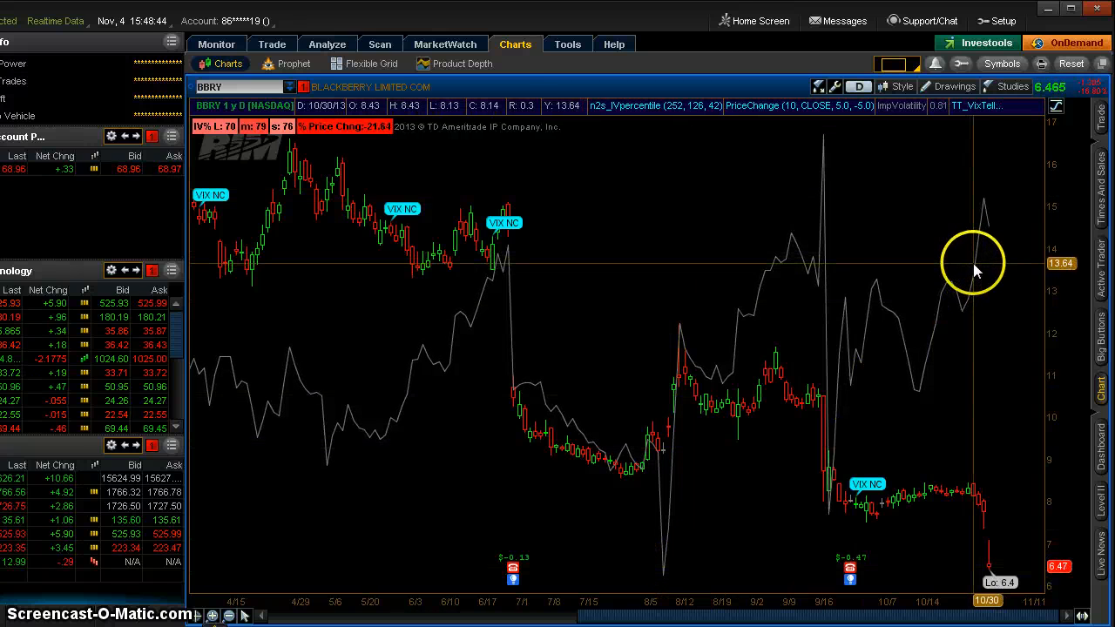
mouse_move(436, 470)
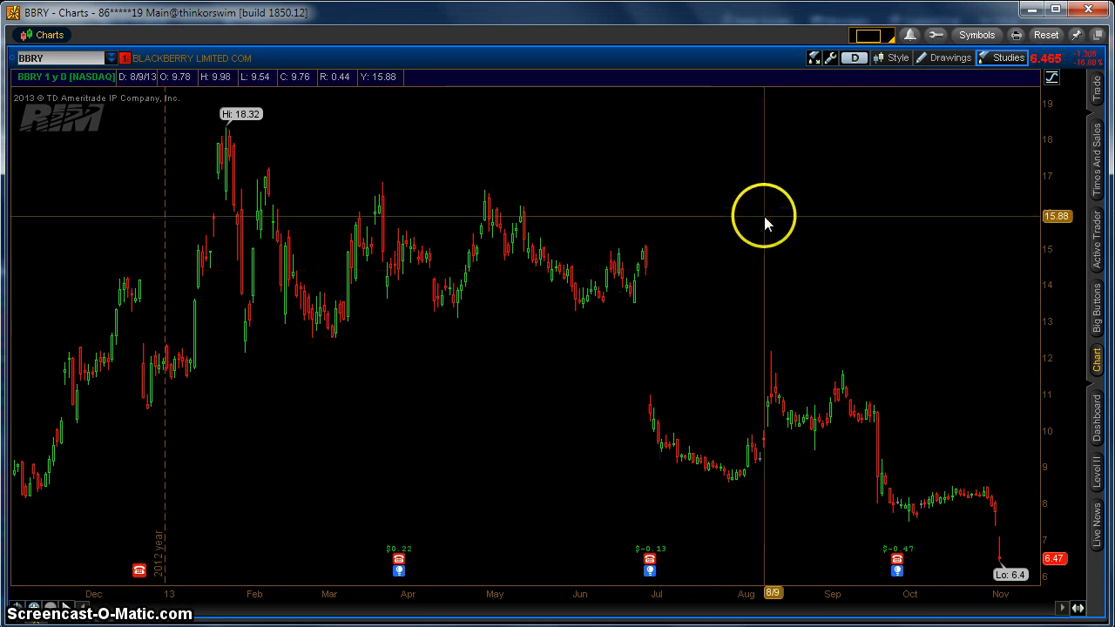
mouse_move(779, 70)
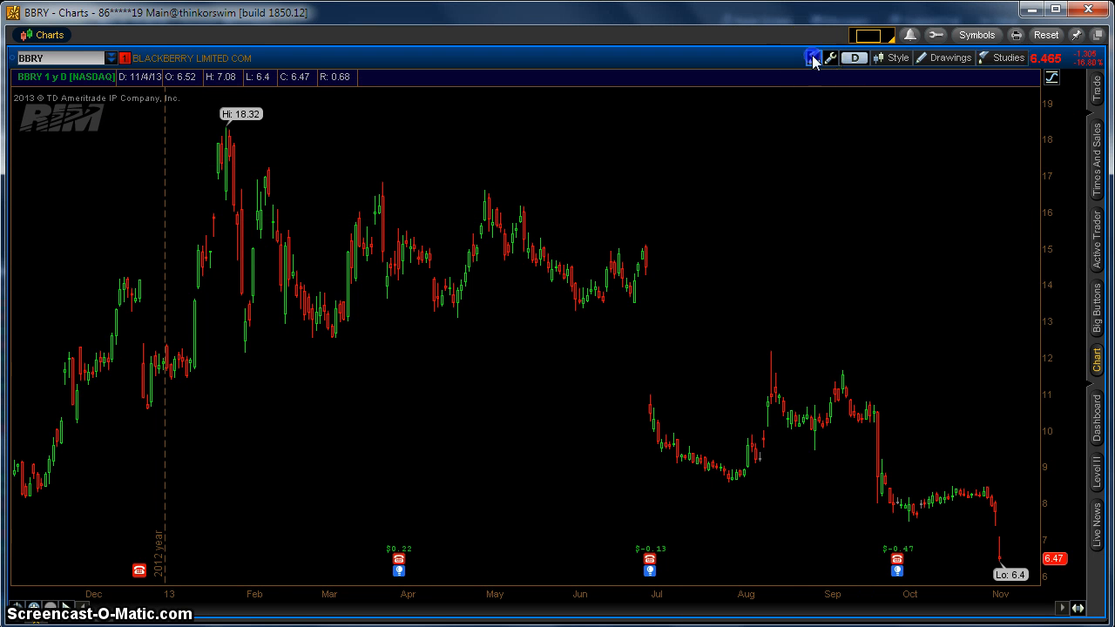
- In Edit Studies, search 'imp' and add ImpVolatility as a lower study for BBRY
left_click(1008, 58)
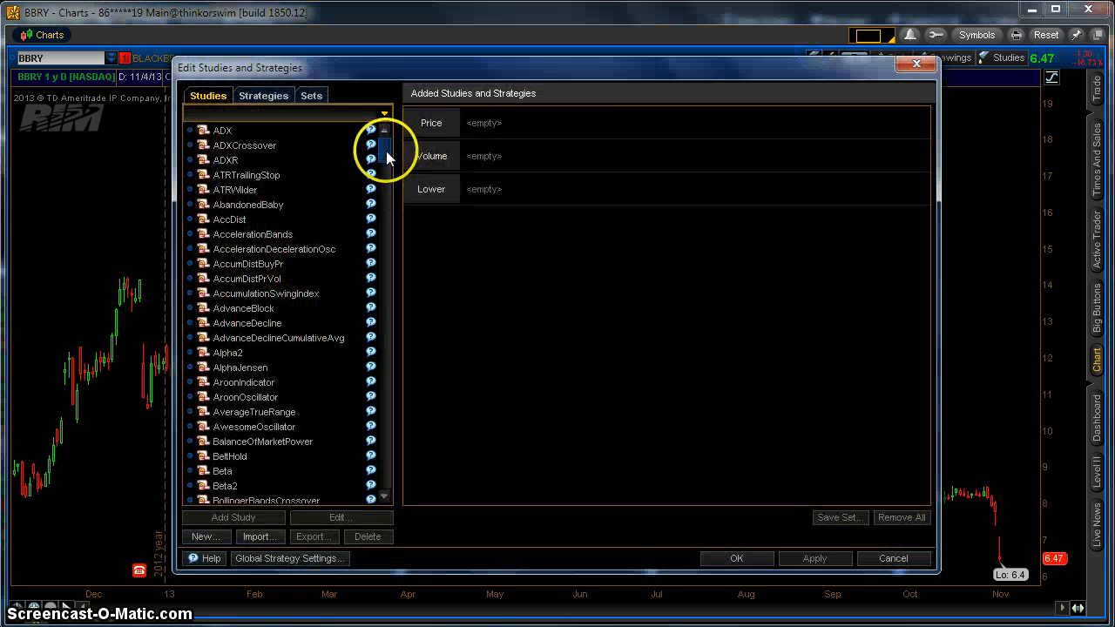
scroll("down", 3)
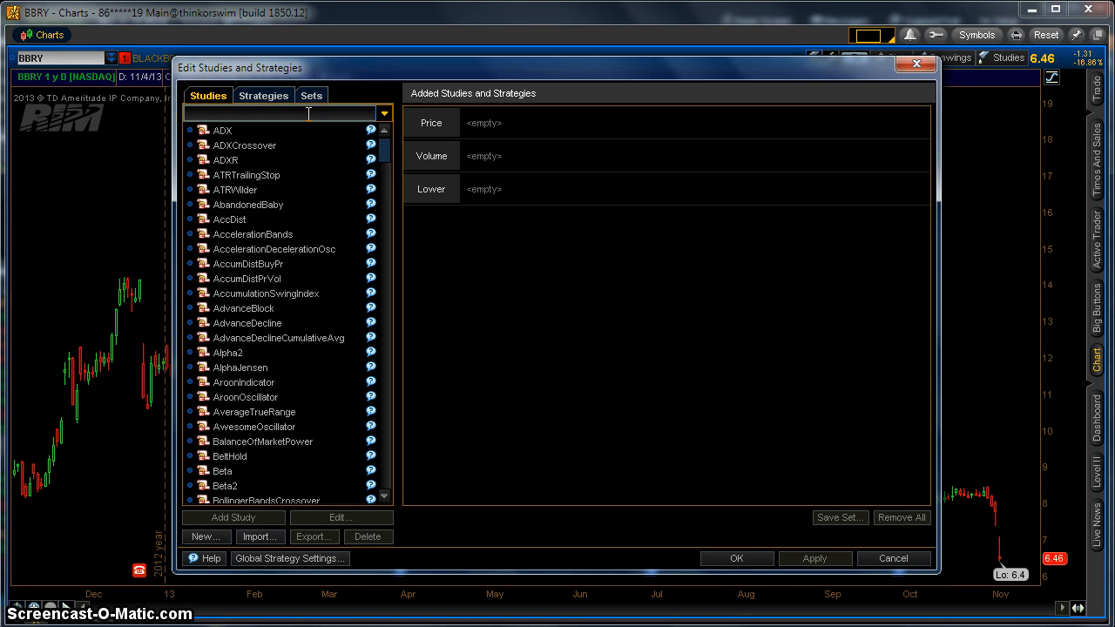
type("im")
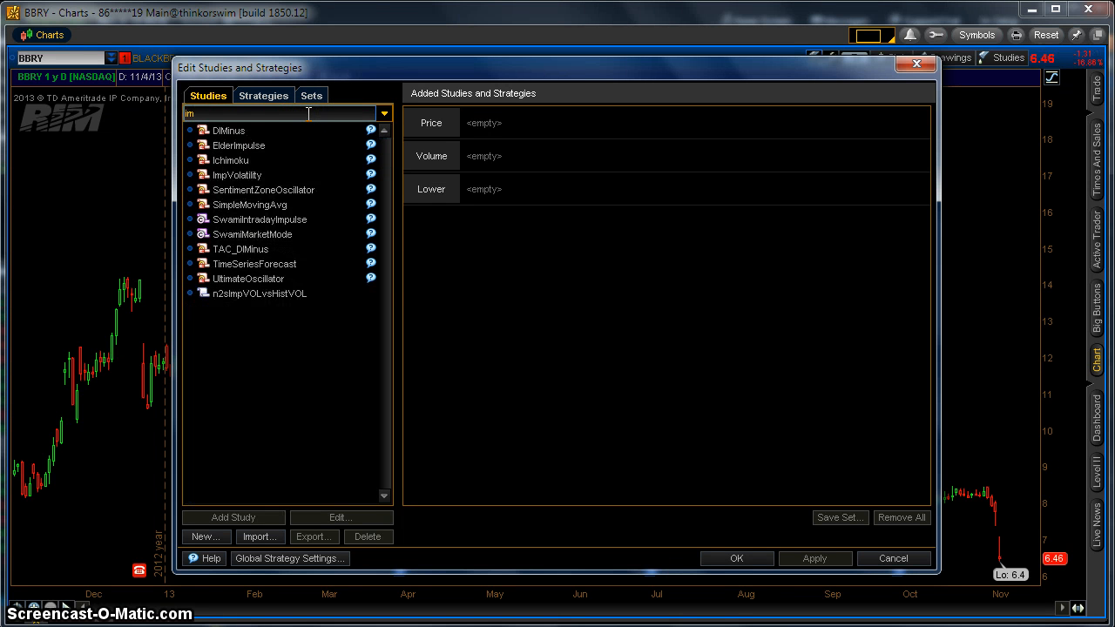
type("p")
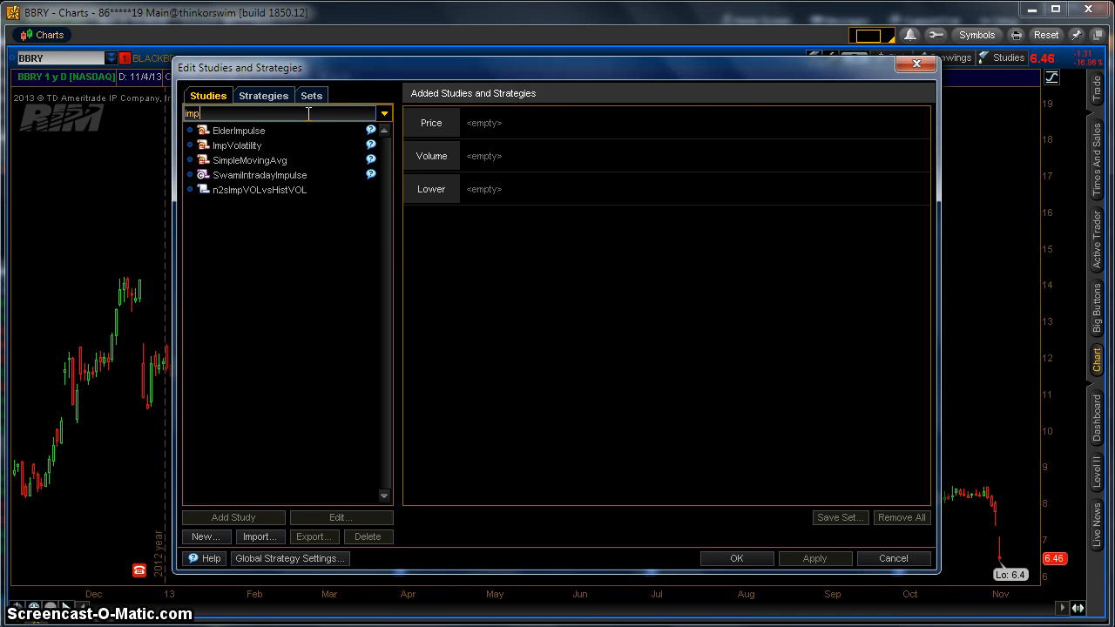
left_click(235, 144)
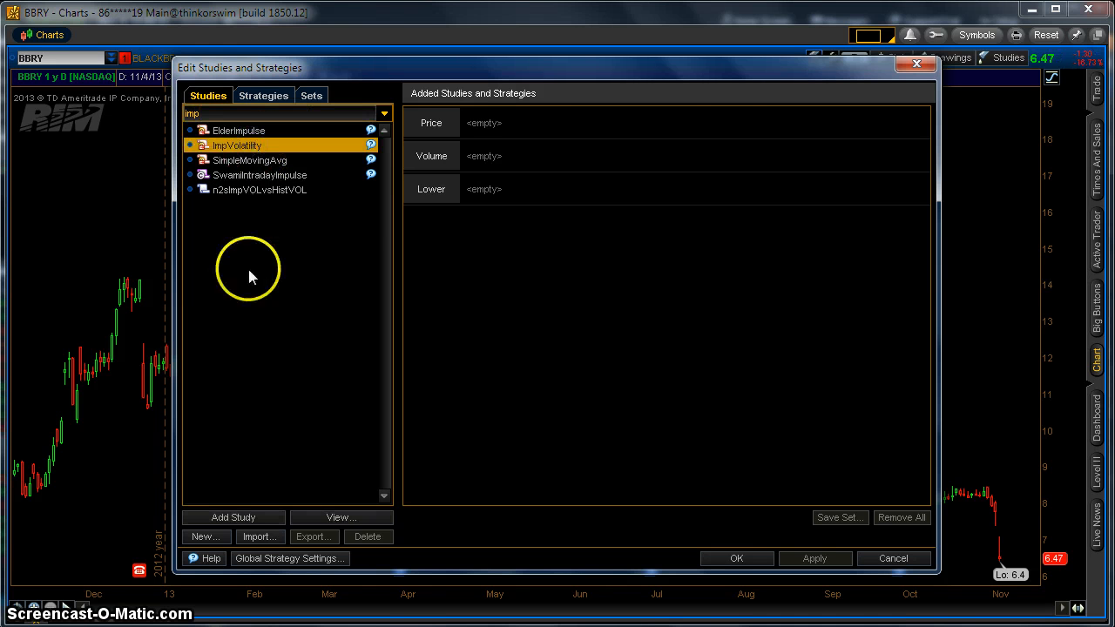
left_click(232, 516)
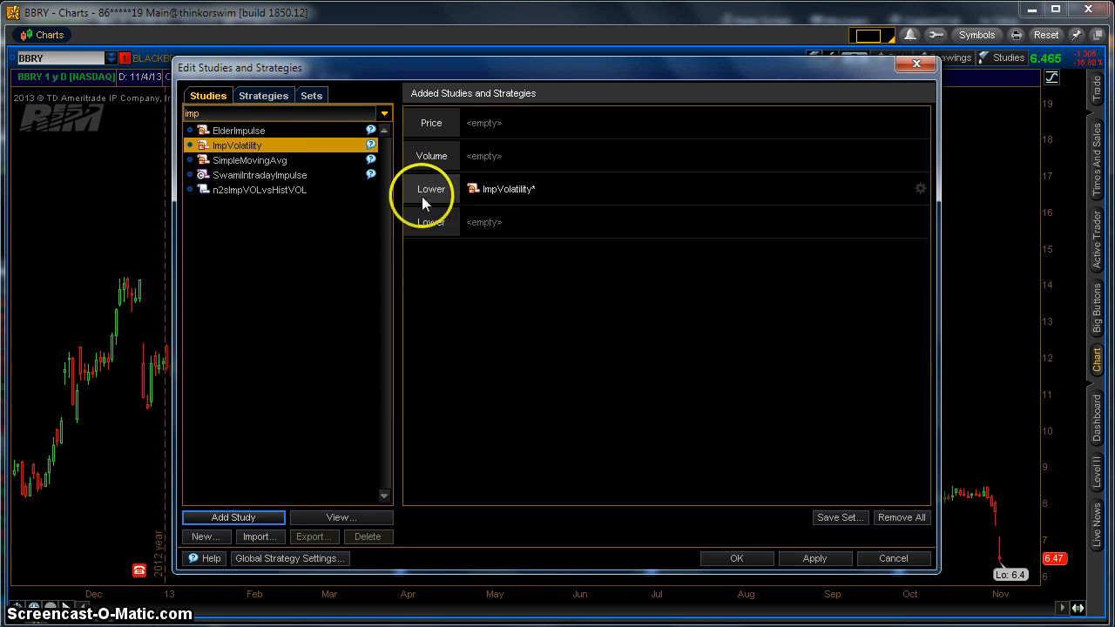
mouse_move(429, 233)
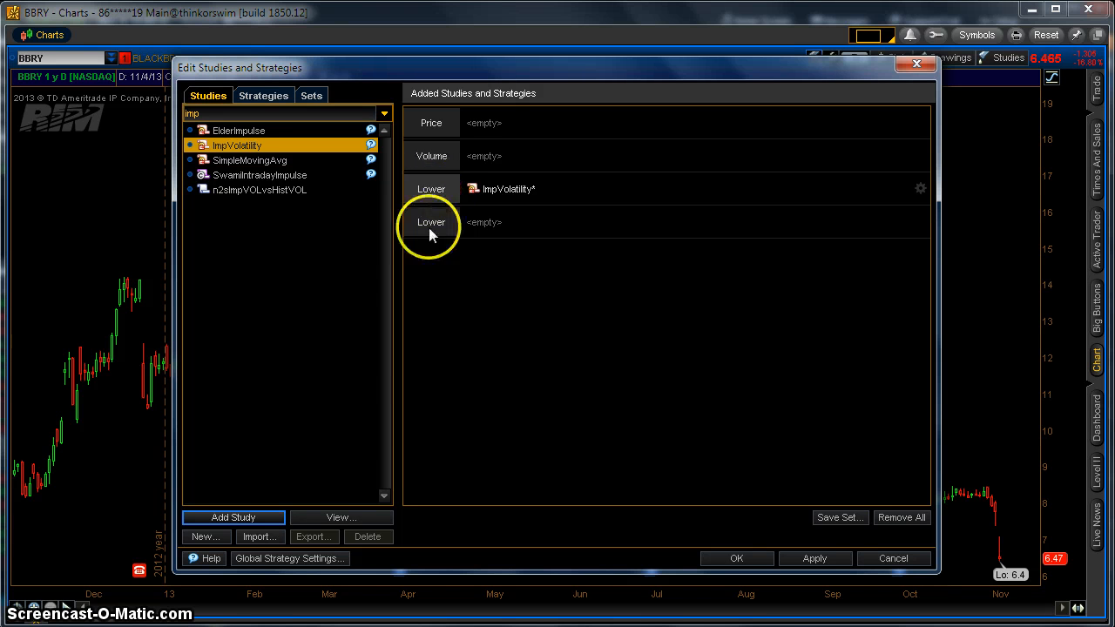
mouse_move(535, 131)
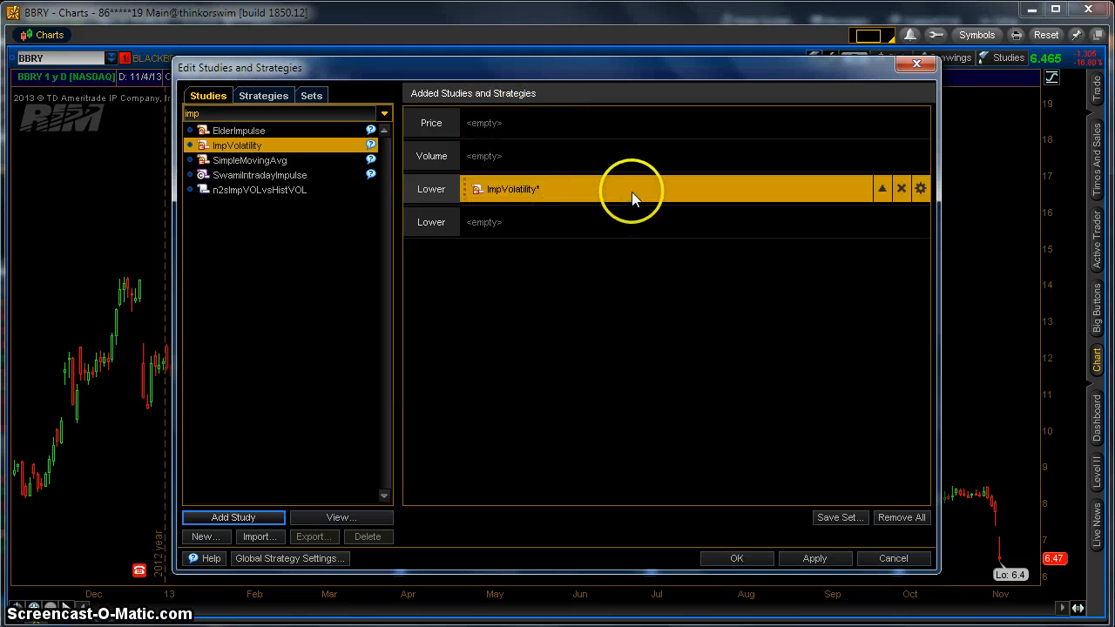
- Move ImpVolatility onto the BBRY price pane and set its plot color to gray
left_click_drag(632, 189, 638, 123)
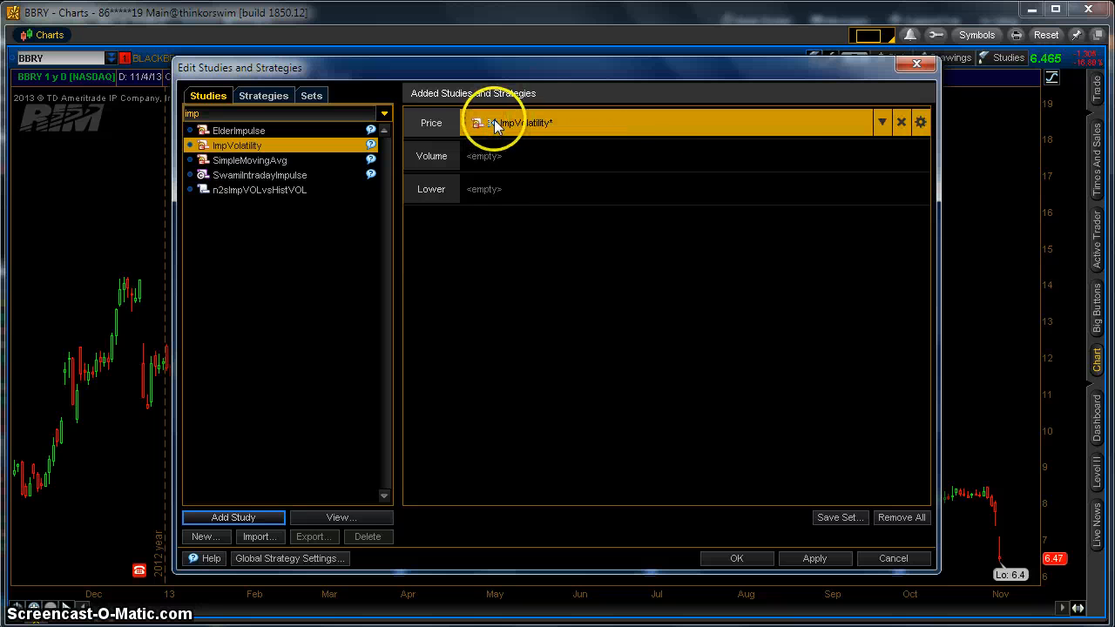
mouse_move(879, 122)
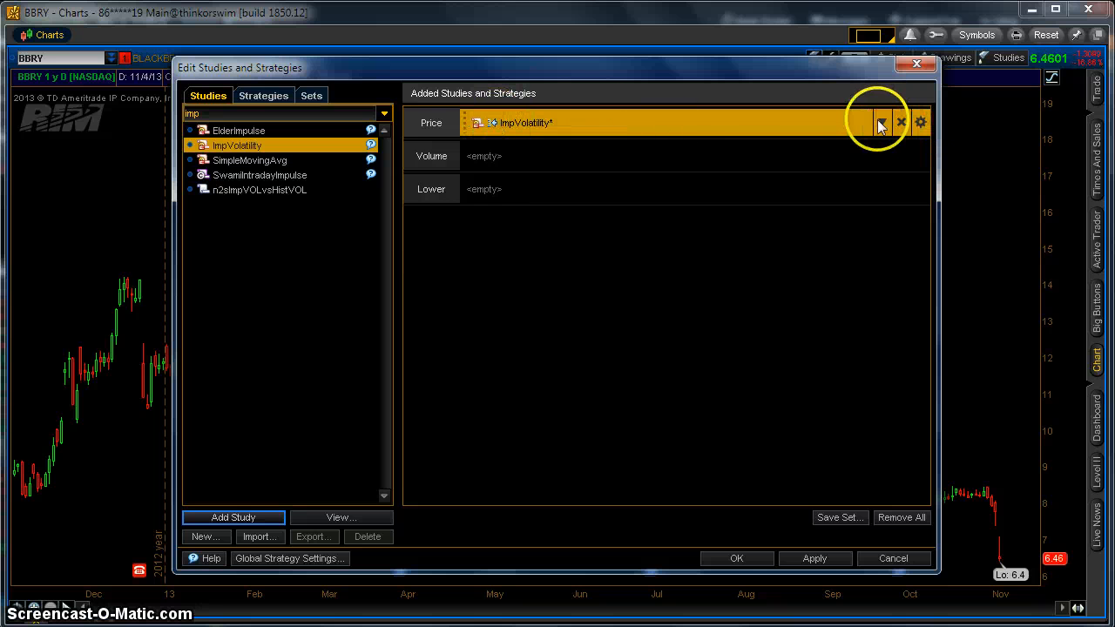
mouse_move(921, 121)
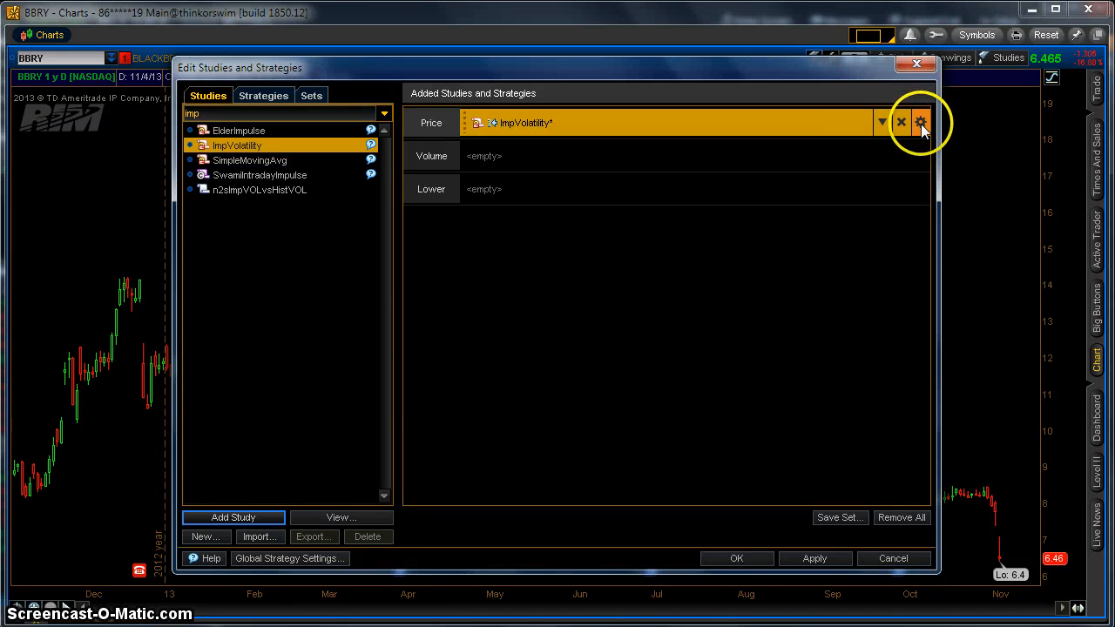
left_click(919, 122)
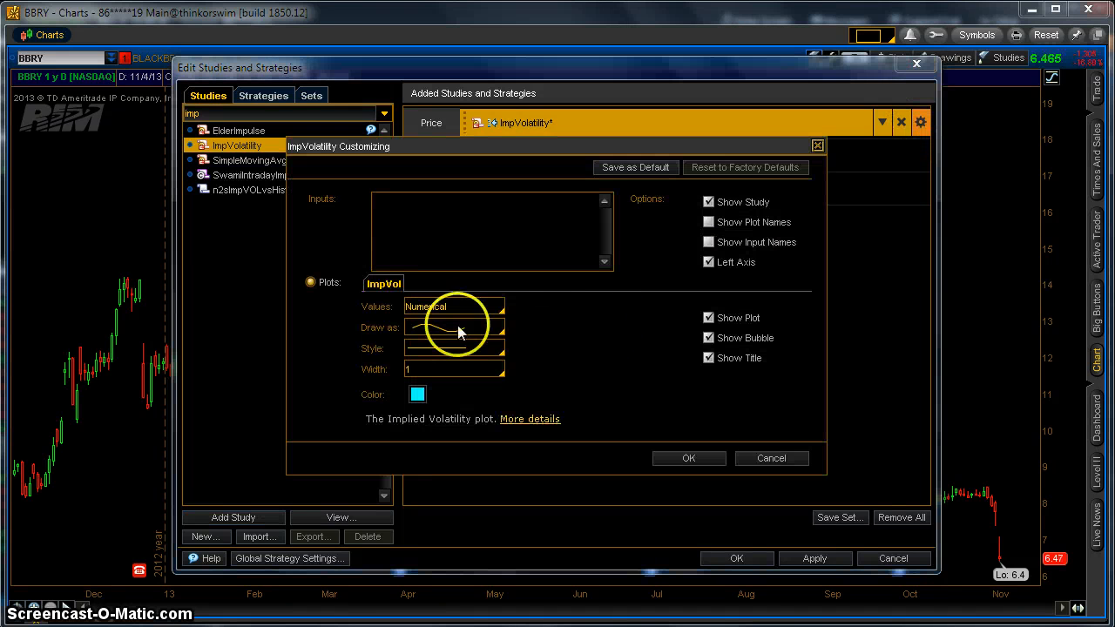
left_click(417, 394)
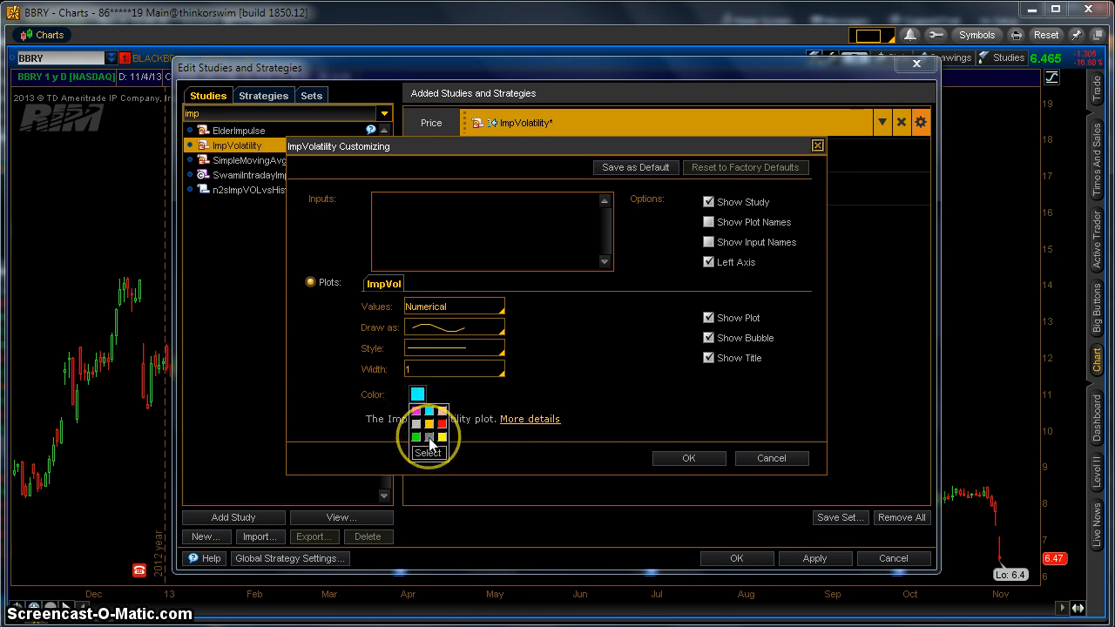
left_click(416, 394)
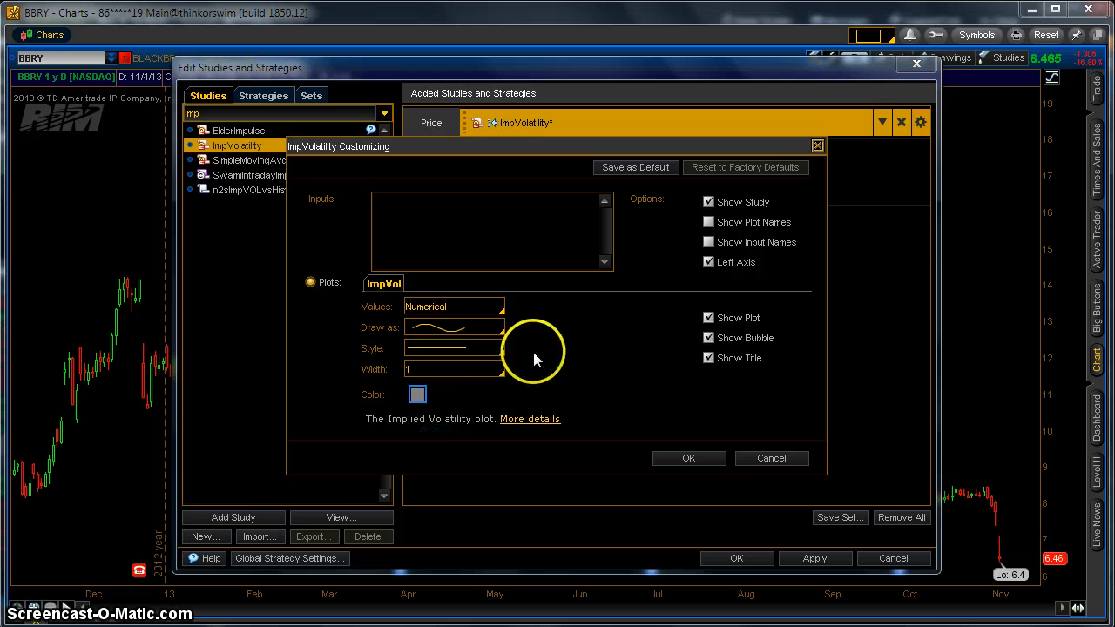
mouse_move(680, 457)
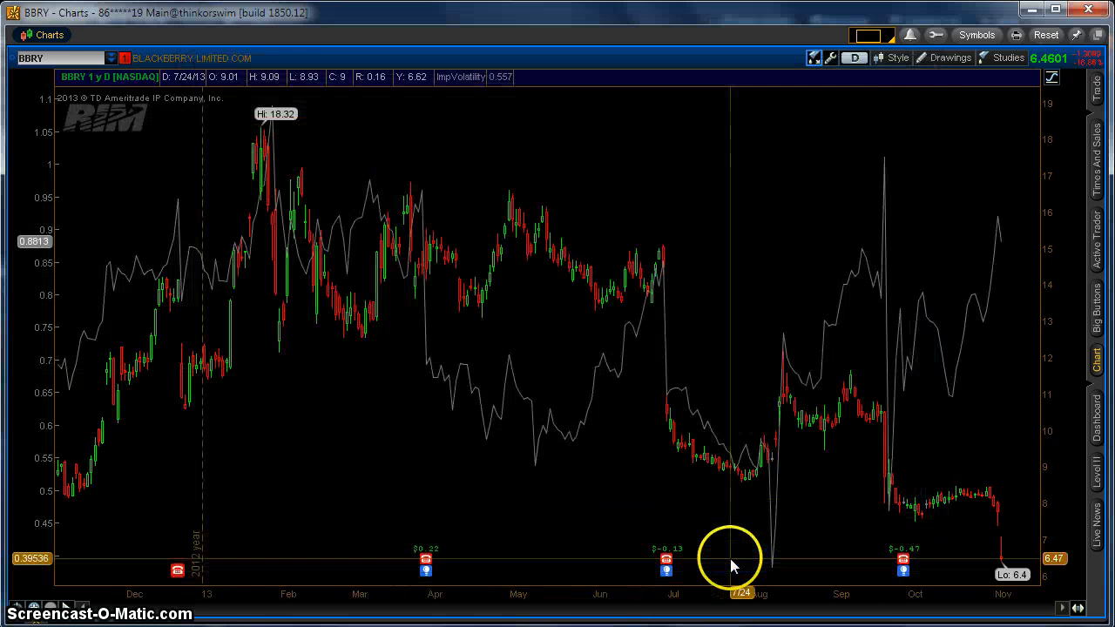
mouse_move(877, 338)
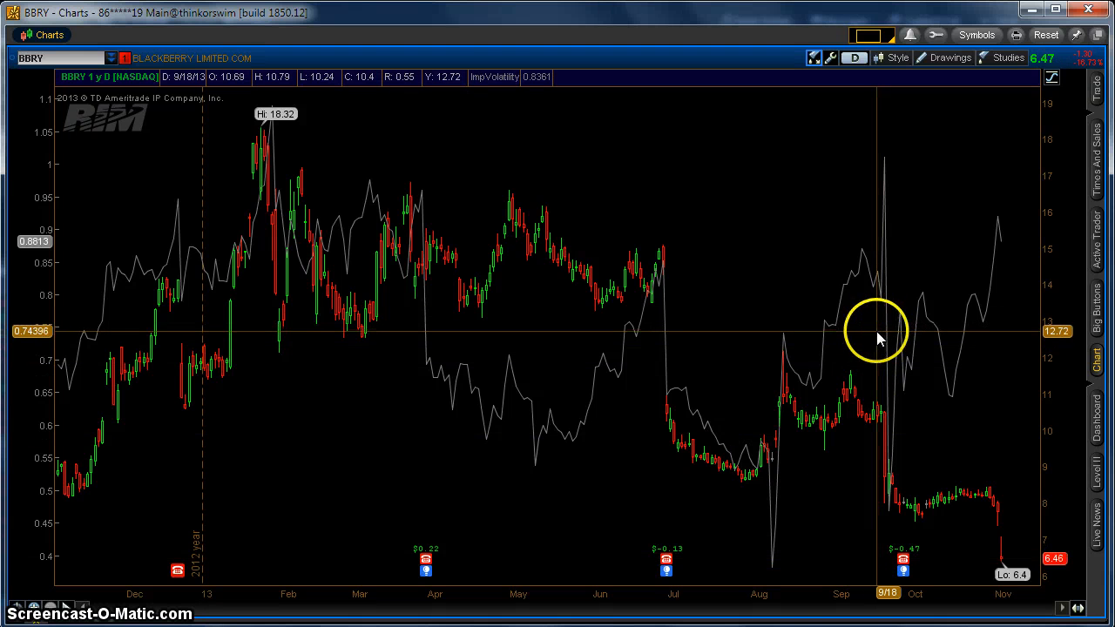
mouse_move(841, 300)
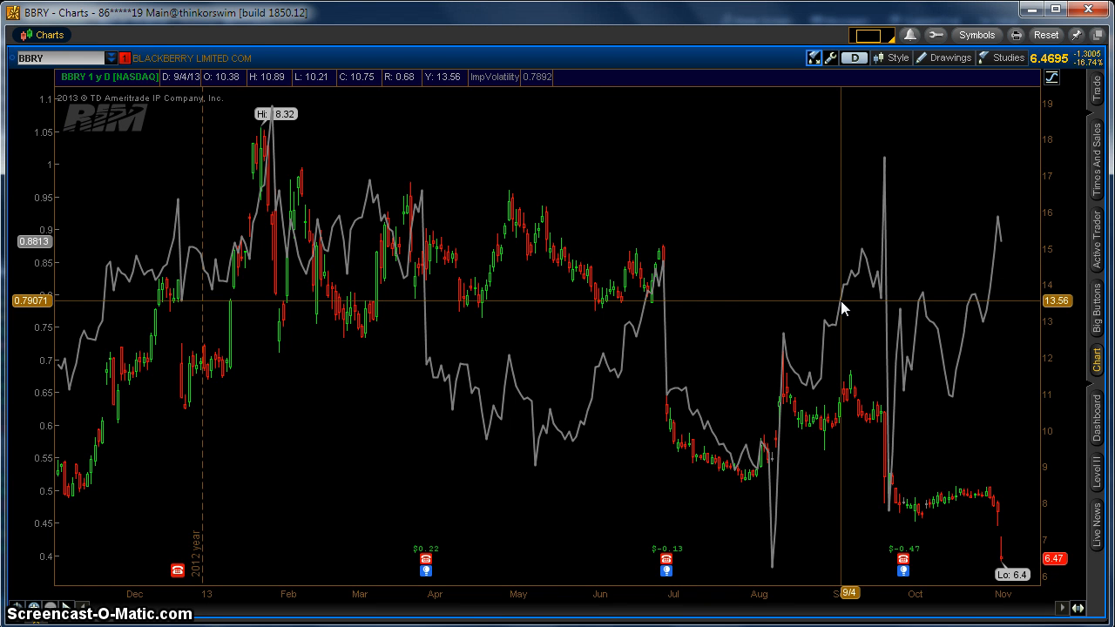
mouse_move(762, 320)
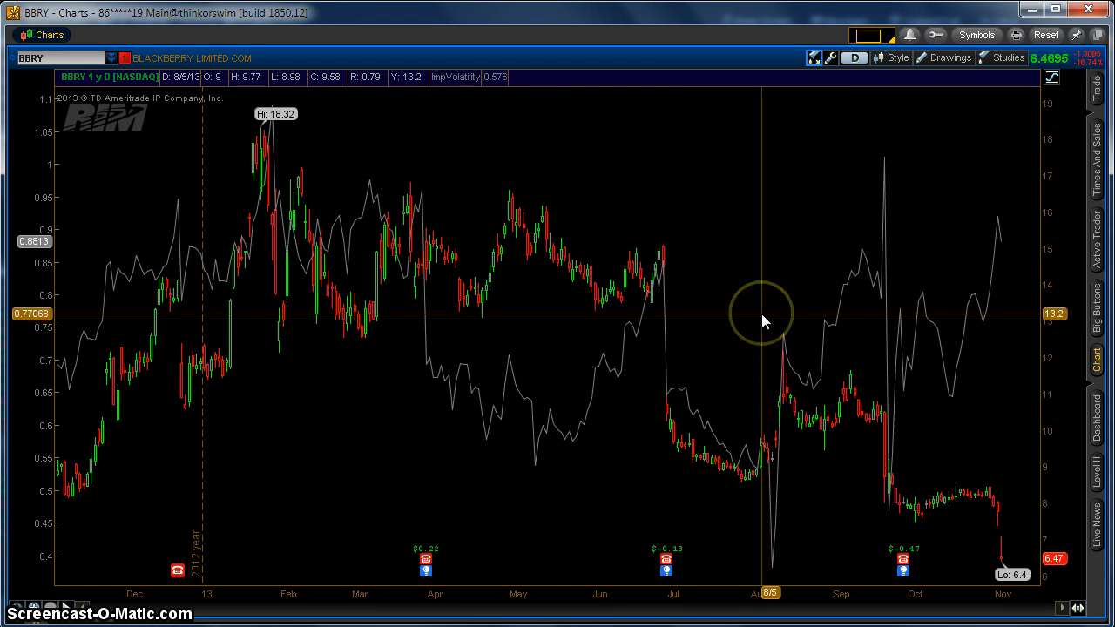
mouse_move(765, 322)
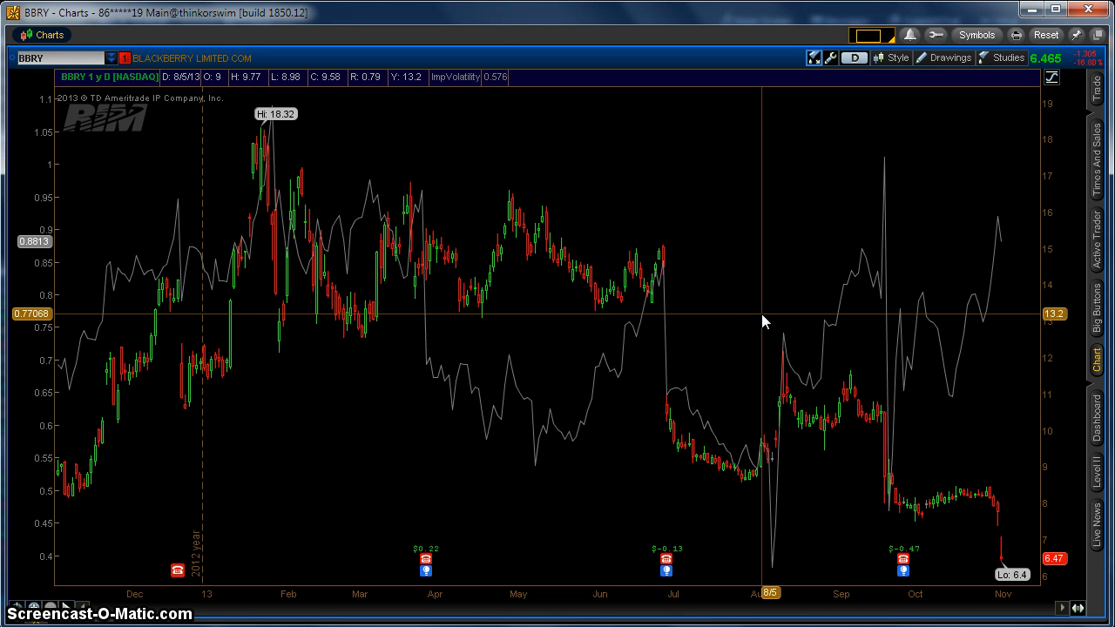
mouse_move(675, 174)
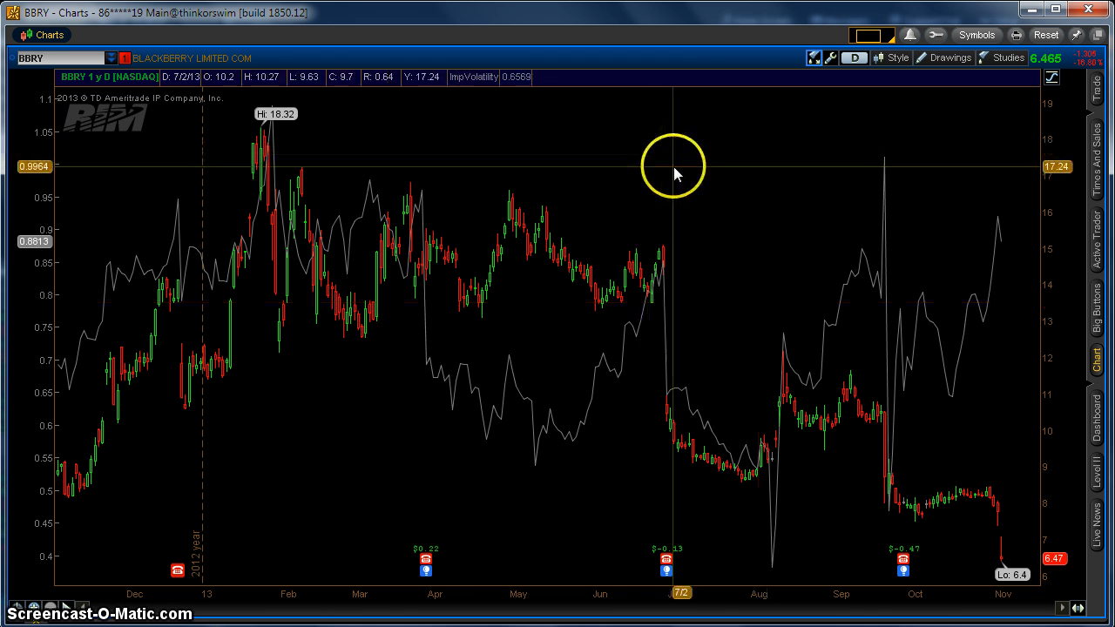
mouse_move(296, 113)
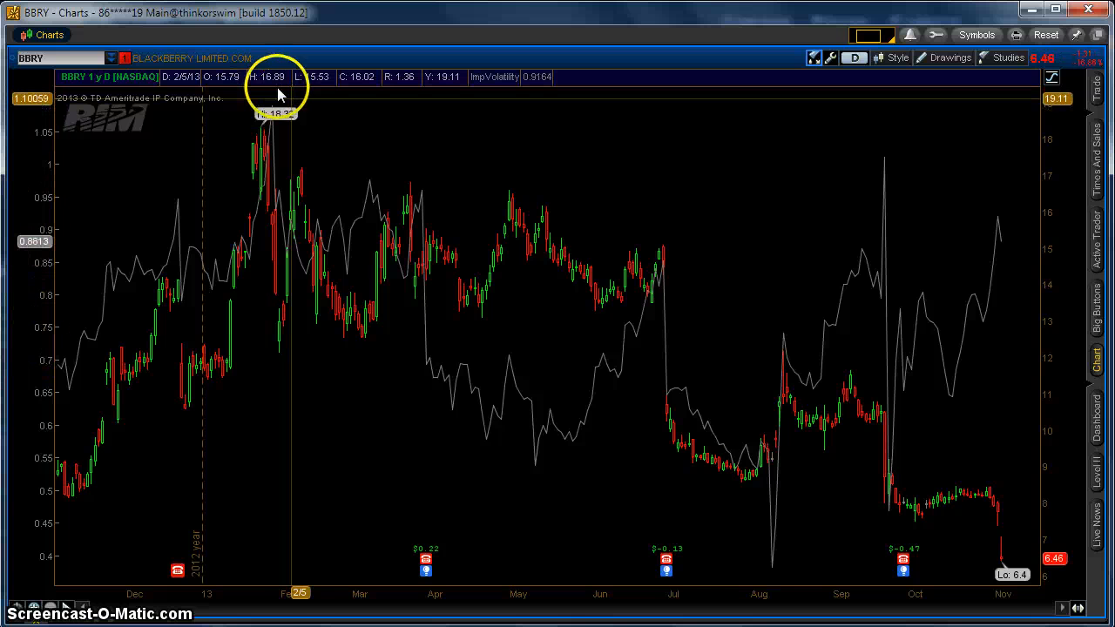
mouse_move(793, 562)
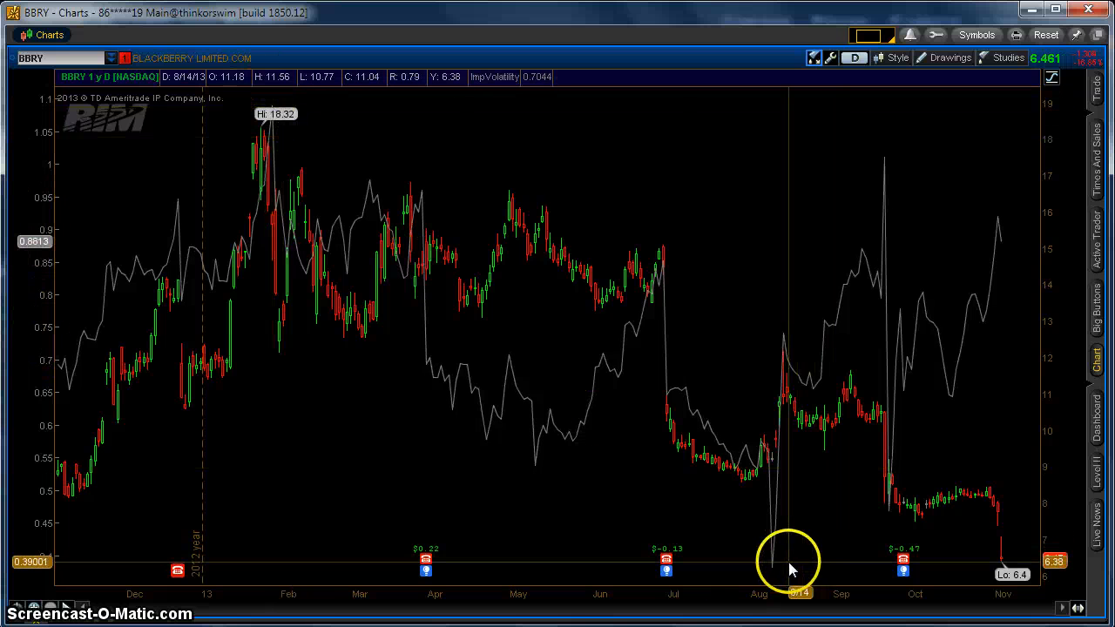
mouse_move(1010, 218)
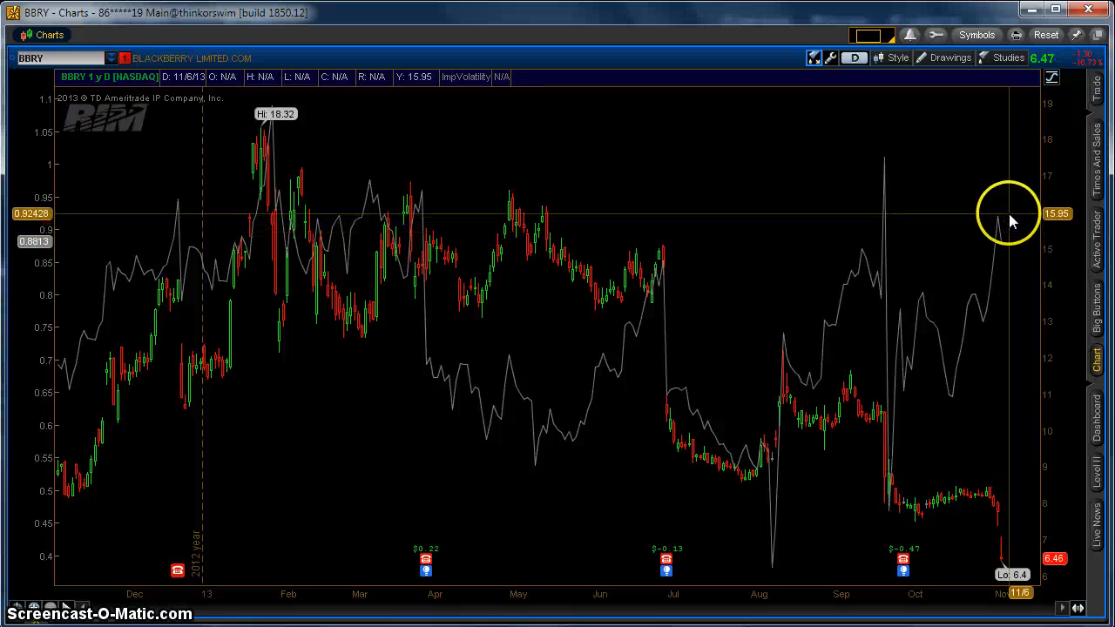
mouse_move(1006, 246)
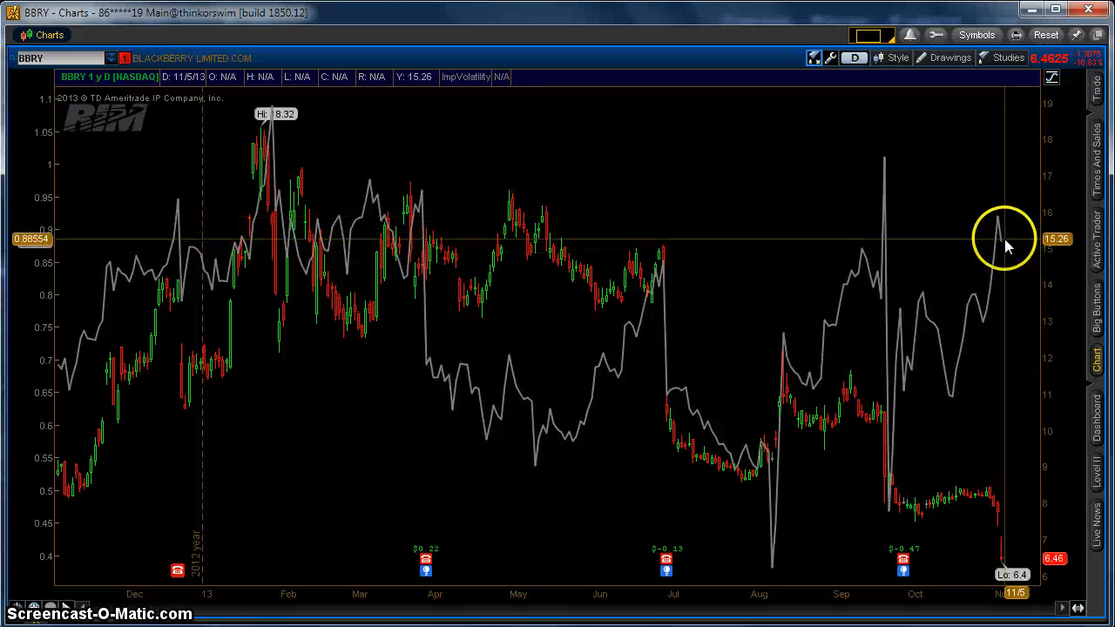
mouse_move(1019, 225)
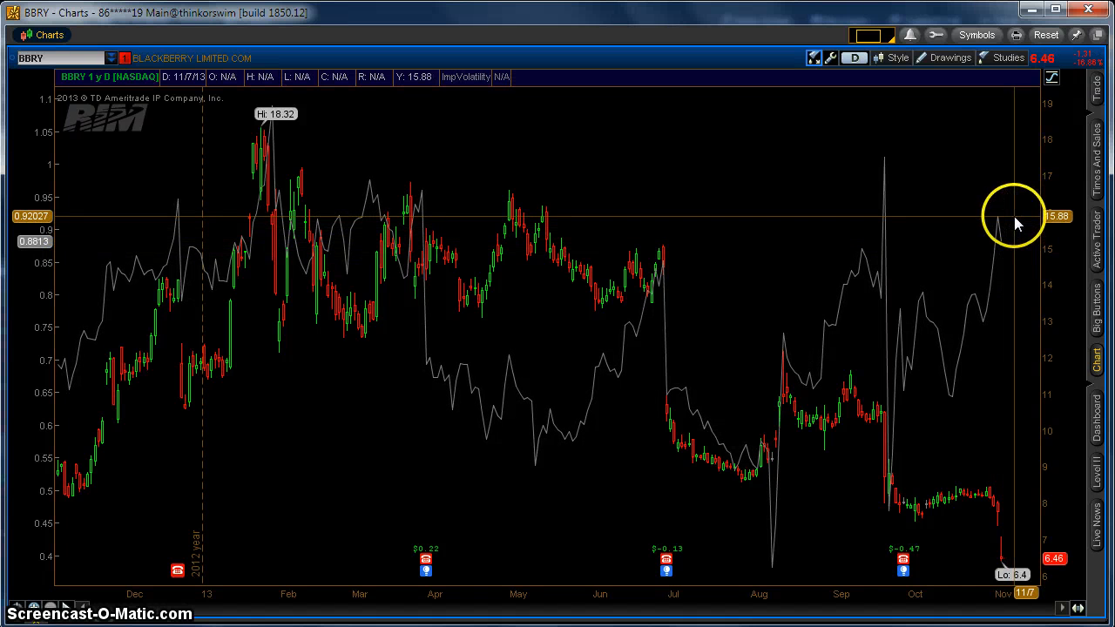
mouse_move(1009, 224)
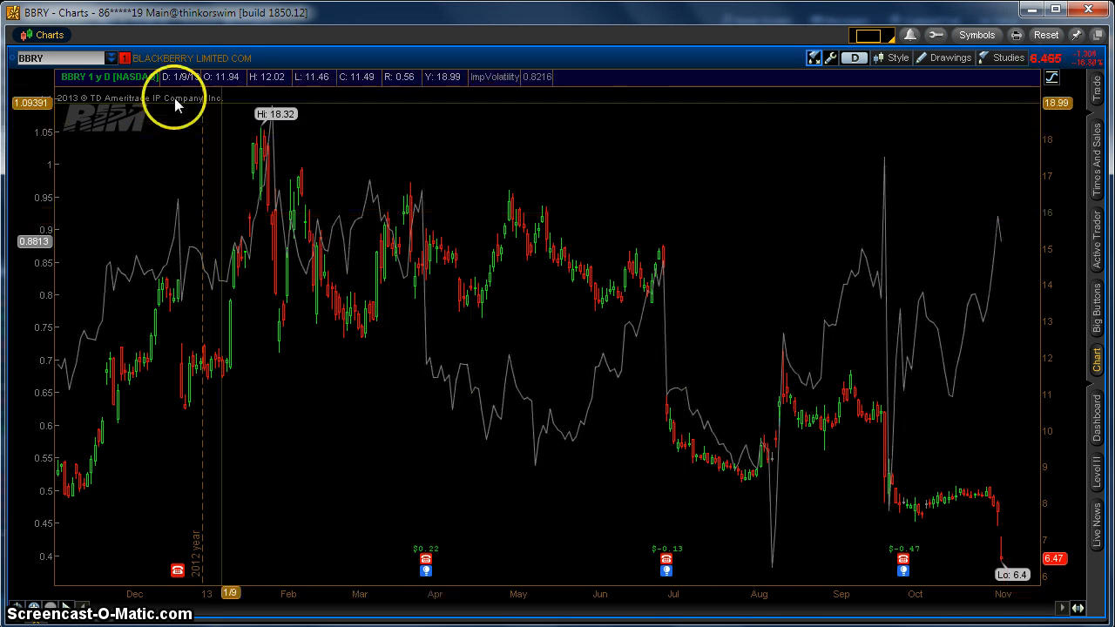
mouse_move(609, 196)
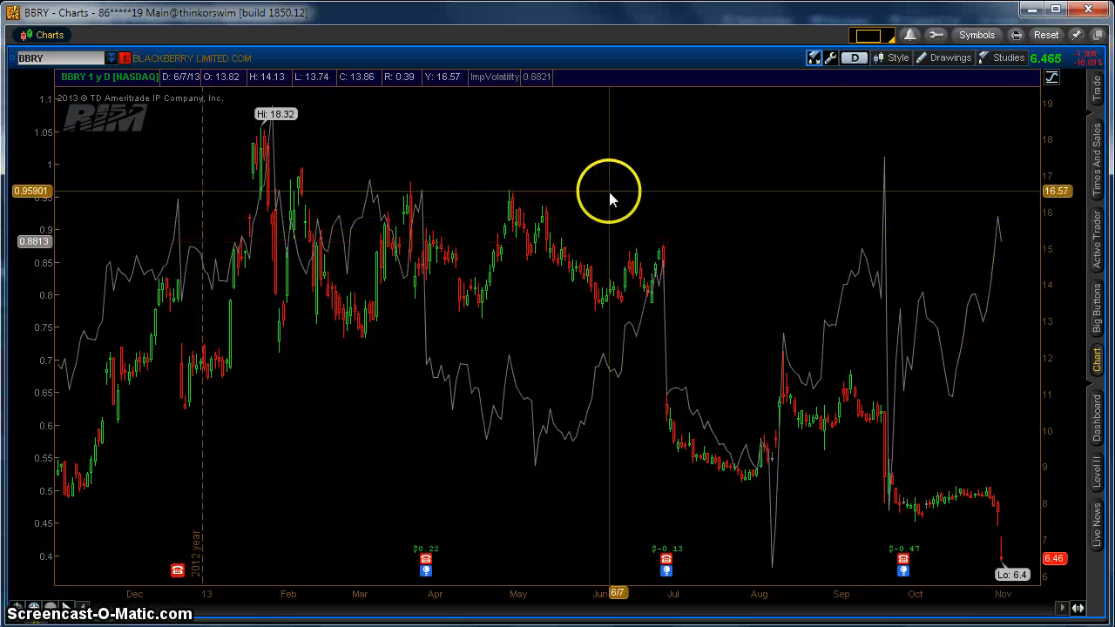
mouse_move(32, 242)
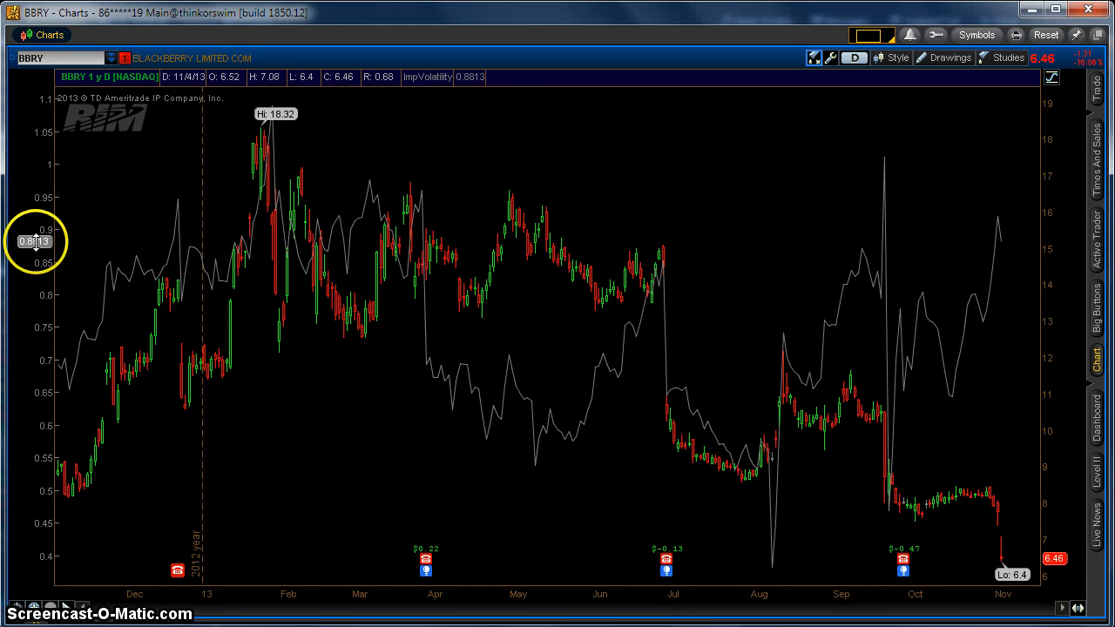
mouse_move(860, 258)
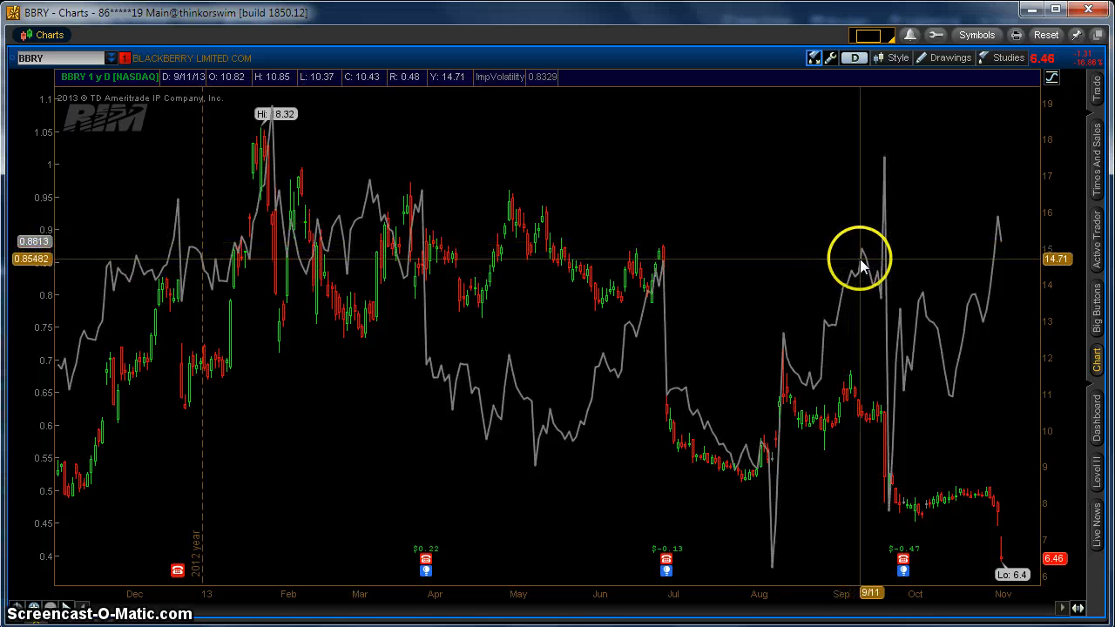
mouse_move(927, 226)
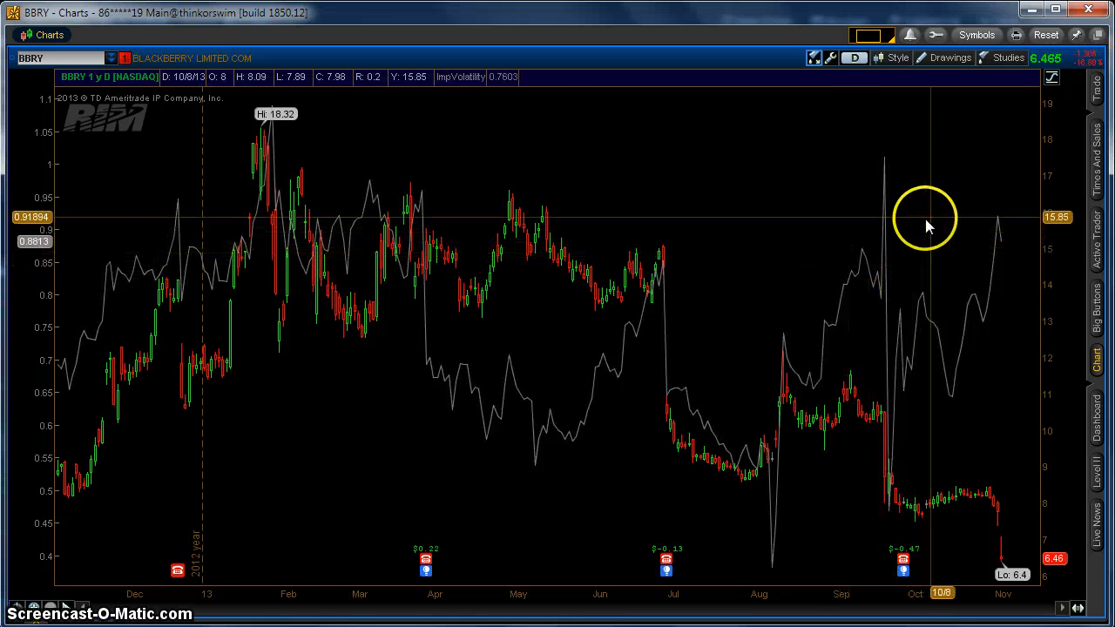
right_click(885, 239)
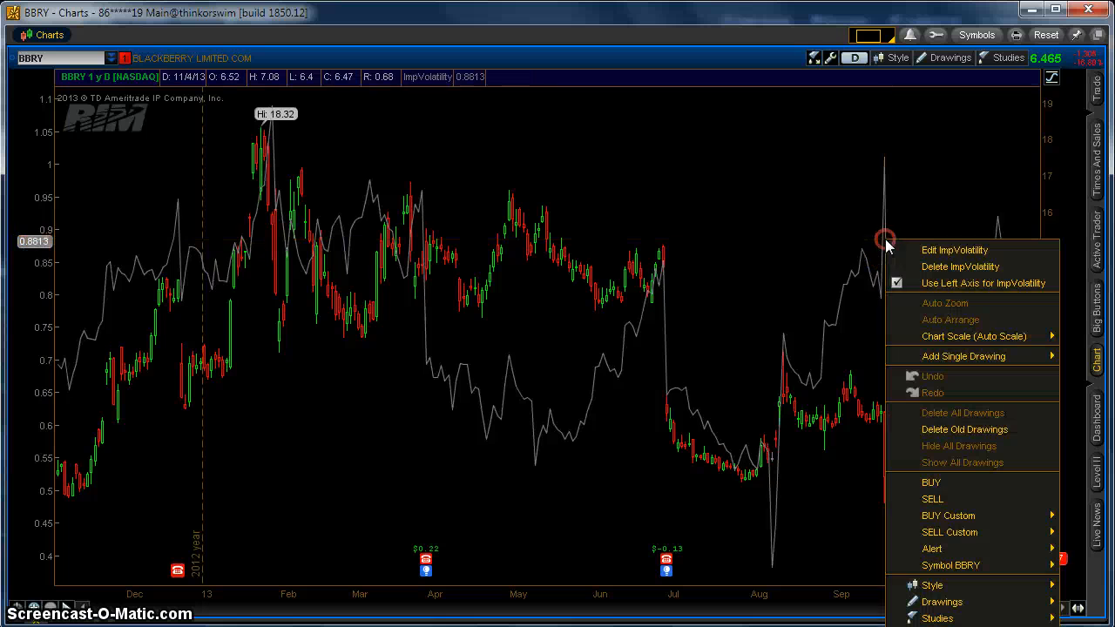
mouse_move(897, 283)
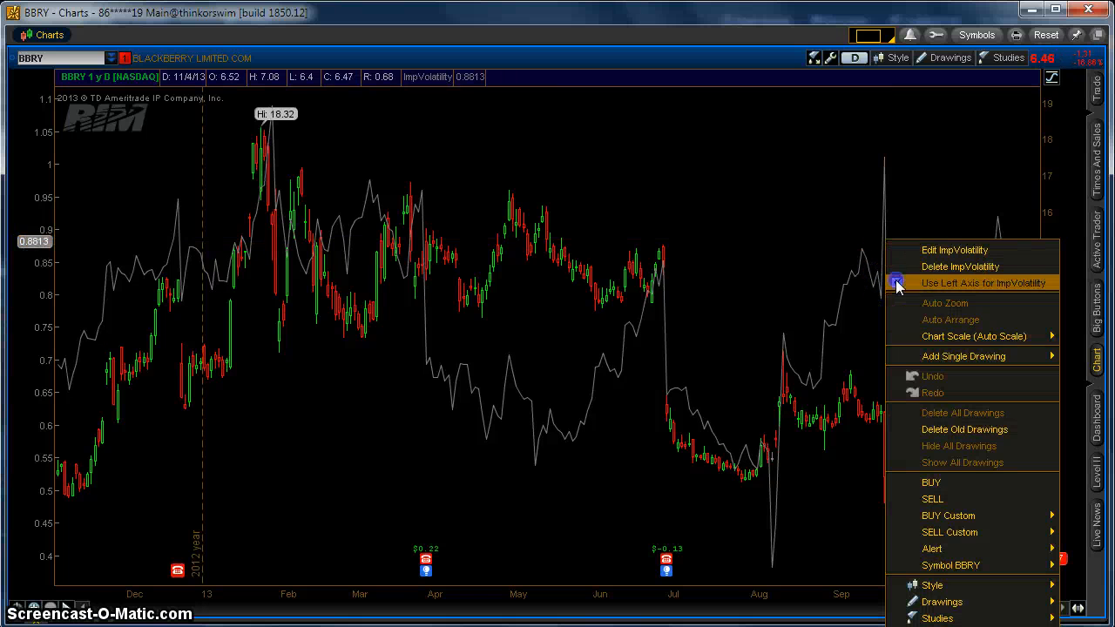
left_click(983, 283)
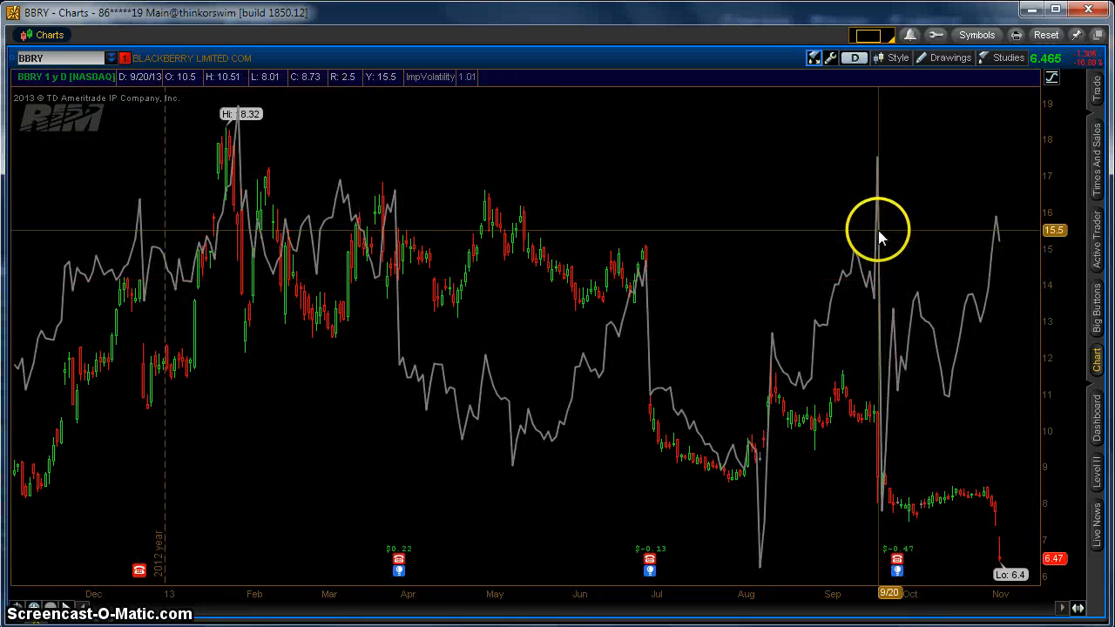
right_click(878, 231)
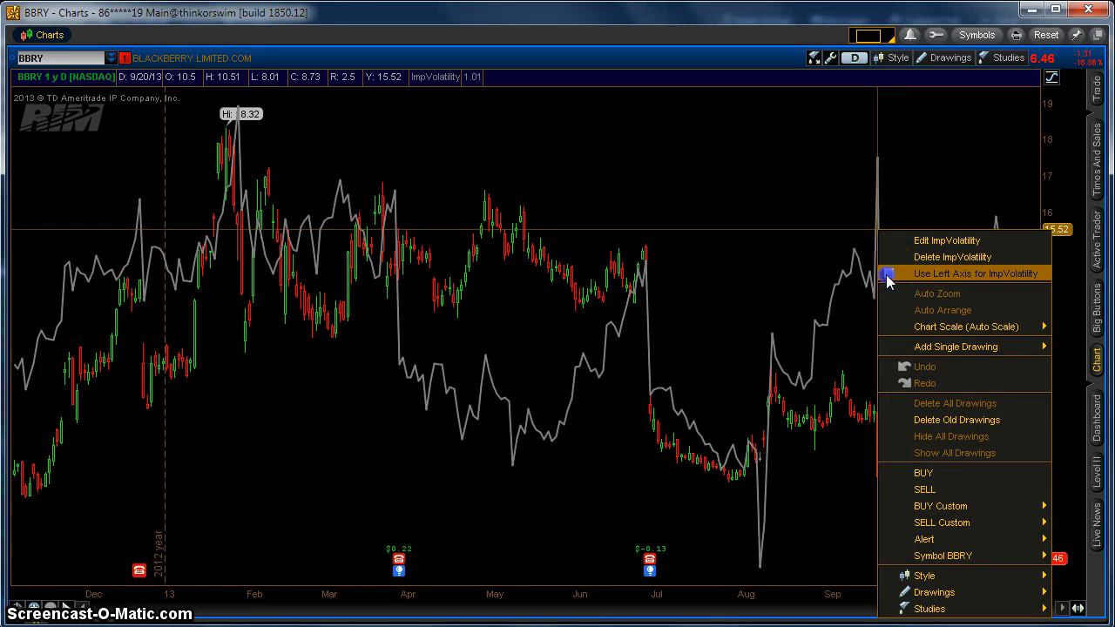
left_click(975, 274)
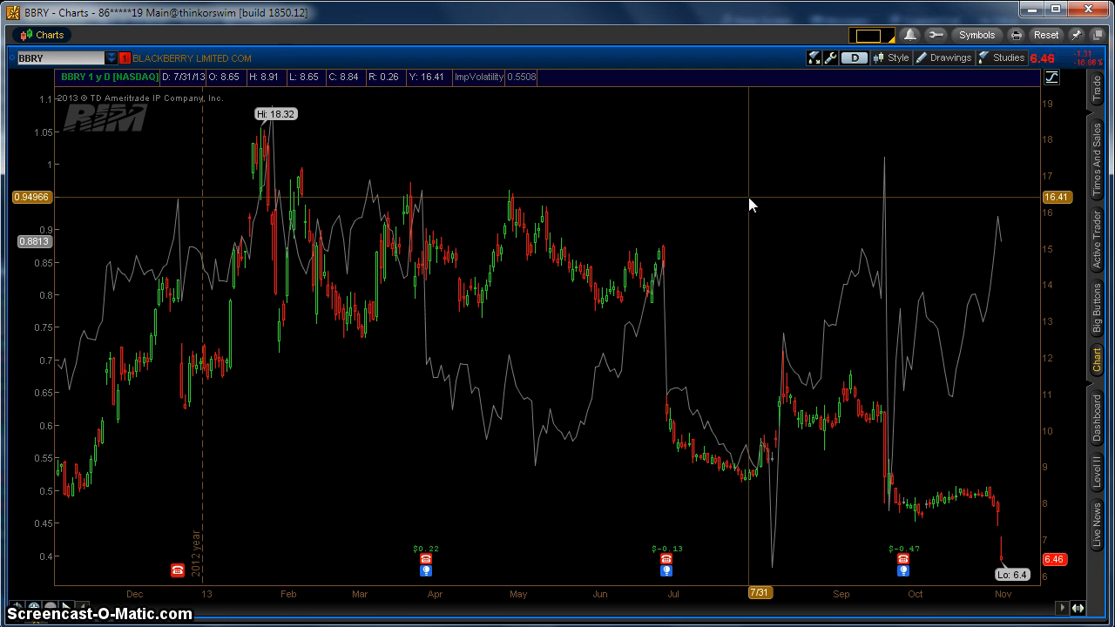
mouse_move(732, 209)
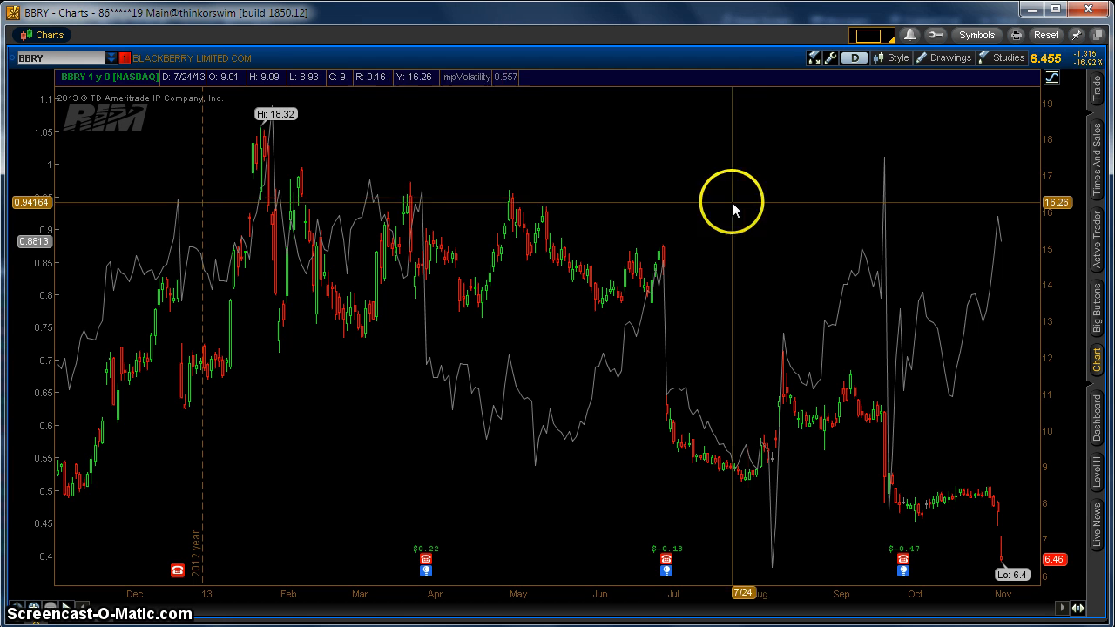
mouse_move(679, 240)
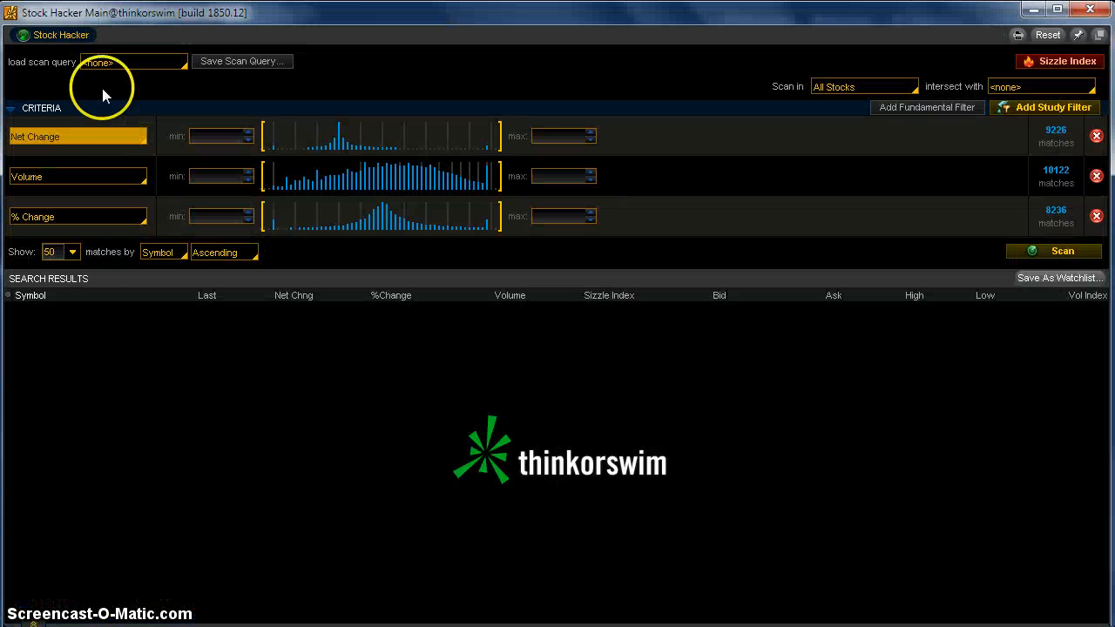
mouse_move(364, 119)
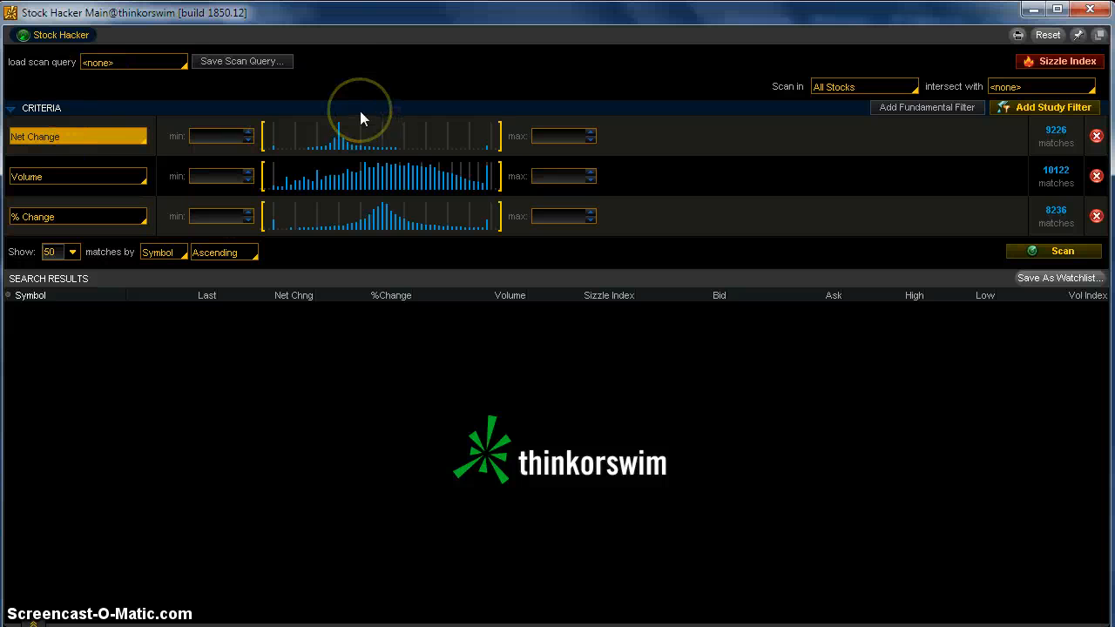
mouse_move(157, 86)
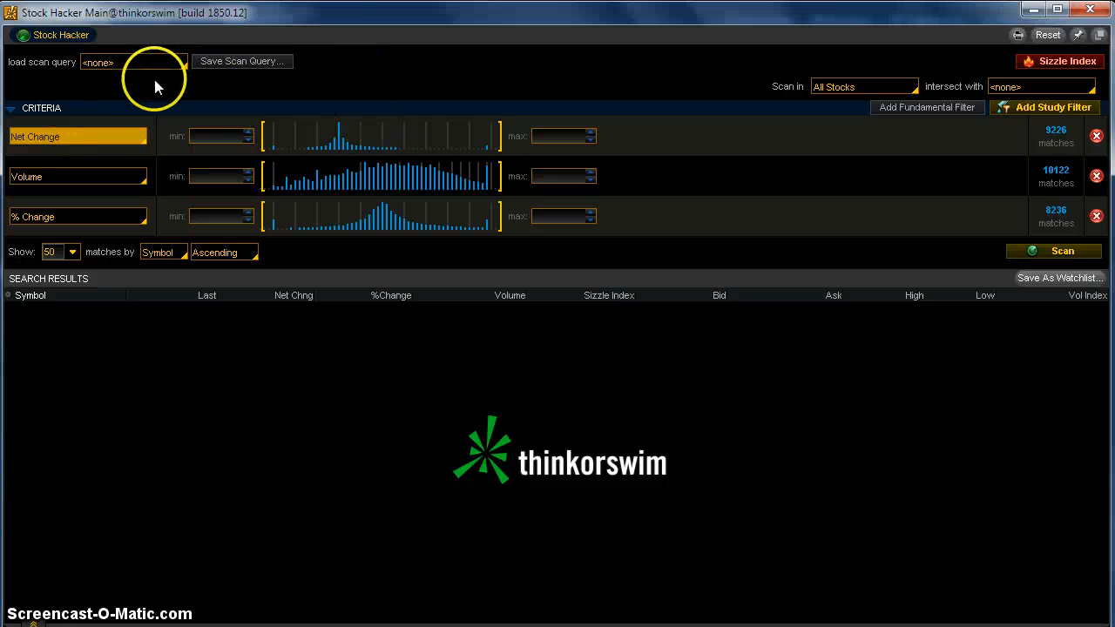
mouse_move(261, 82)
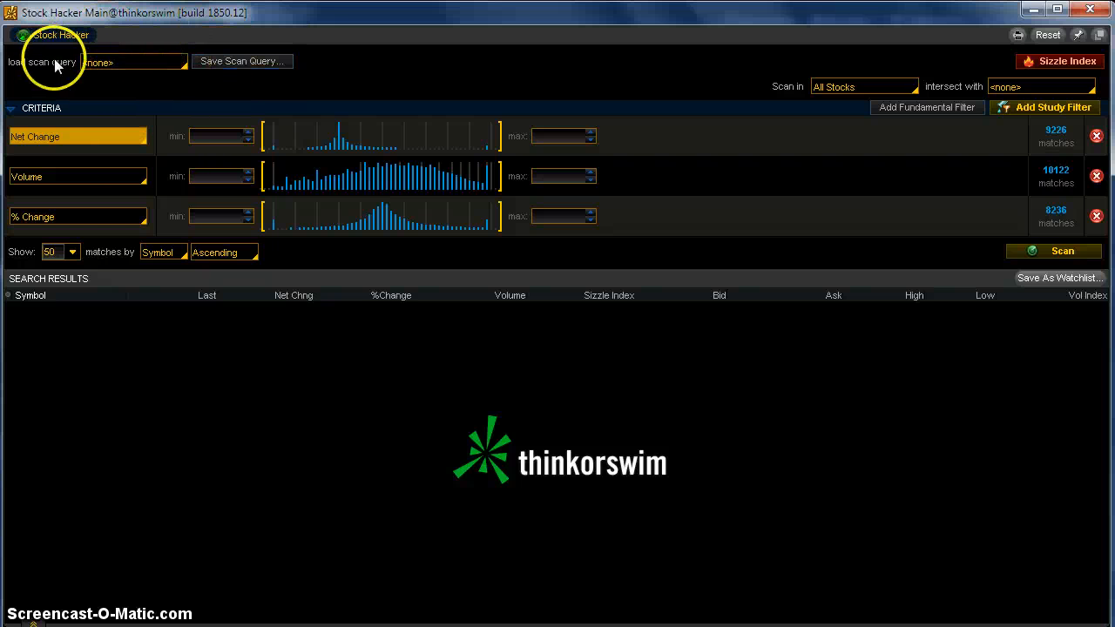
left_click(132, 61)
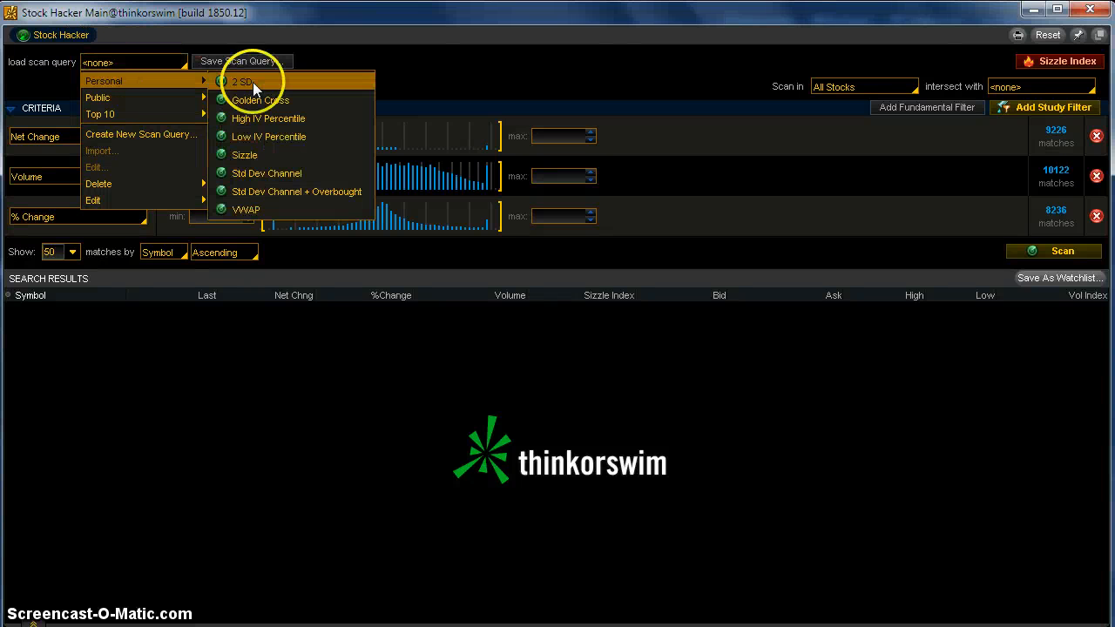
mouse_move(121, 80)
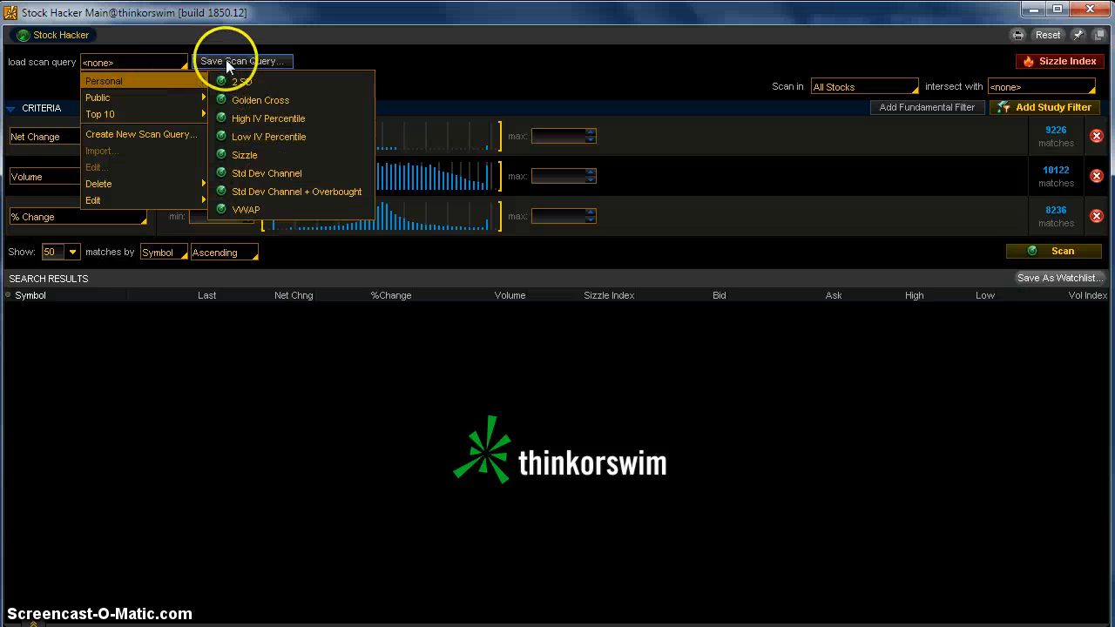
mouse_move(242, 88)
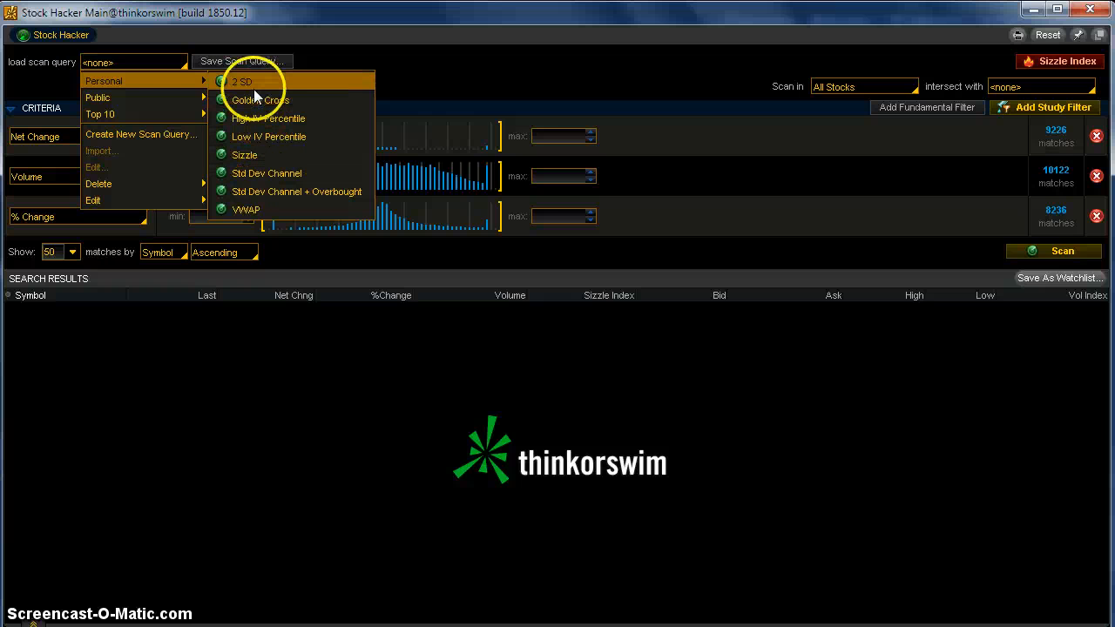
mouse_move(146, 184)
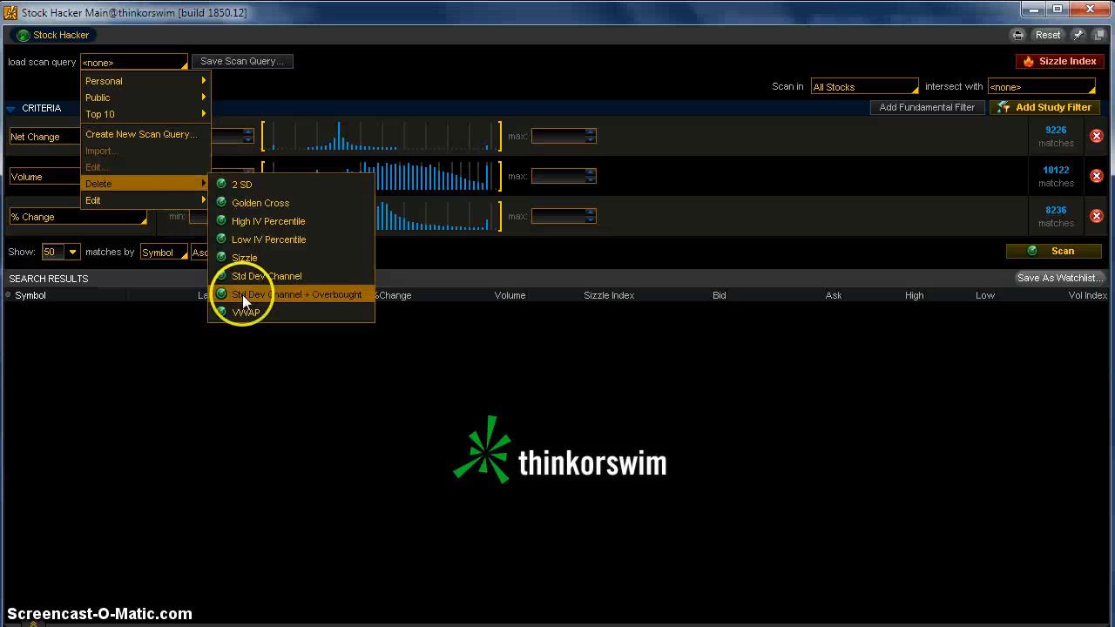
mouse_move(154, 201)
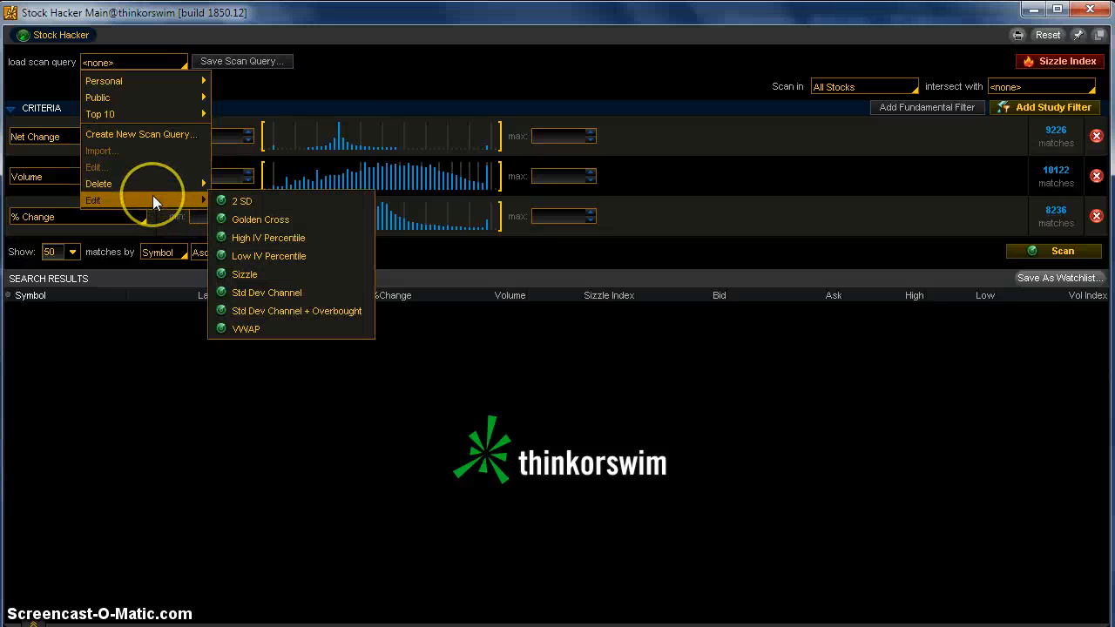
left_click(459, 65)
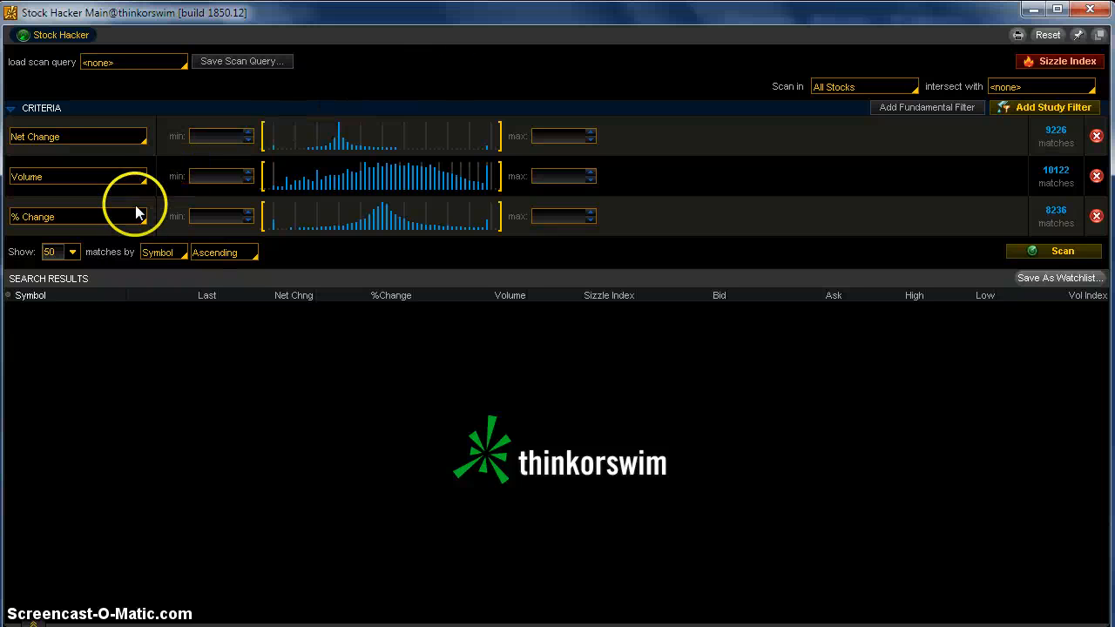
mouse_move(390, 86)
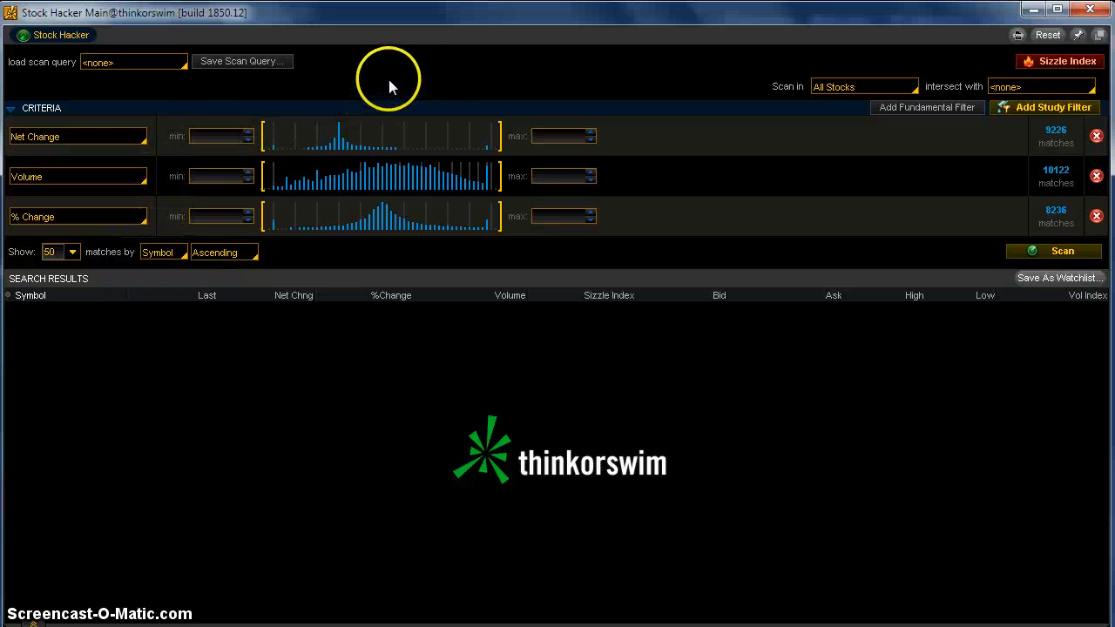
mouse_move(277, 84)
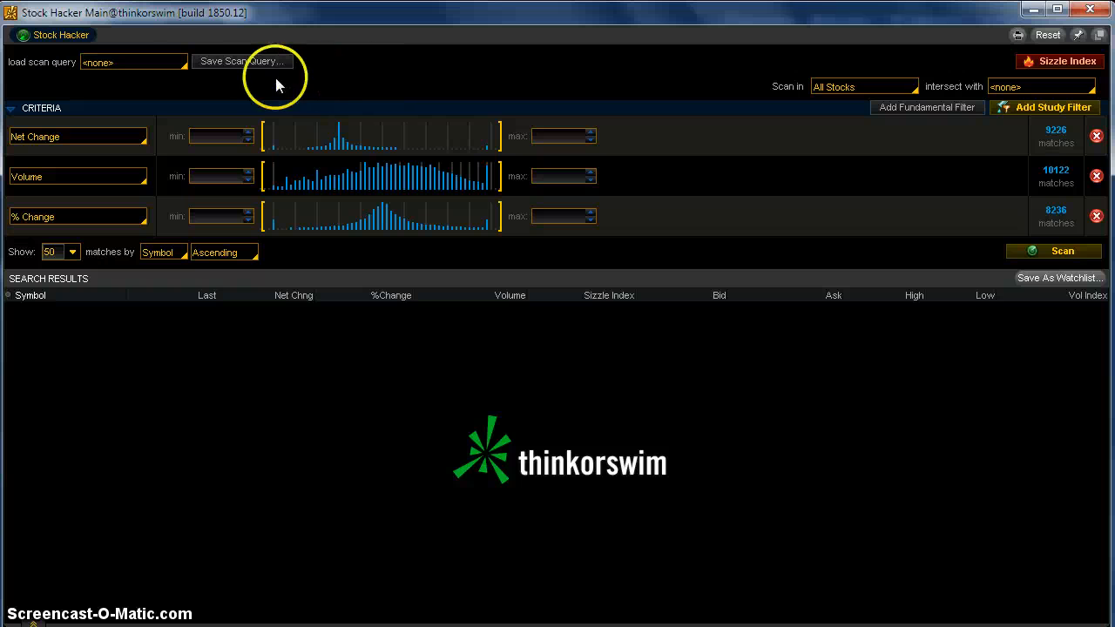
mouse_move(194, 116)
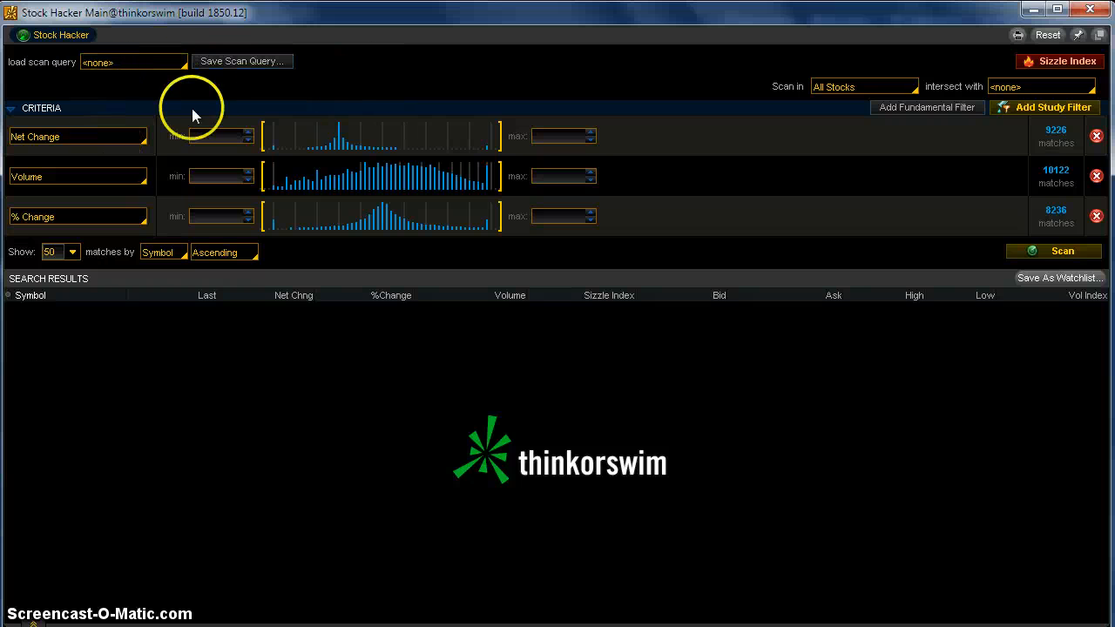
mouse_move(183, 68)
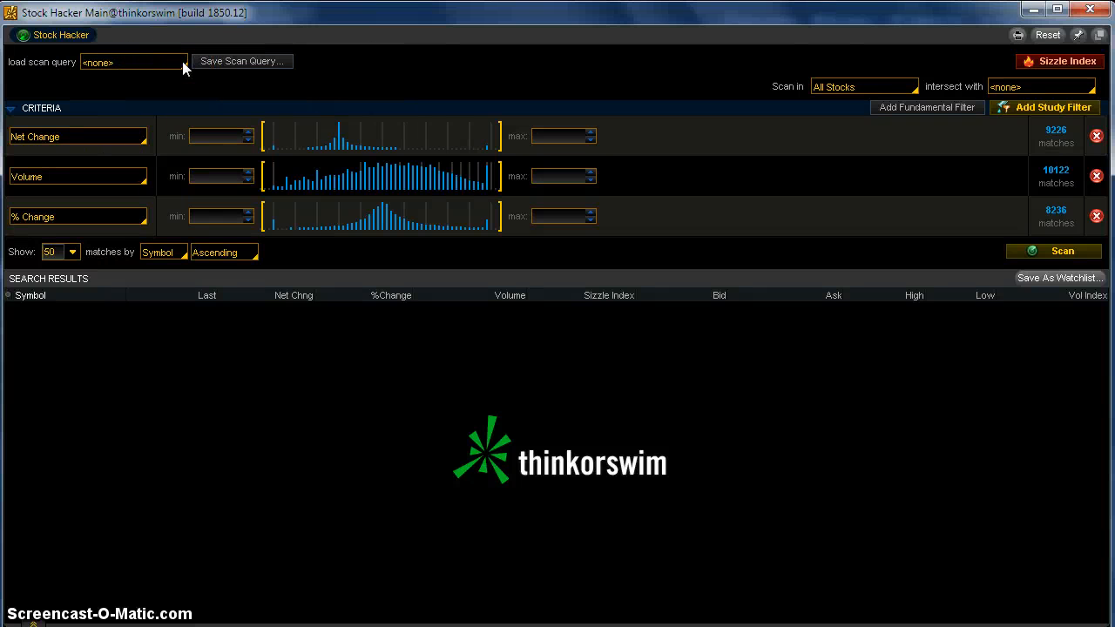
mouse_move(958, 48)
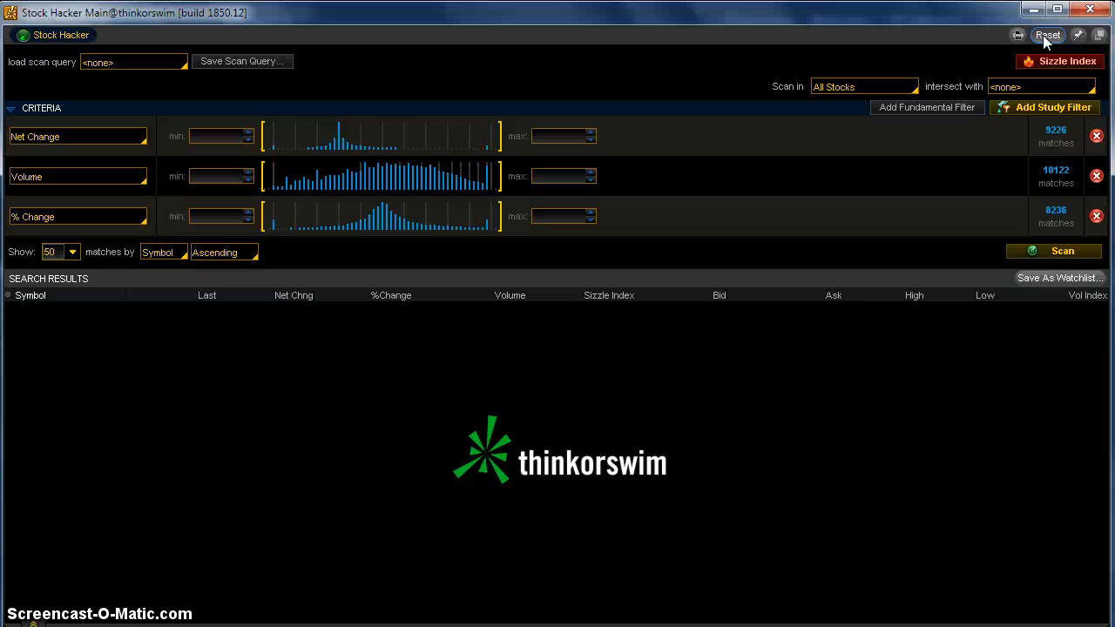
left_click(1048, 35)
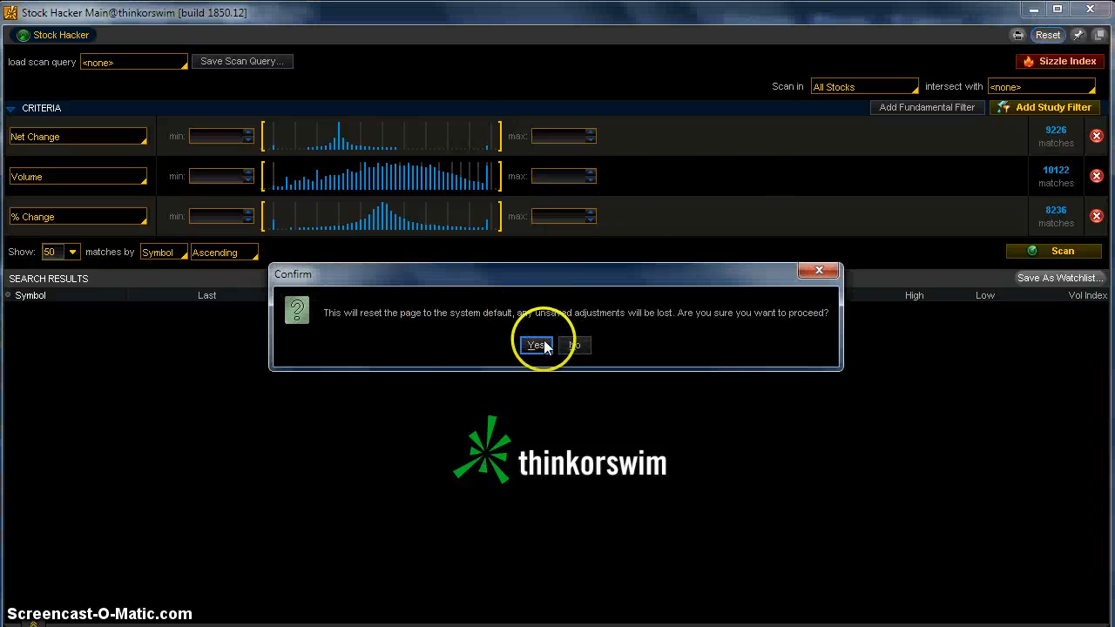
left_click(535, 344)
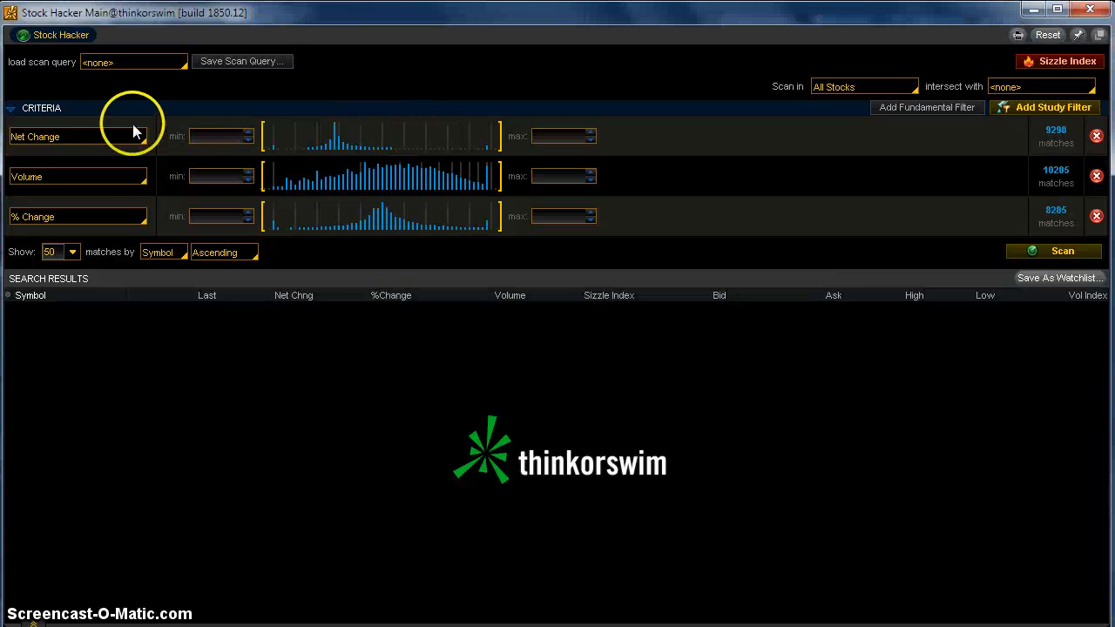
mouse_move(814, 132)
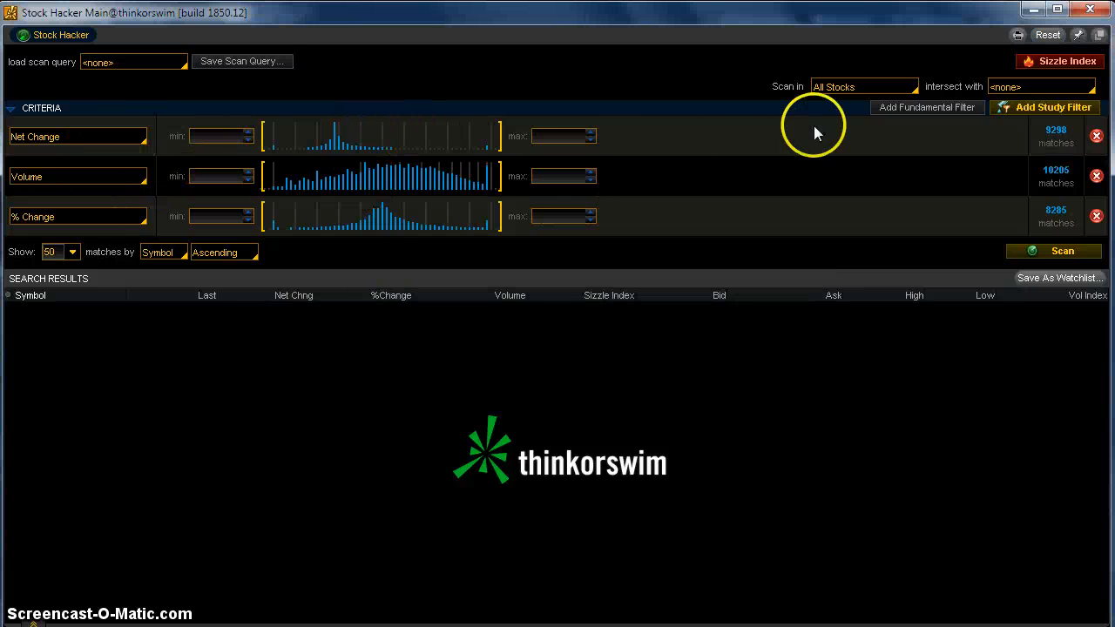
mouse_move(666, 113)
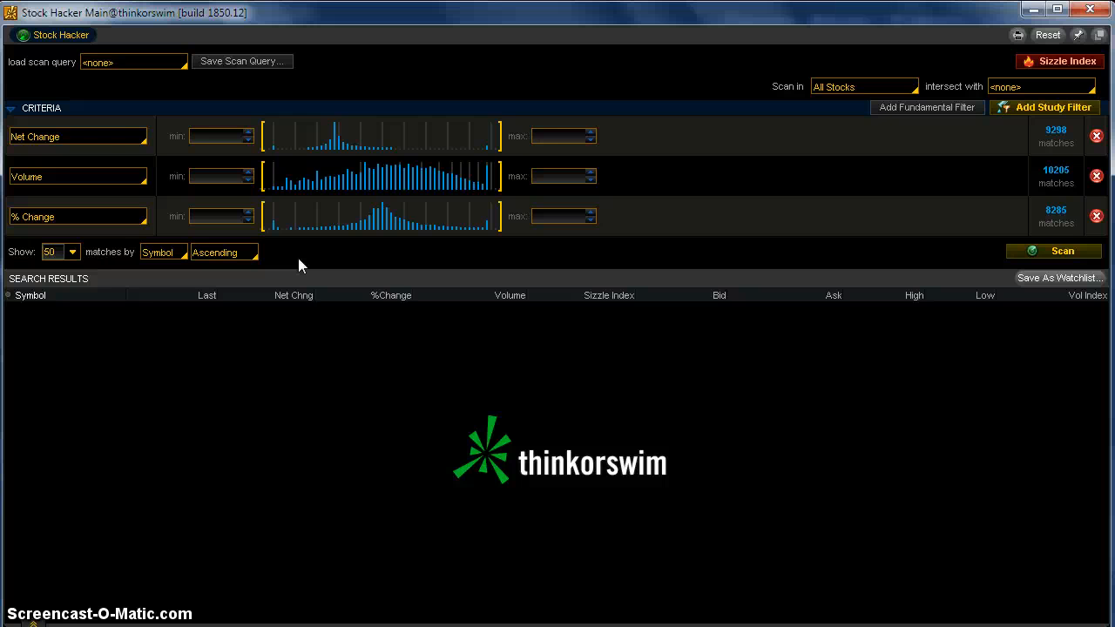
mouse_move(78, 129)
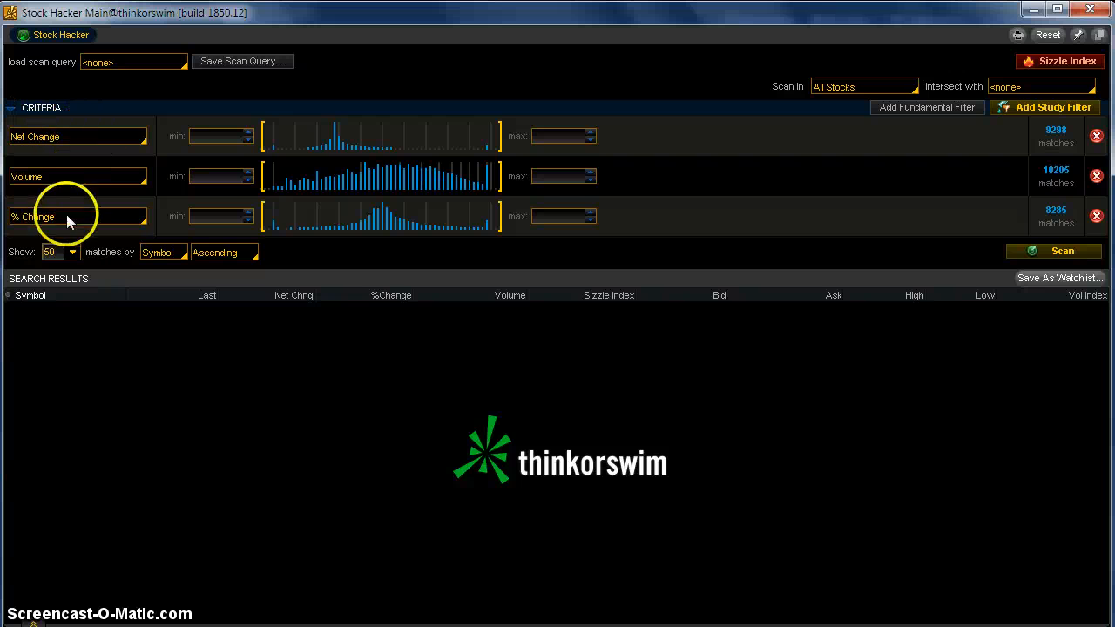
mouse_move(122, 140)
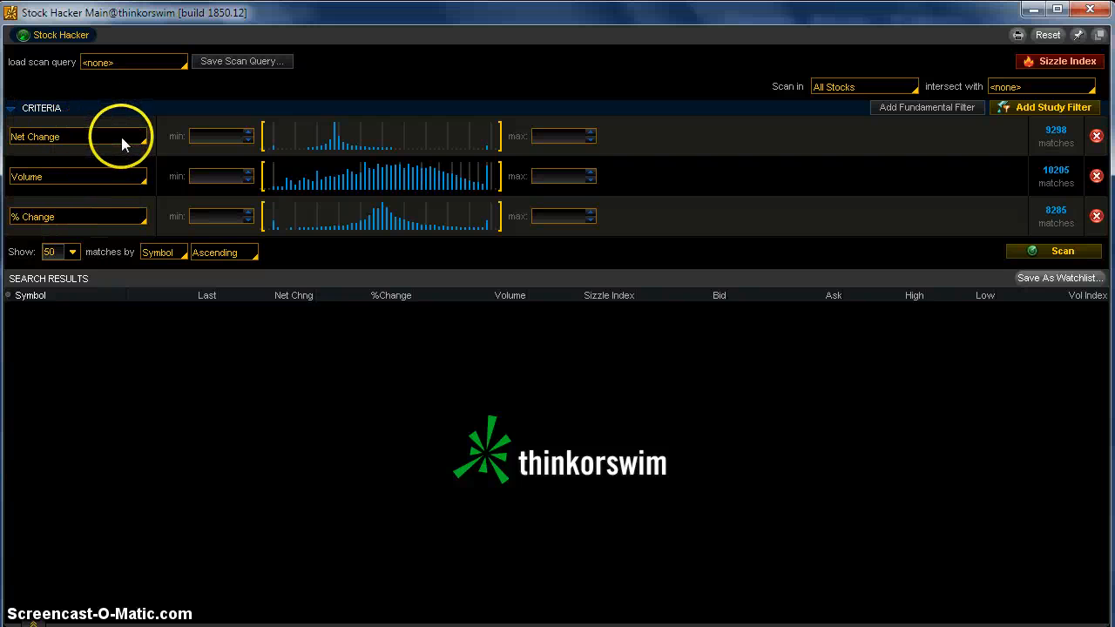
mouse_move(1095, 139)
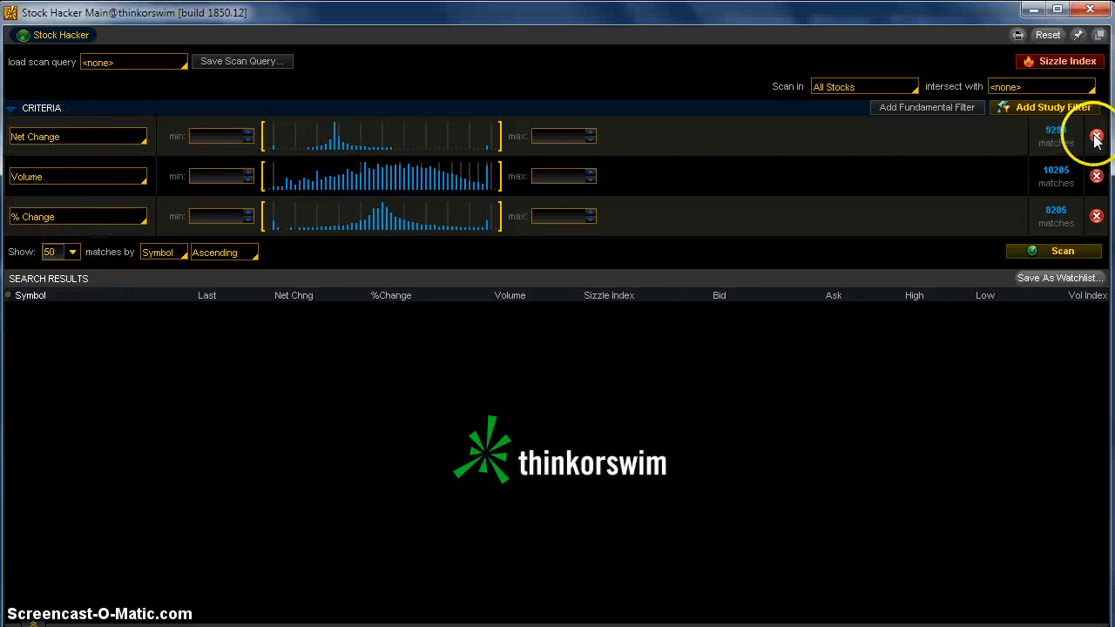
mouse_move(1062, 217)
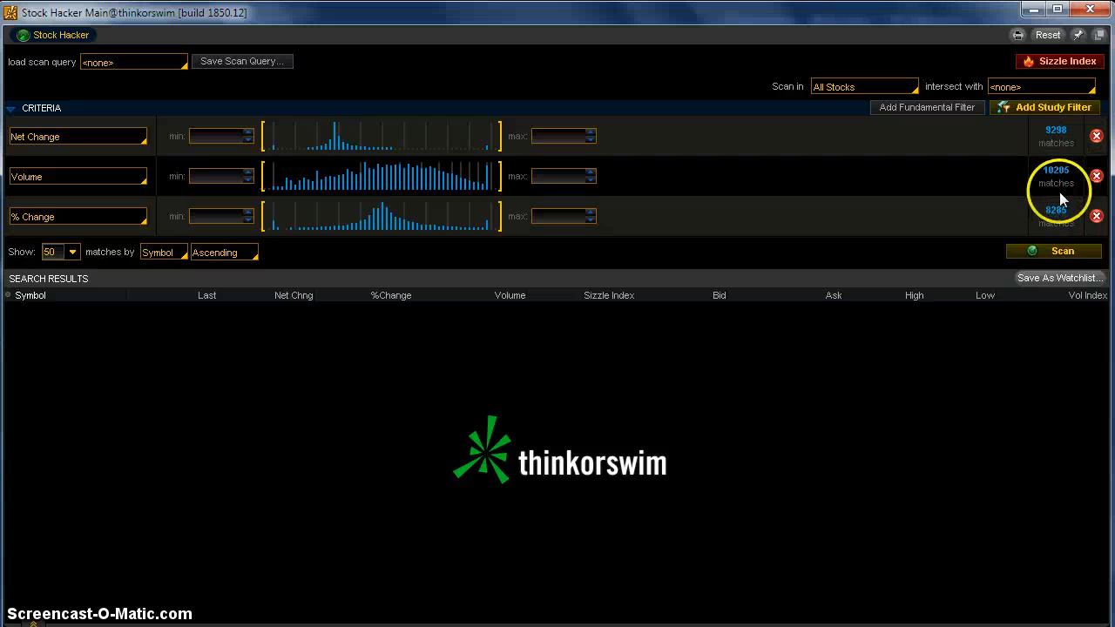
mouse_move(756, 129)
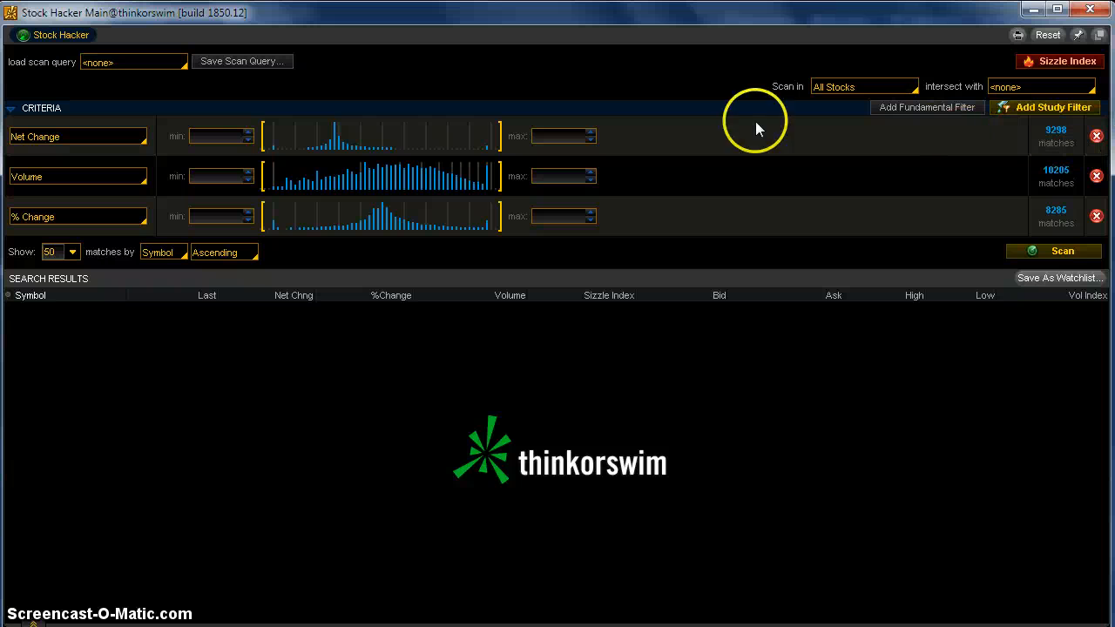
mouse_move(568, 158)
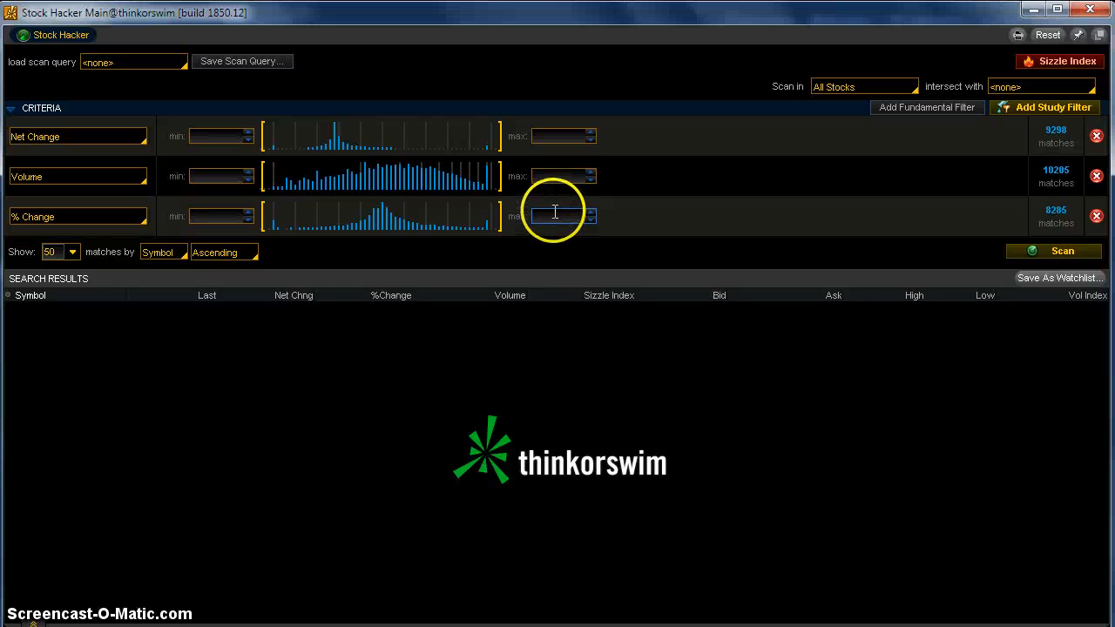
mouse_move(540, 257)
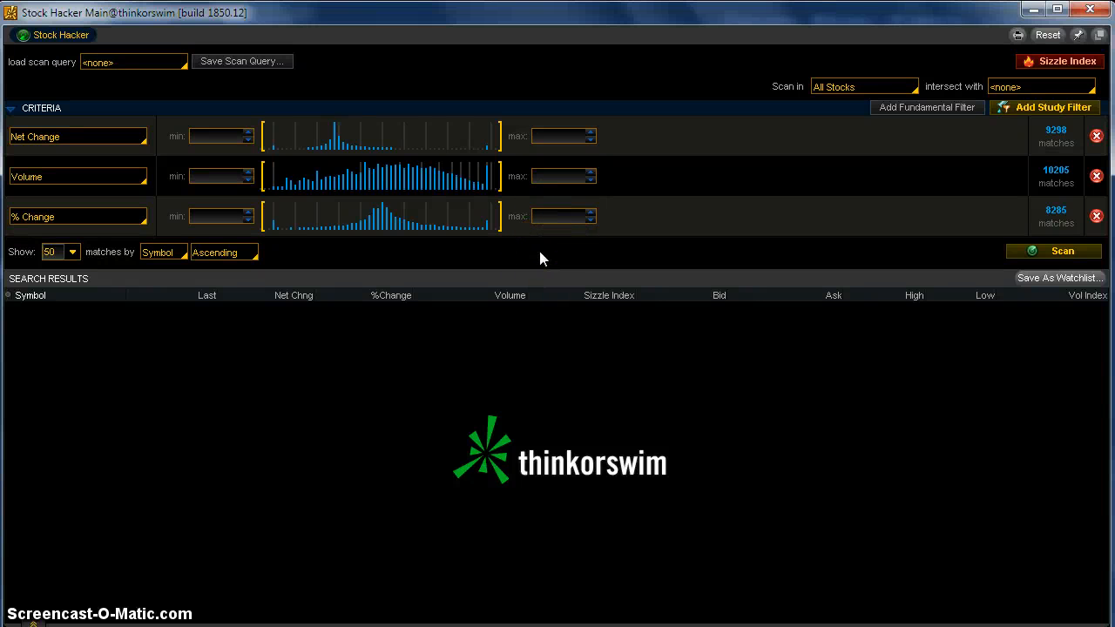
mouse_move(540, 242)
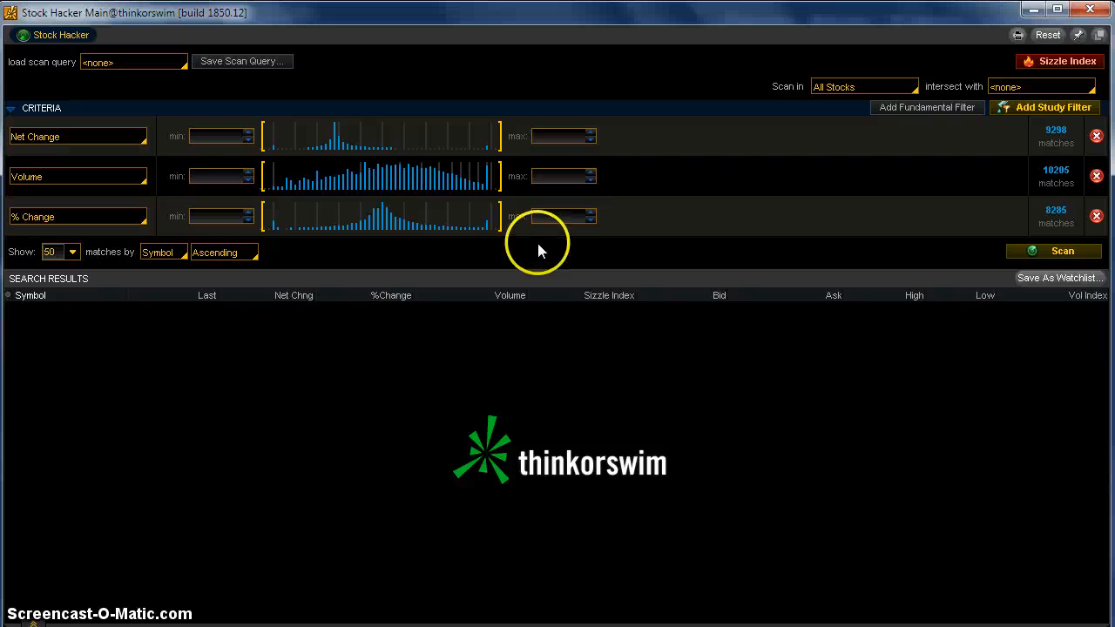
mouse_move(540, 252)
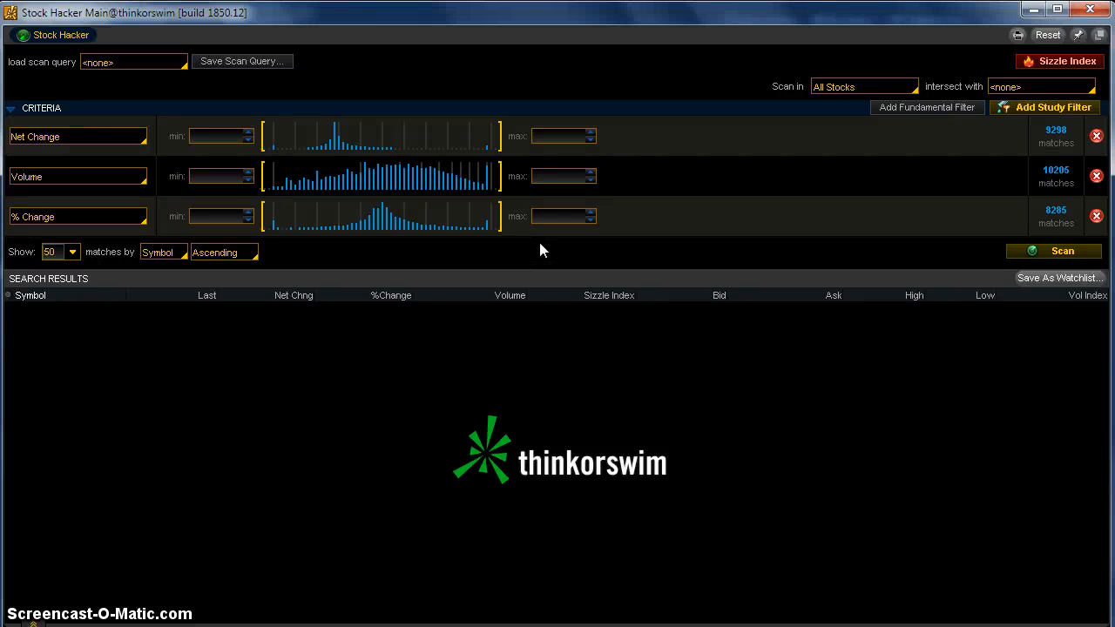
mouse_move(66, 137)
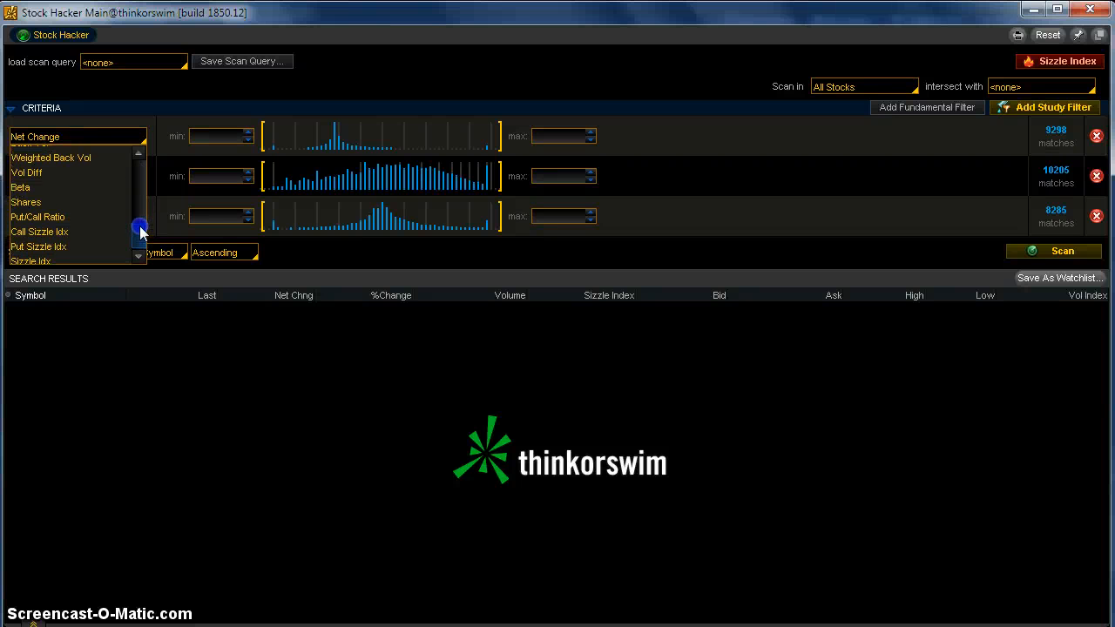
scroll("up", 3)
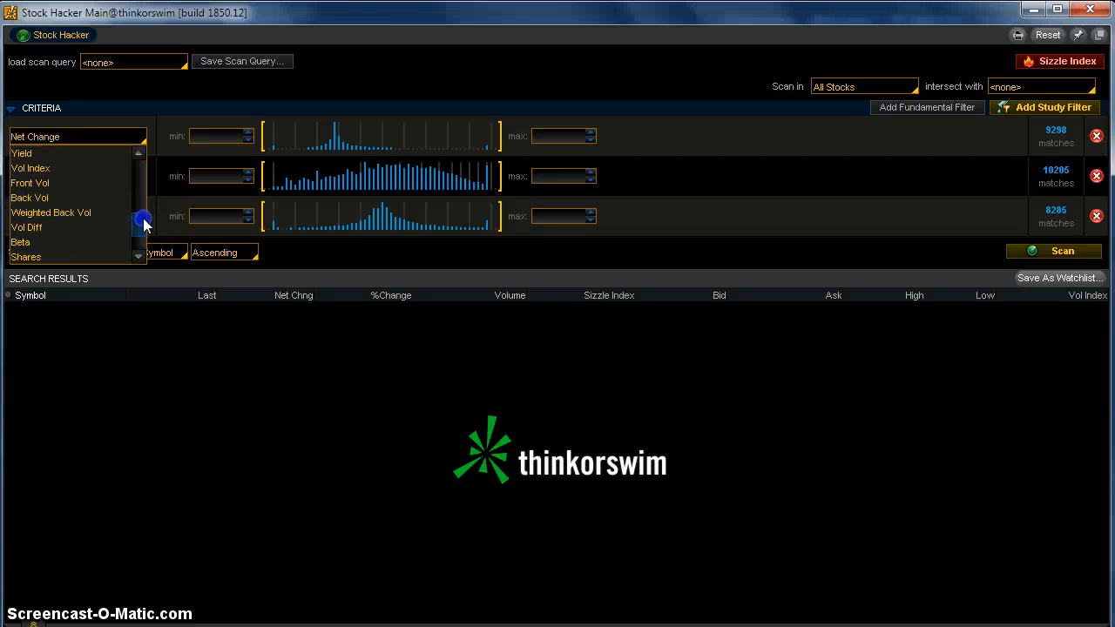
scroll("up", 3)
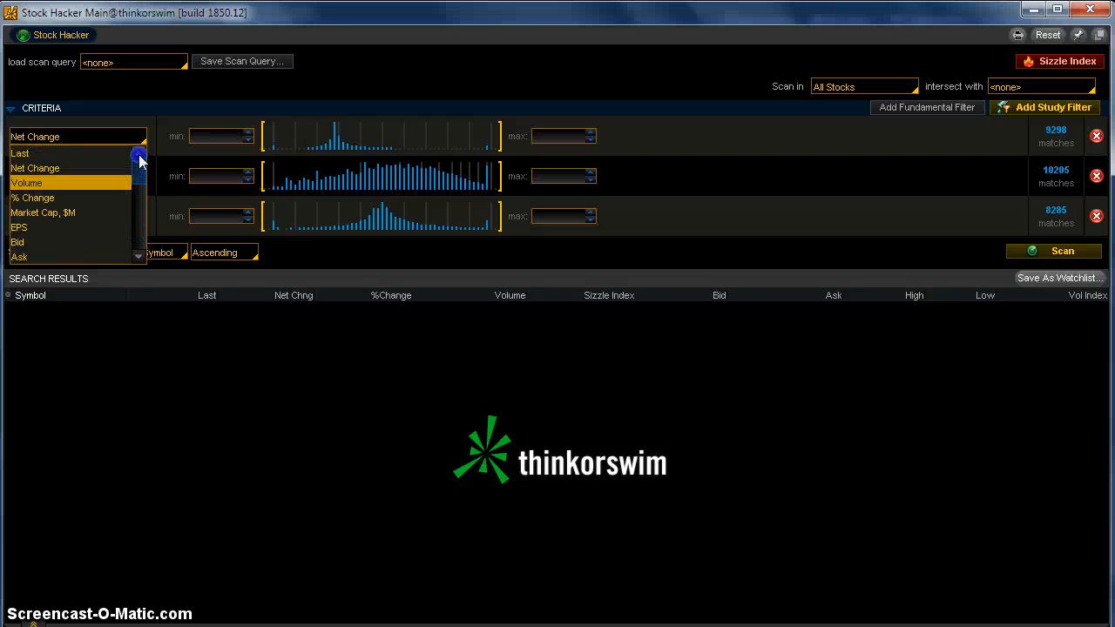
left_click(27, 183)
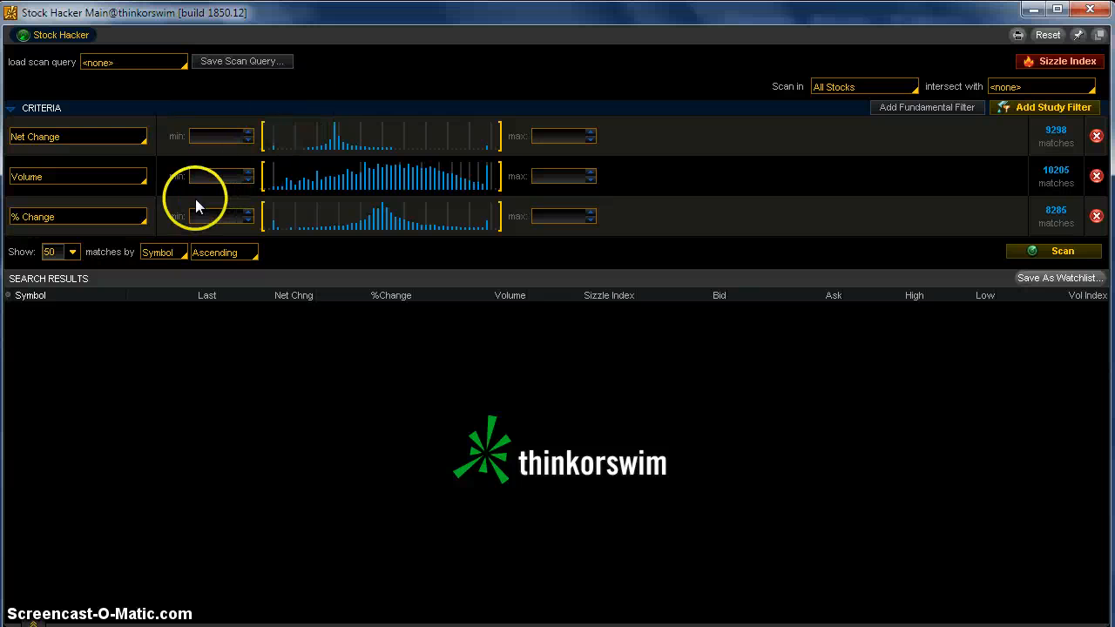
mouse_move(599, 159)
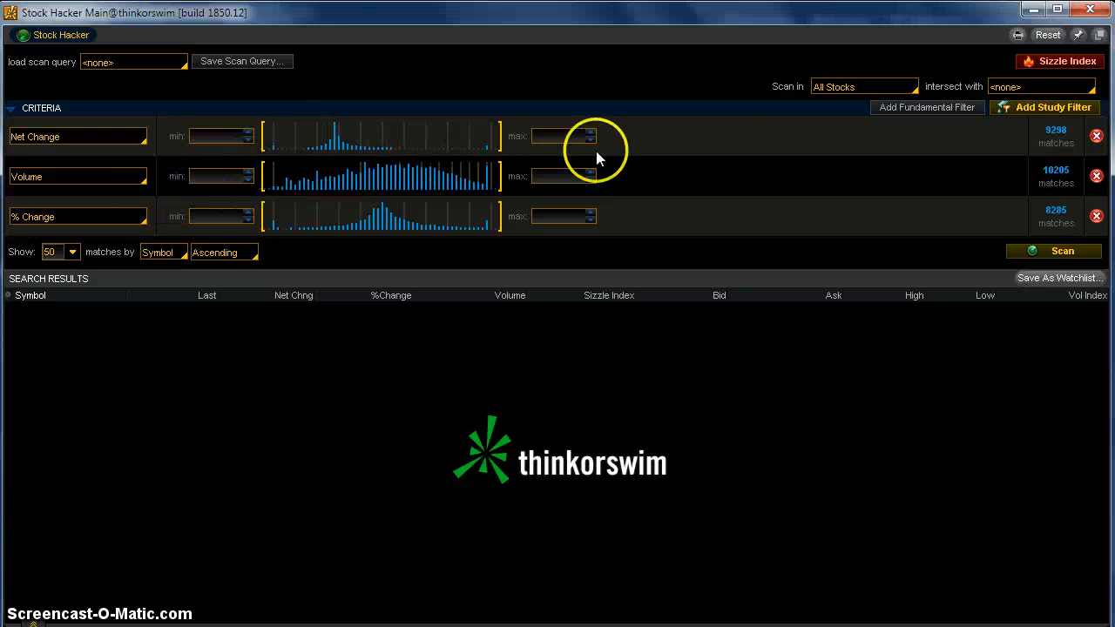
- Add an ADXCrossover study filter, remove Net Change, and view the ADXCrossover description
left_click(1051, 108)
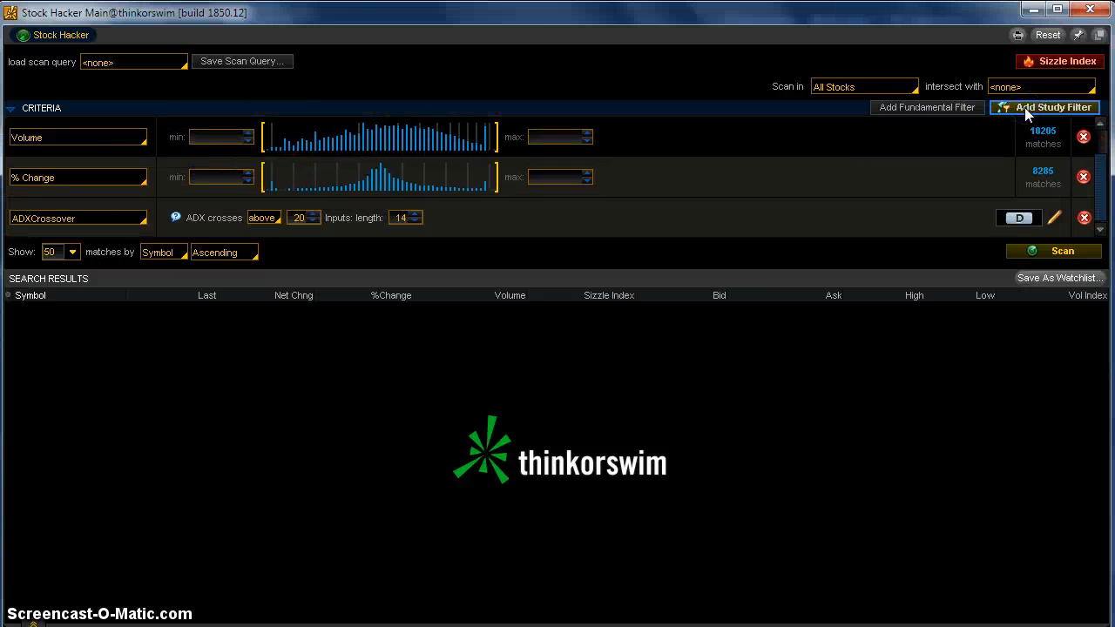
mouse_move(908, 205)
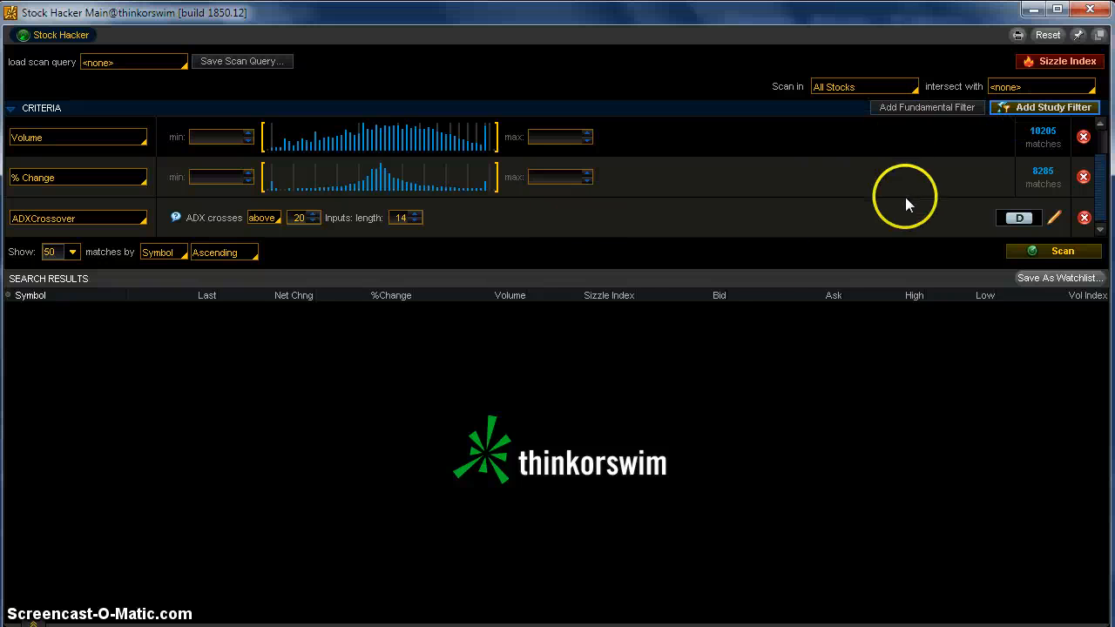
mouse_move(678, 242)
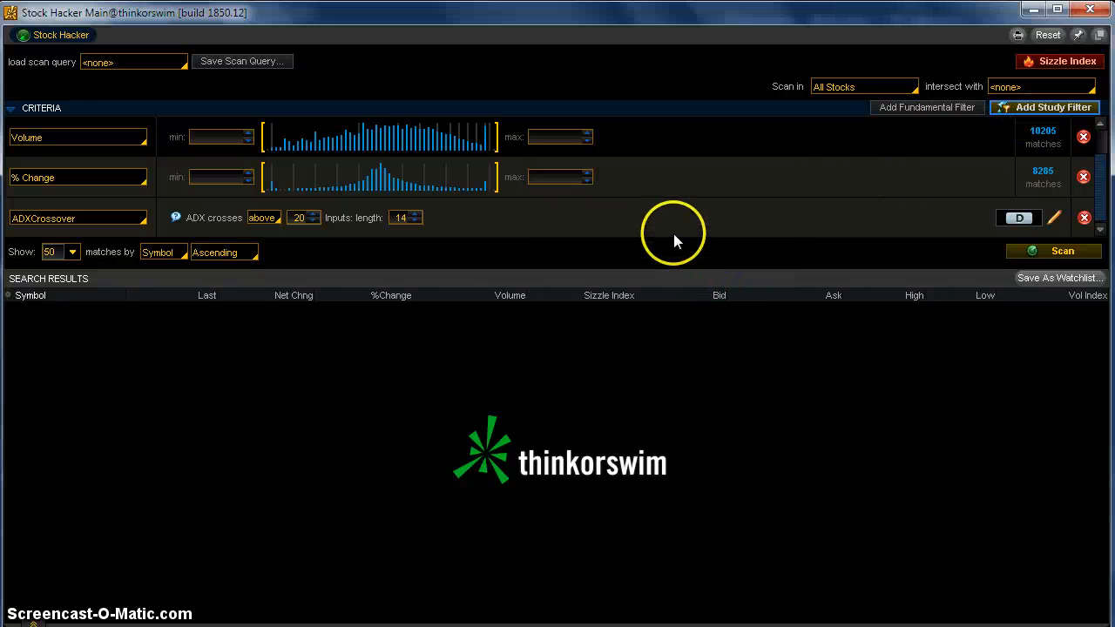
mouse_move(361, 160)
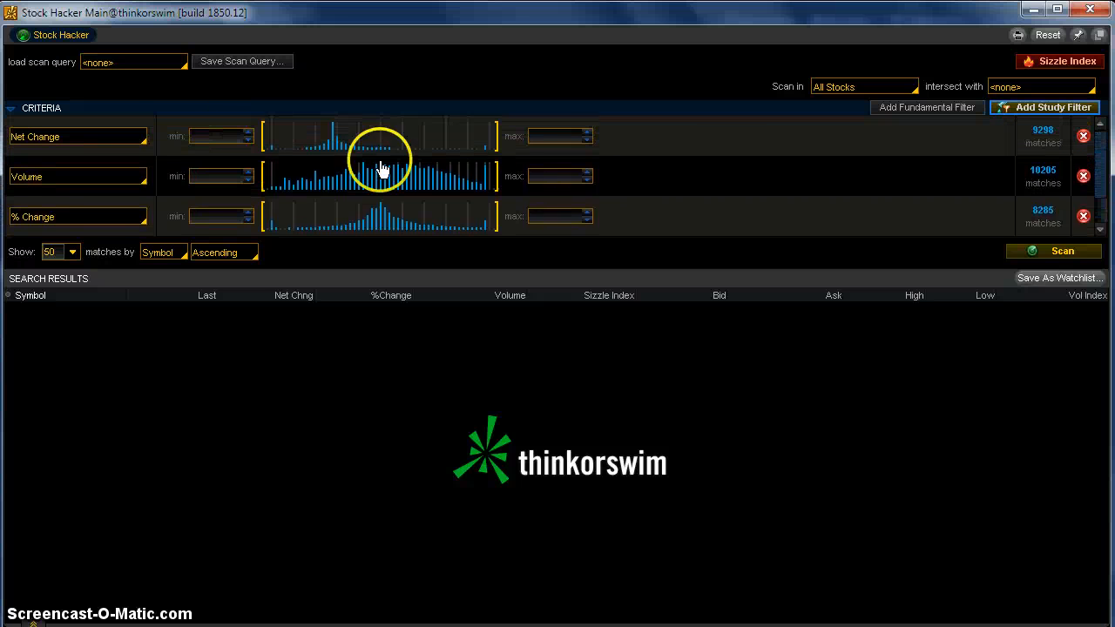
left_click(1083, 136)
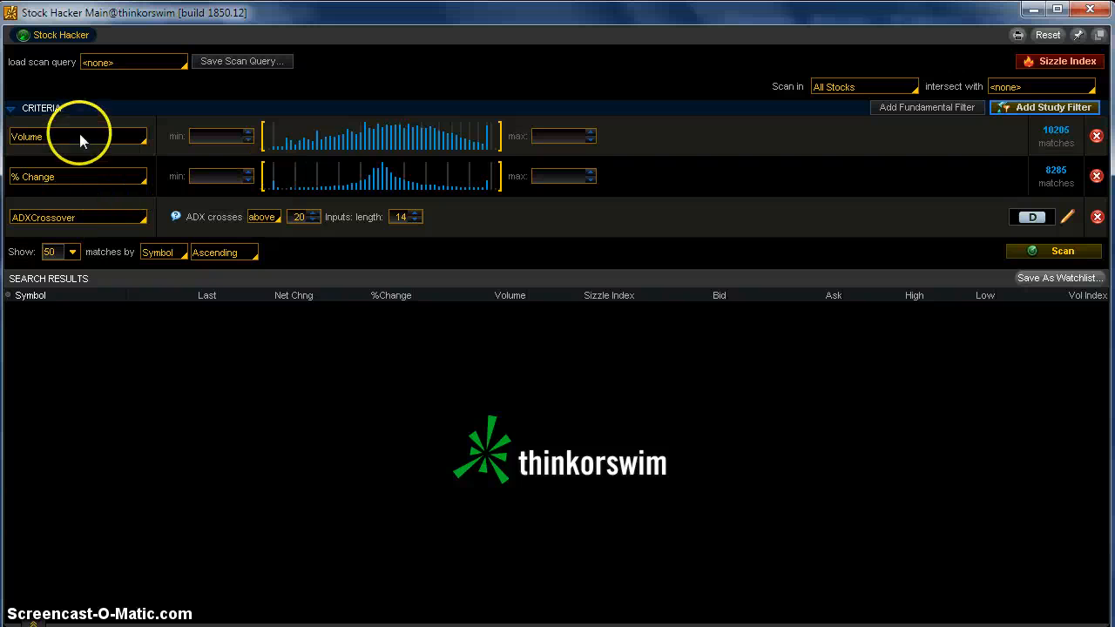
mouse_move(235, 157)
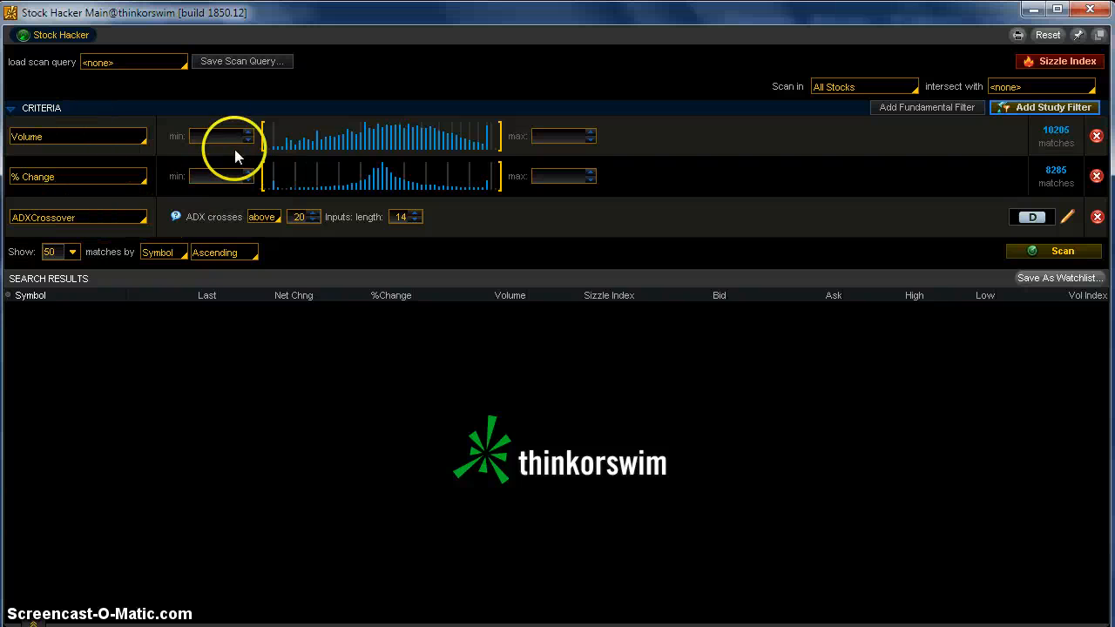
mouse_move(216, 220)
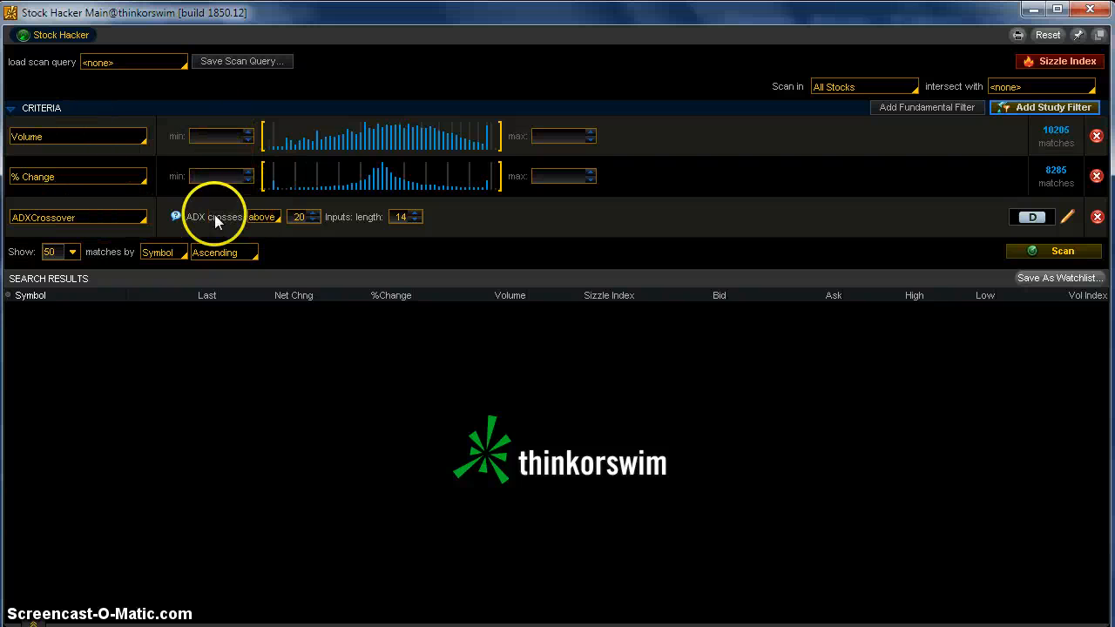
mouse_move(401, 216)
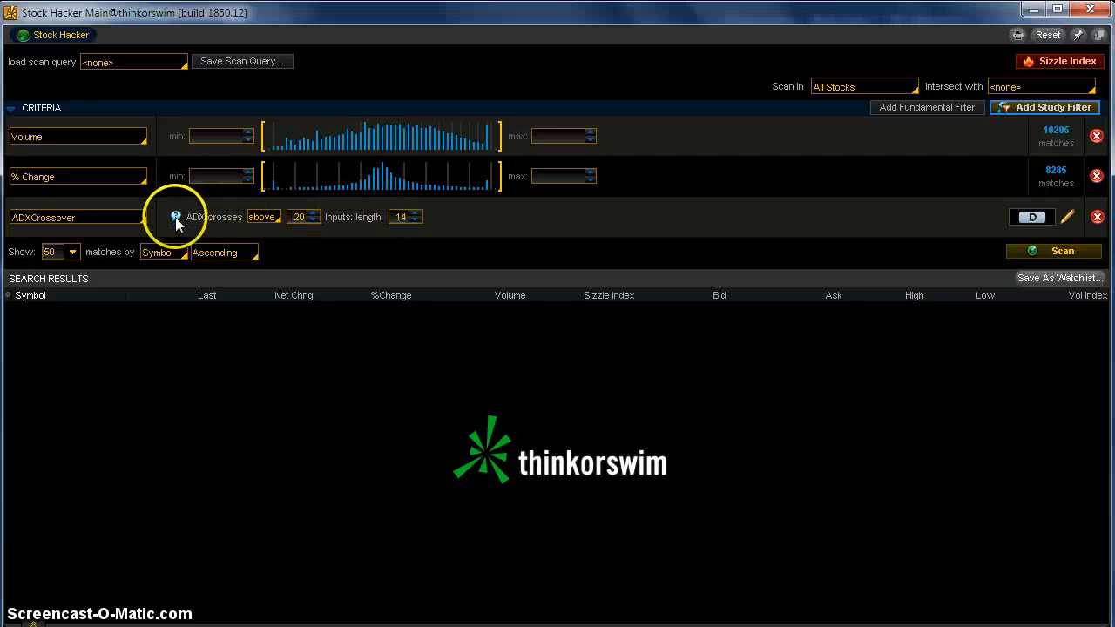
left_click(176, 216)
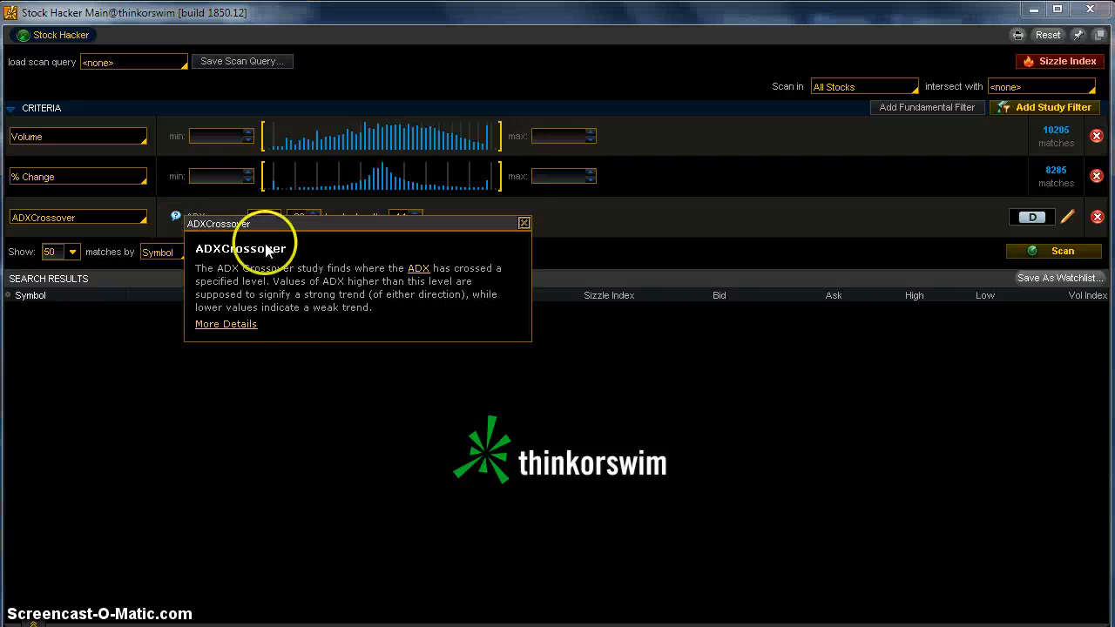
mouse_move(166, 340)
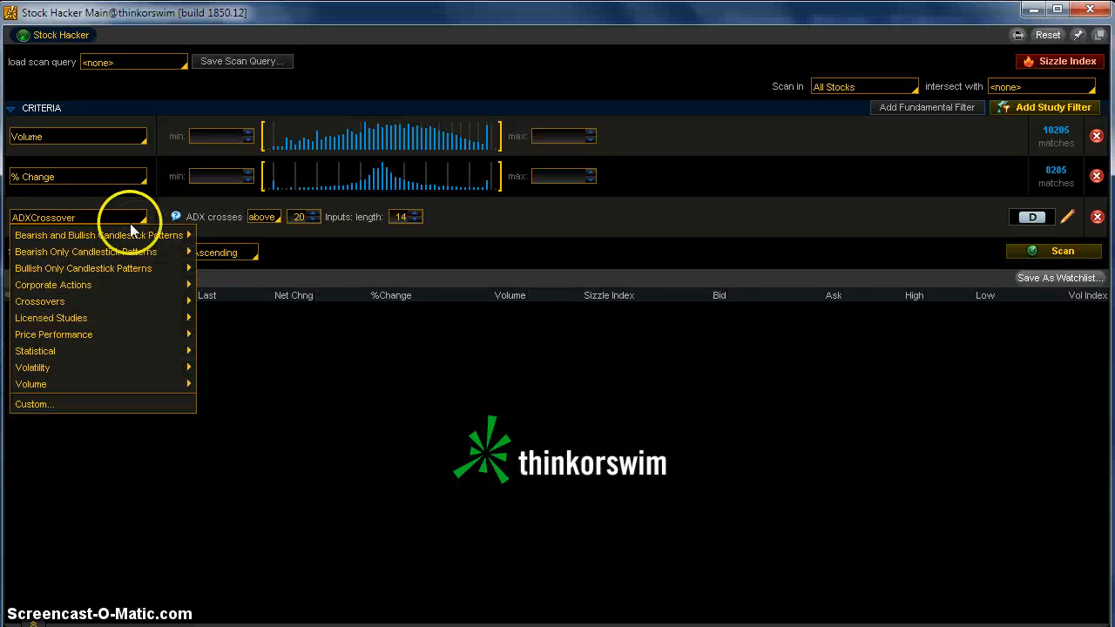
mouse_move(48, 367)
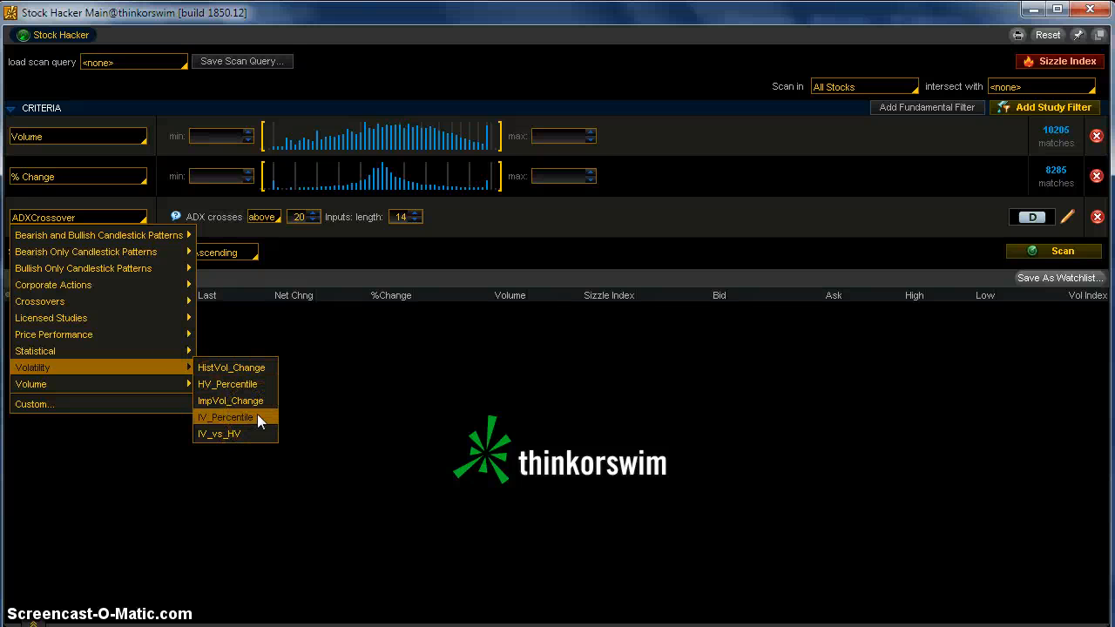
- Swap the study filter to IV_Percentile with a 75% to 100% range
left_click(226, 417)
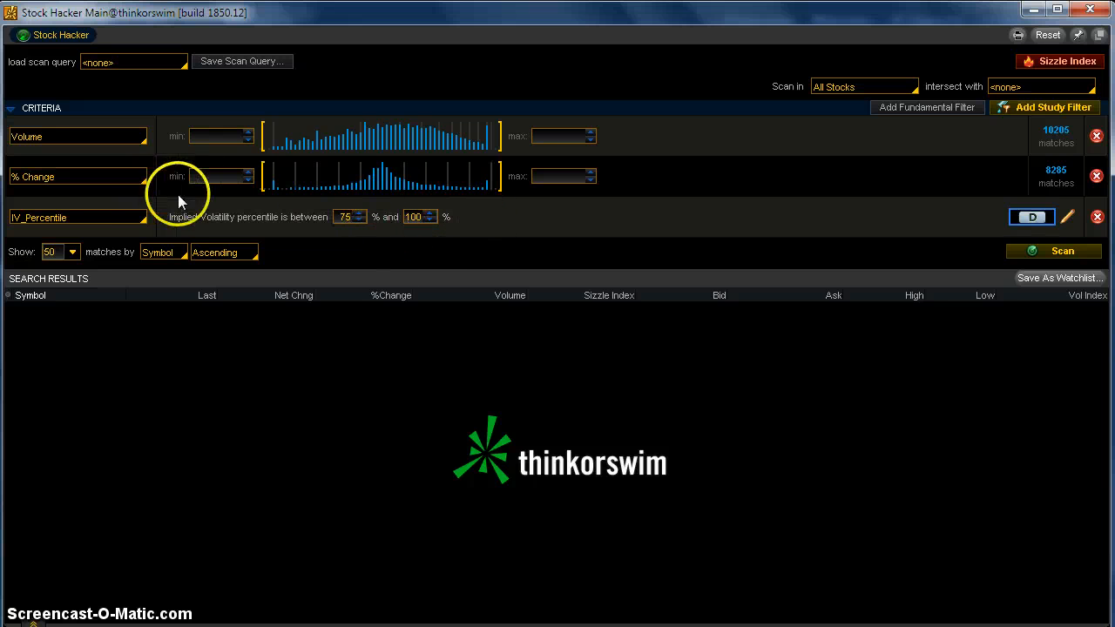
mouse_move(135, 221)
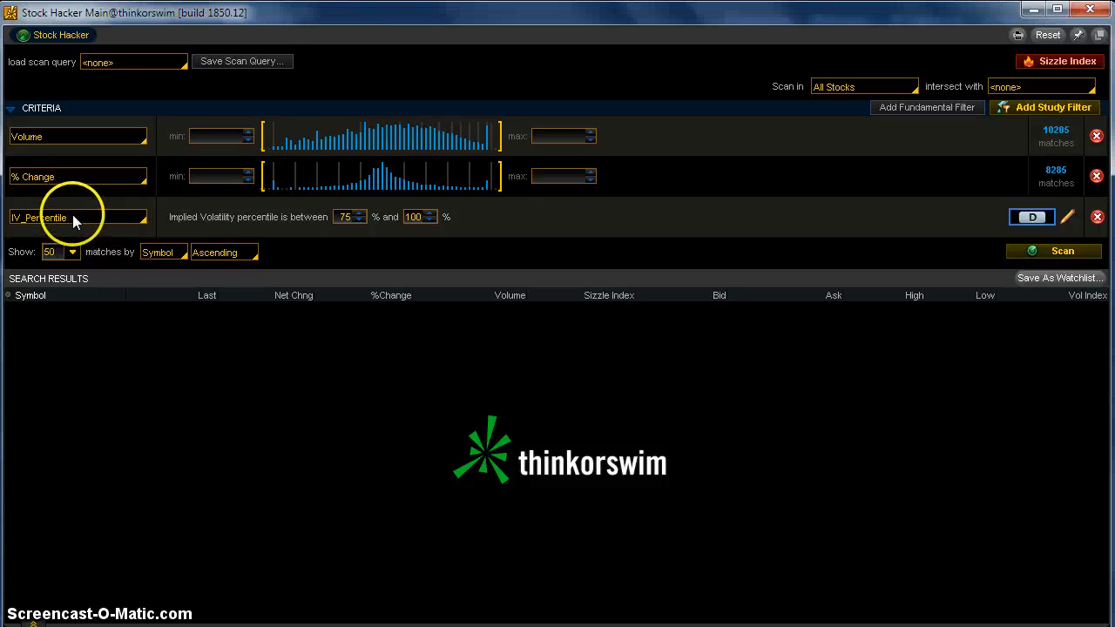
mouse_move(74, 251)
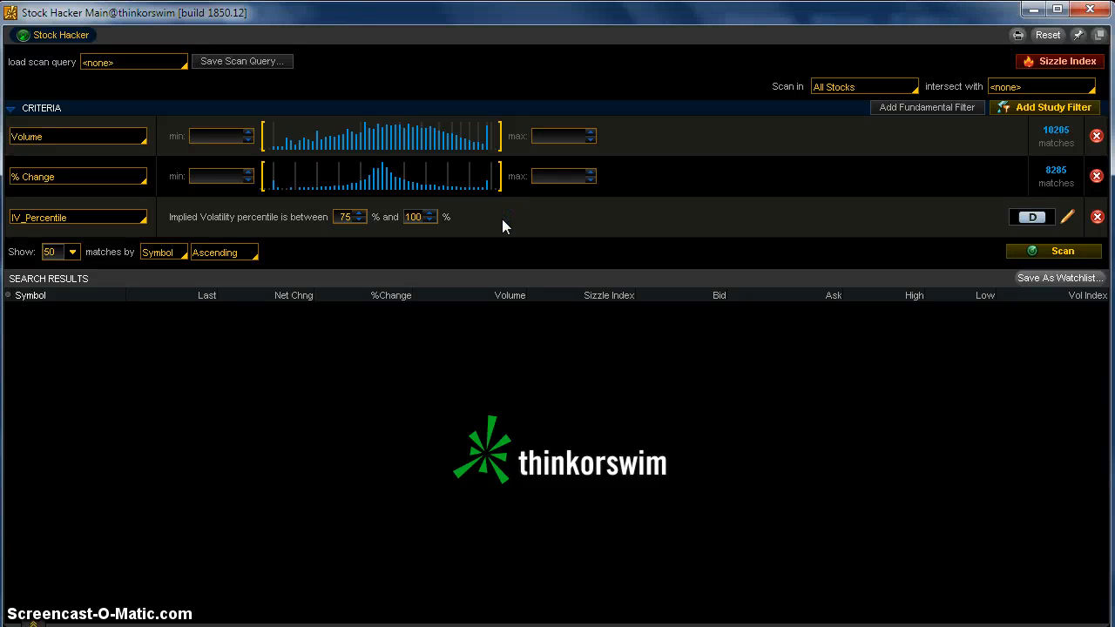
mouse_move(836, 86)
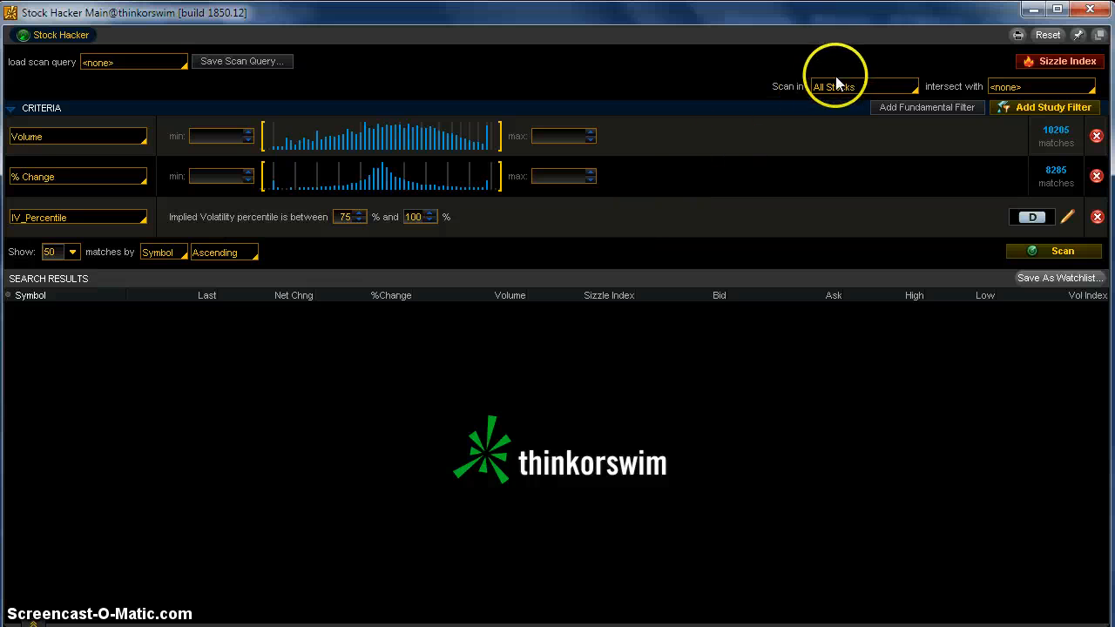
mouse_move(1060, 177)
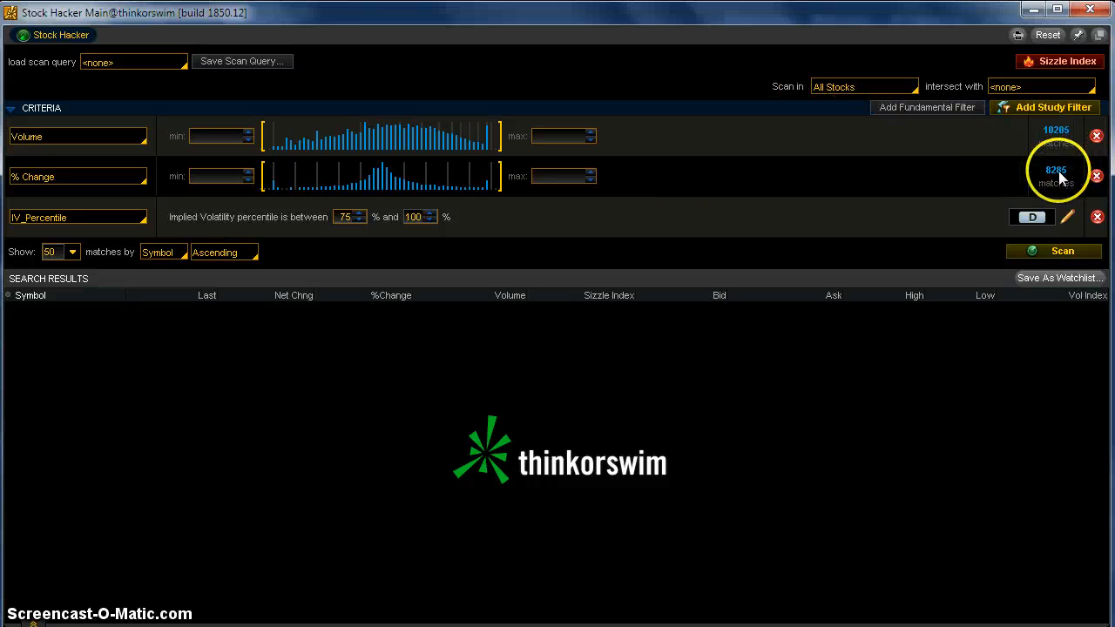
mouse_move(897, 91)
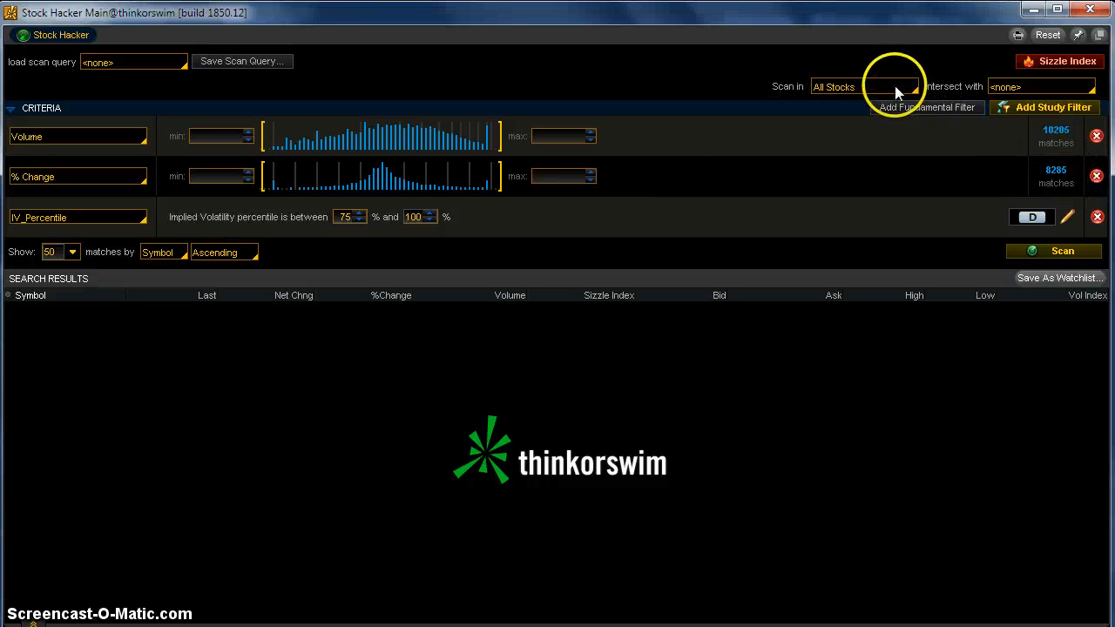
- Switch the scan universe from all stocks to the public S&P 500 list
left_click(911, 86)
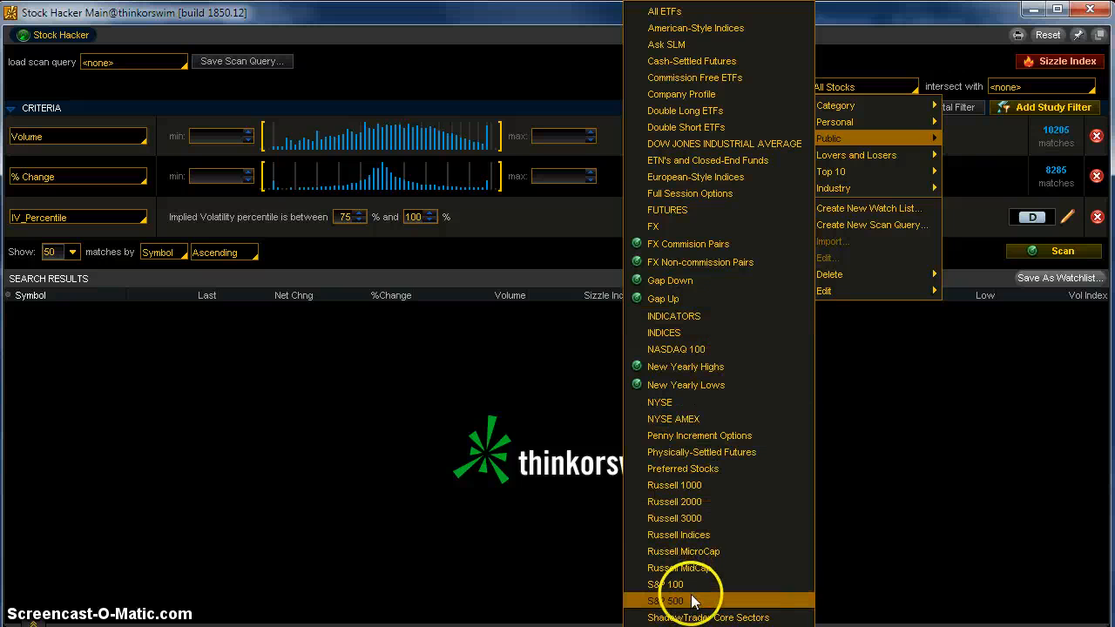
left_click(667, 600)
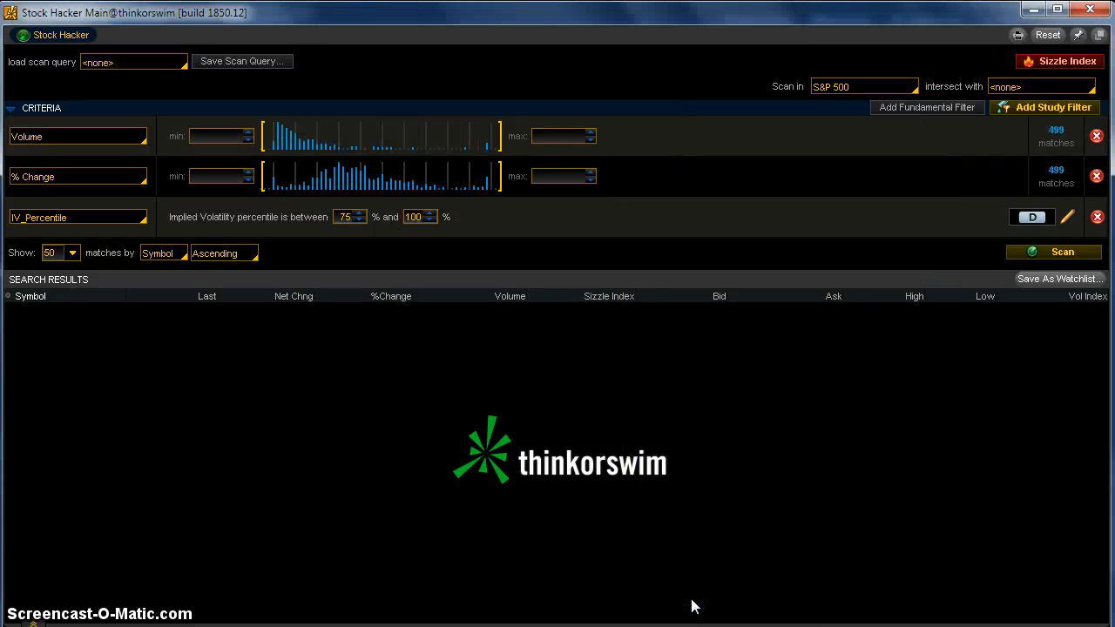
mouse_move(827, 140)
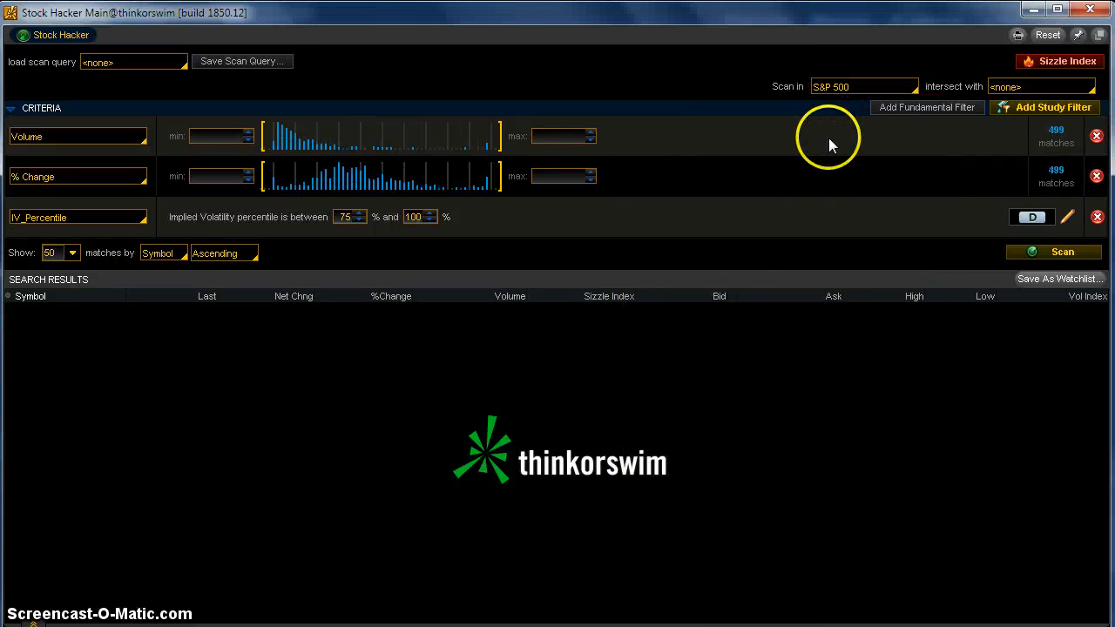
left_click(1053, 252)
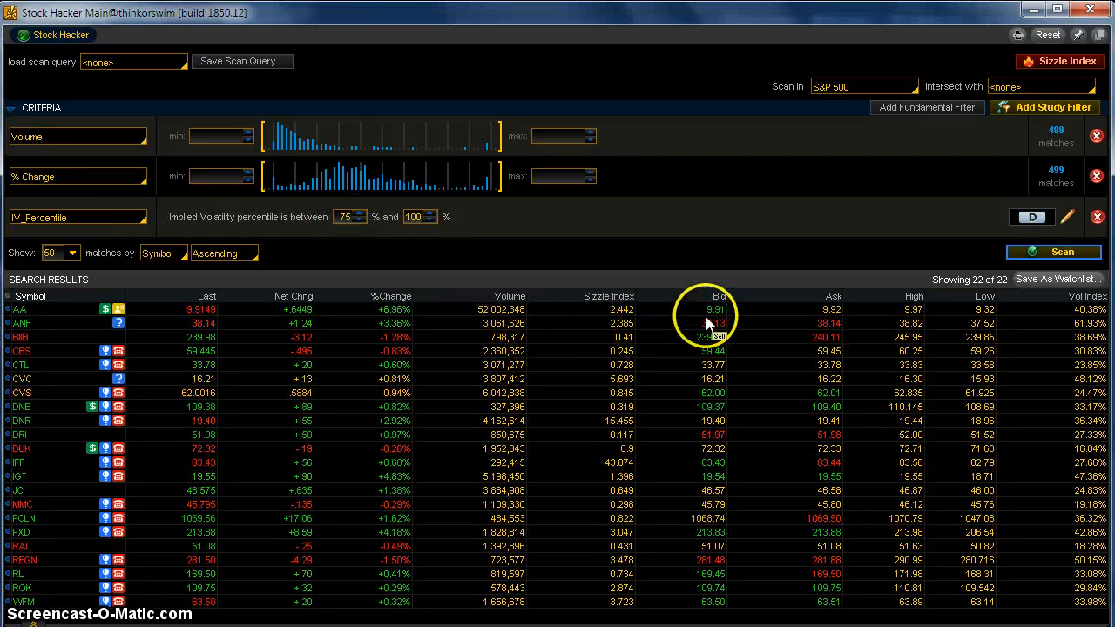
mouse_move(1032, 337)
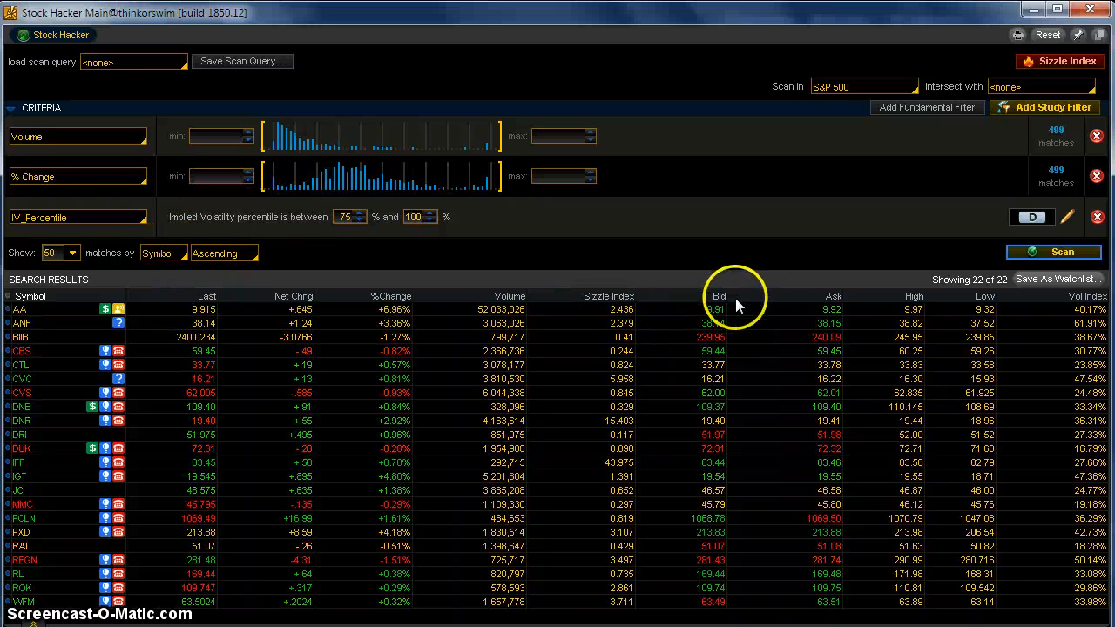
mouse_move(758, 303)
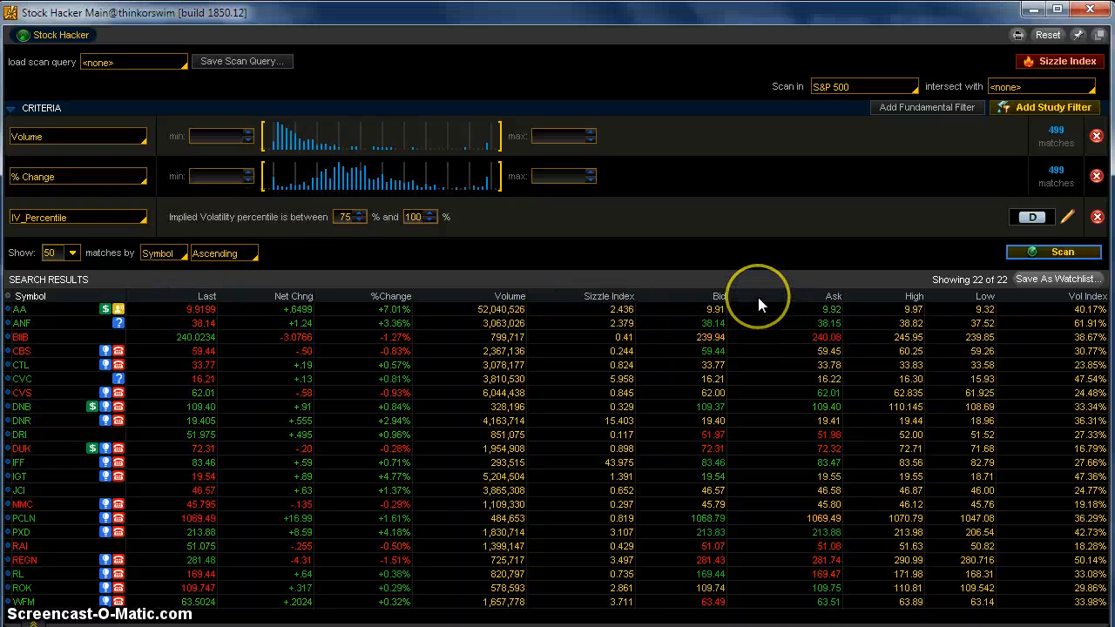
mouse_move(862, 300)
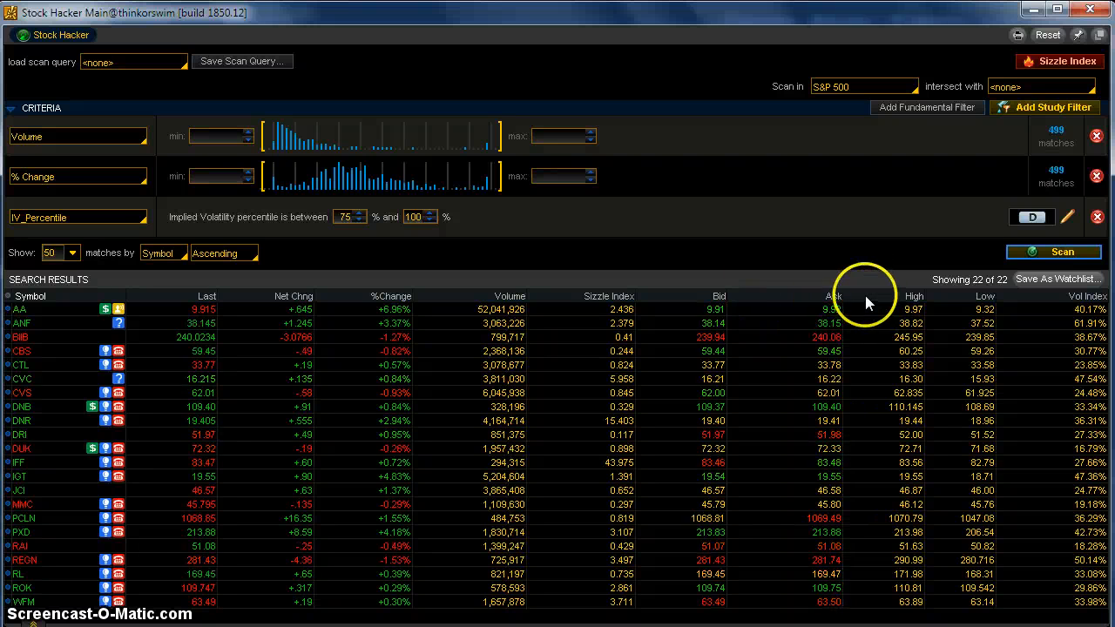
mouse_move(1071, 302)
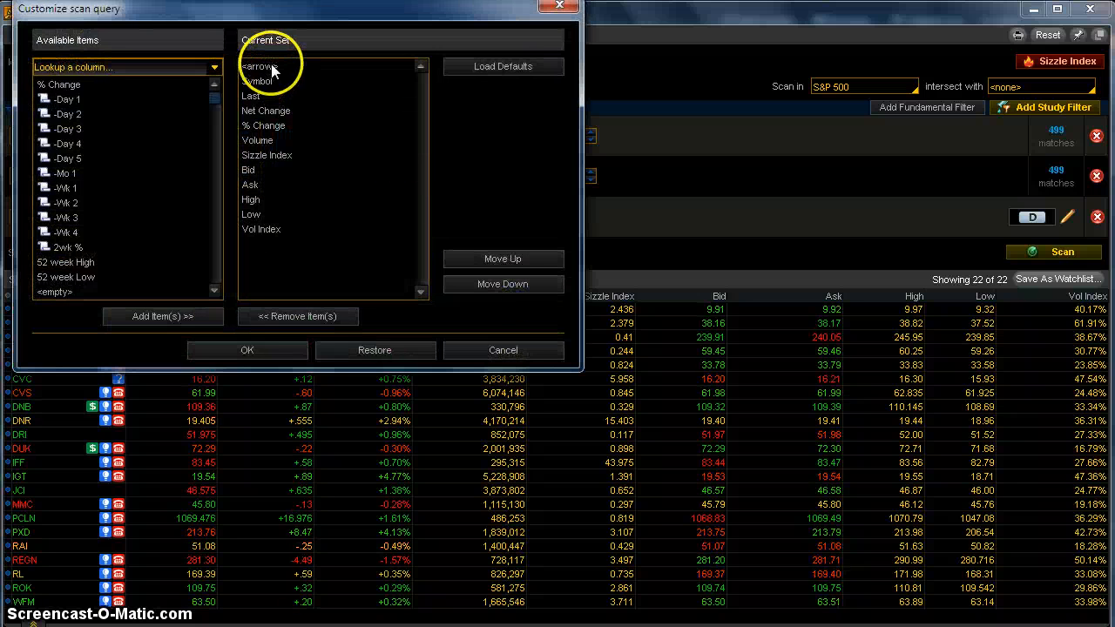
mouse_move(300, 223)
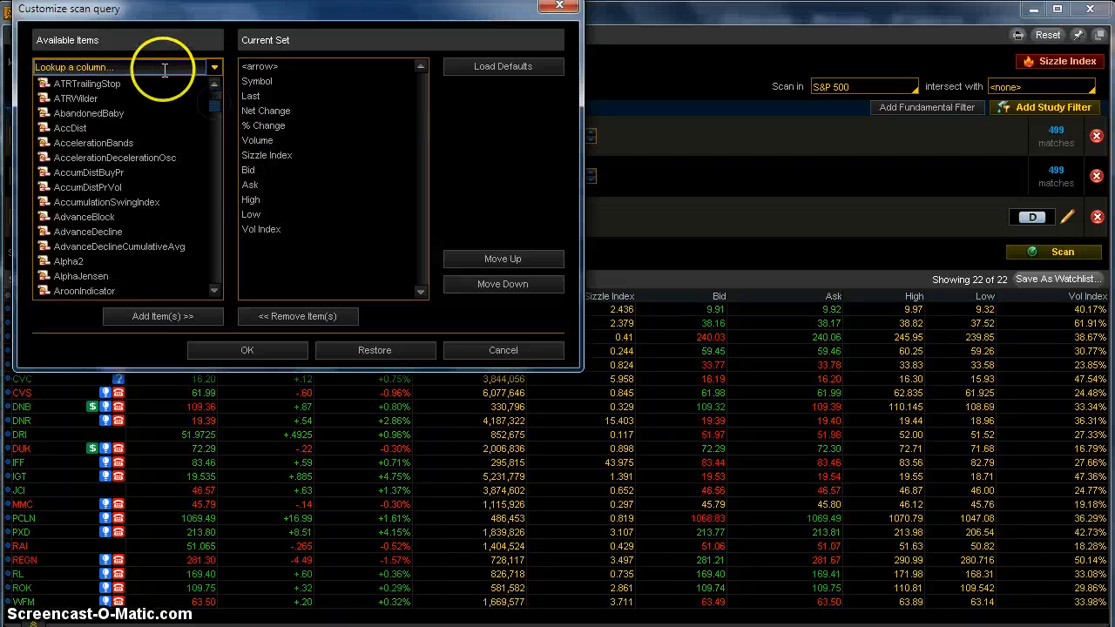
- Search 'iv', add IV_Percentile to the results columns after Sizzle Index, and apply
type("iv")
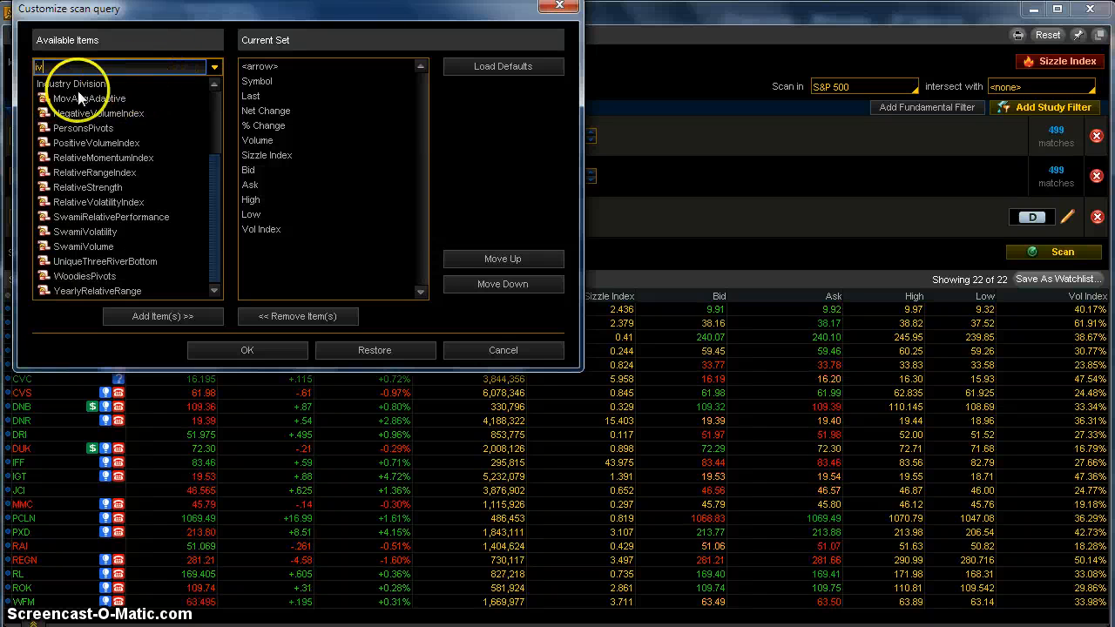
scroll("up", 3)
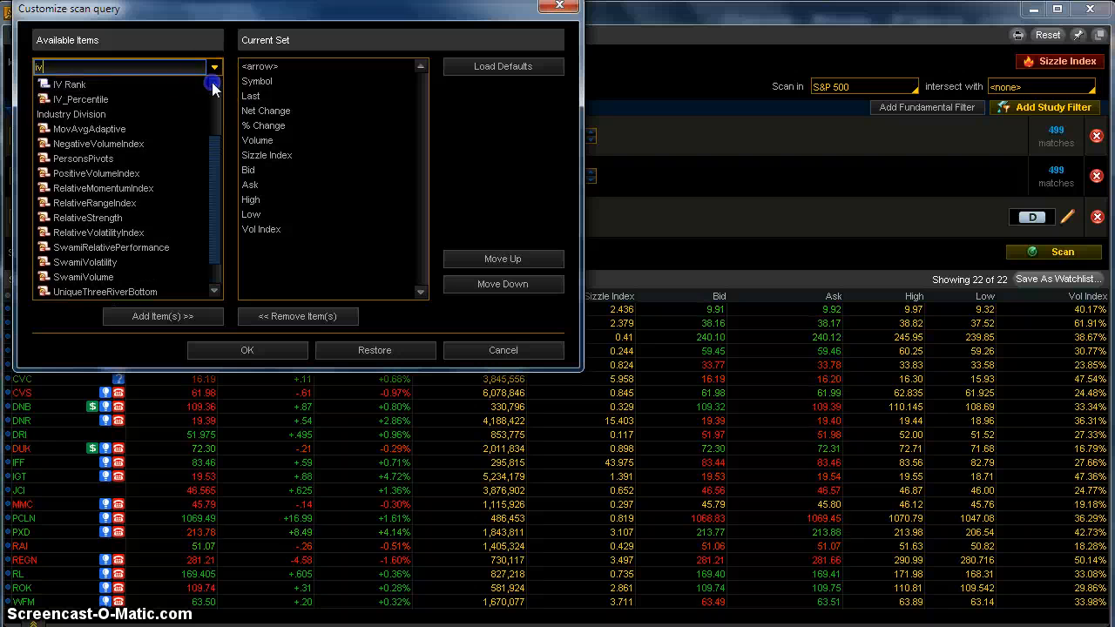
left_click(99, 98)
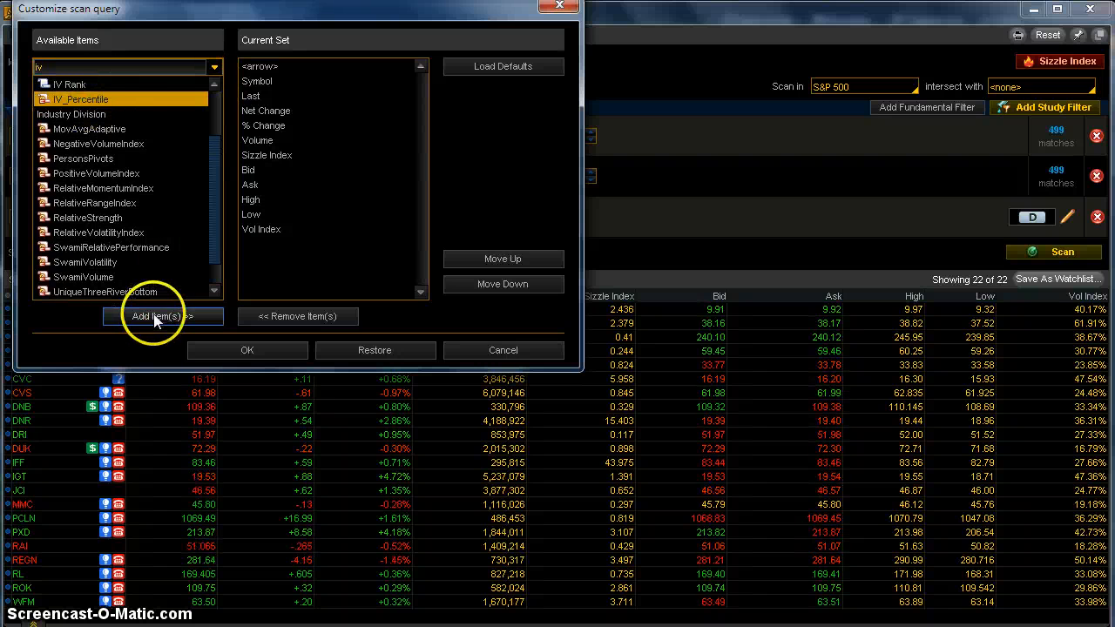
left_click(155, 315)
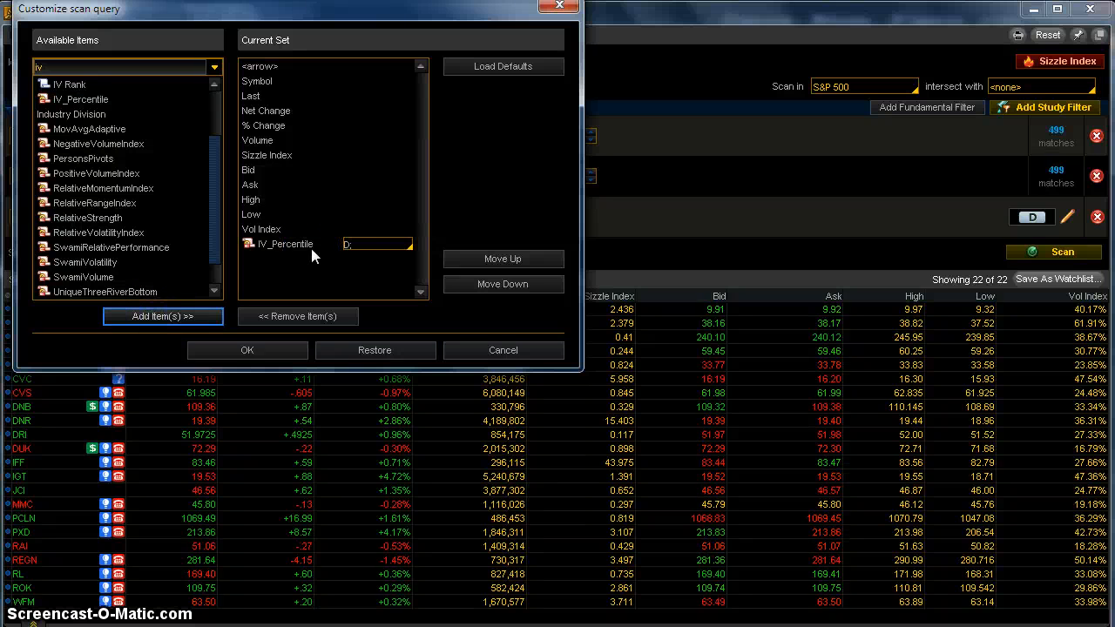
left_click(296, 243)
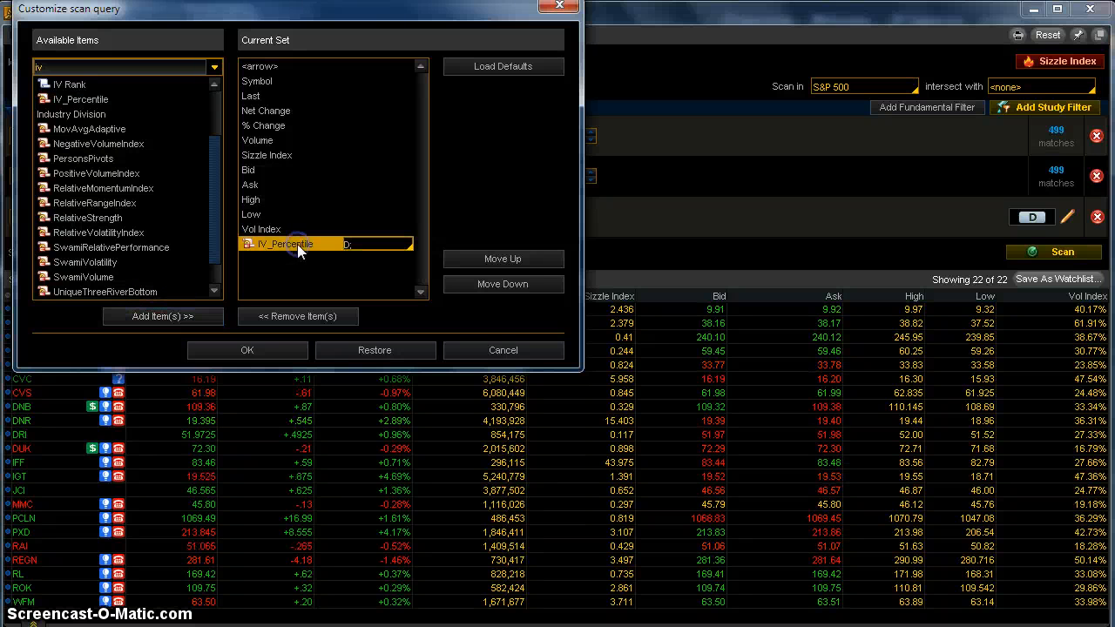
left_click(502, 259)
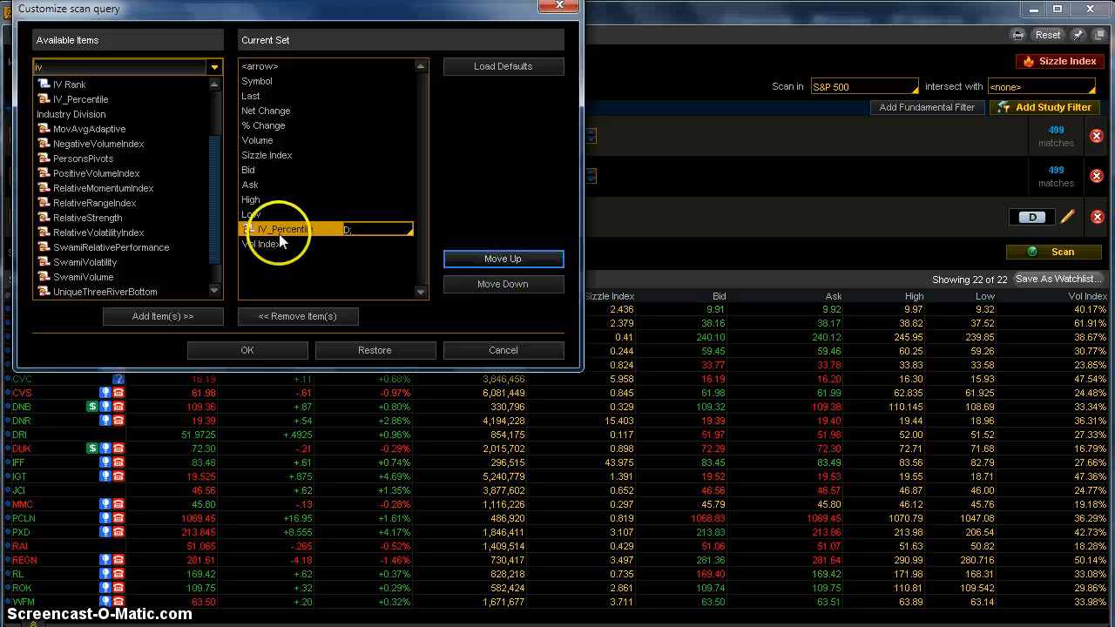
left_click(502, 259)
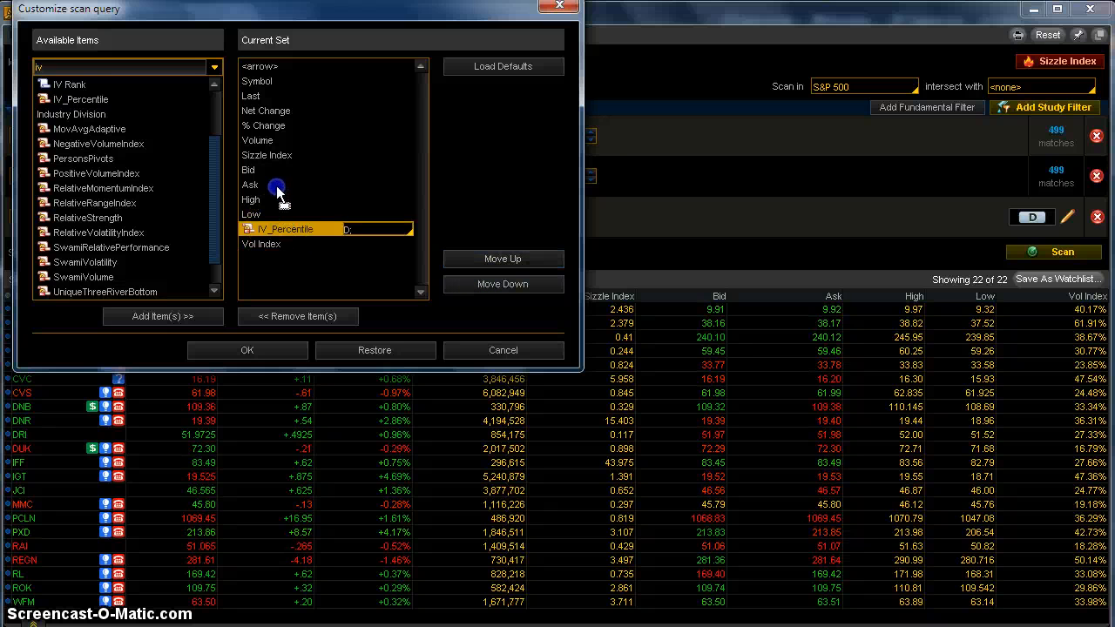
left_click(502, 259)
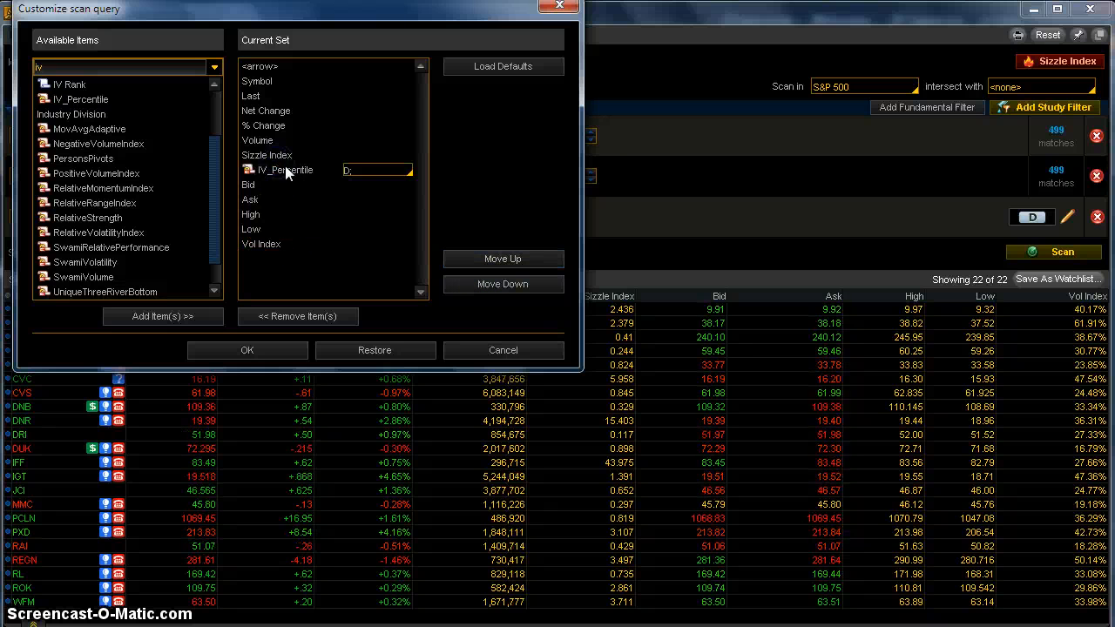
left_click(247, 349)
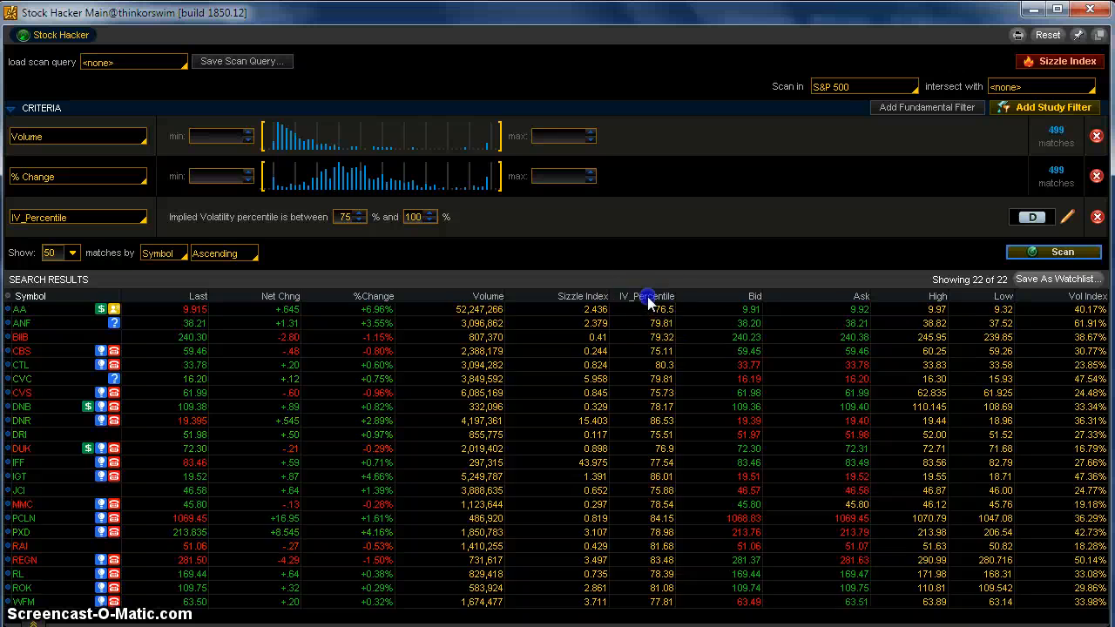
- Sort results by IV_Percentile descending so DNR at 86.53 tops the list
left_click(649, 296)
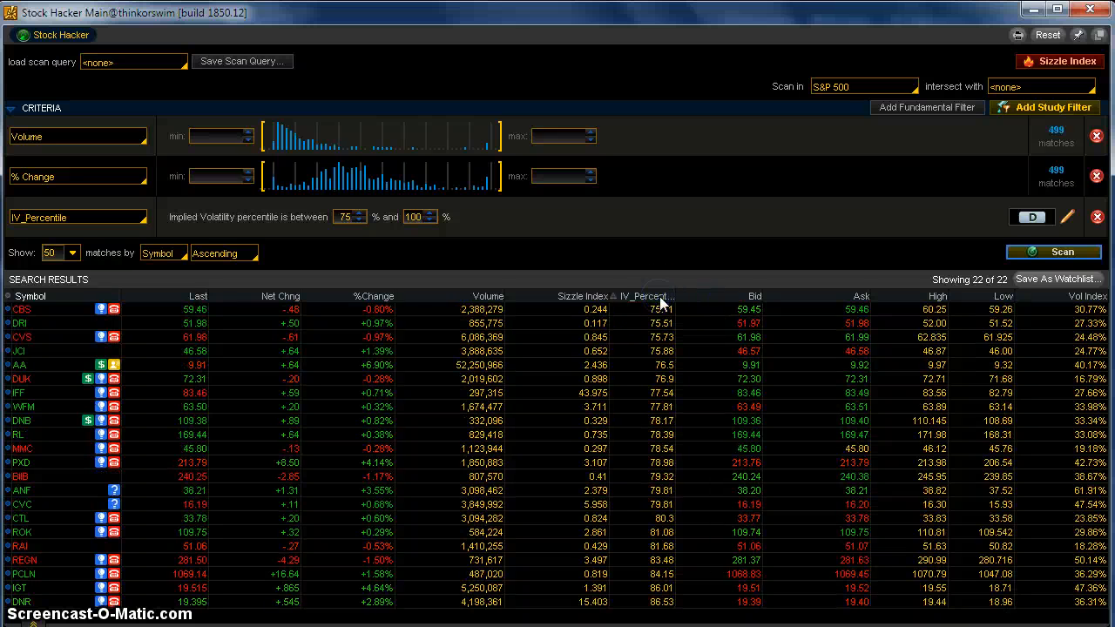
left_click(649, 297)
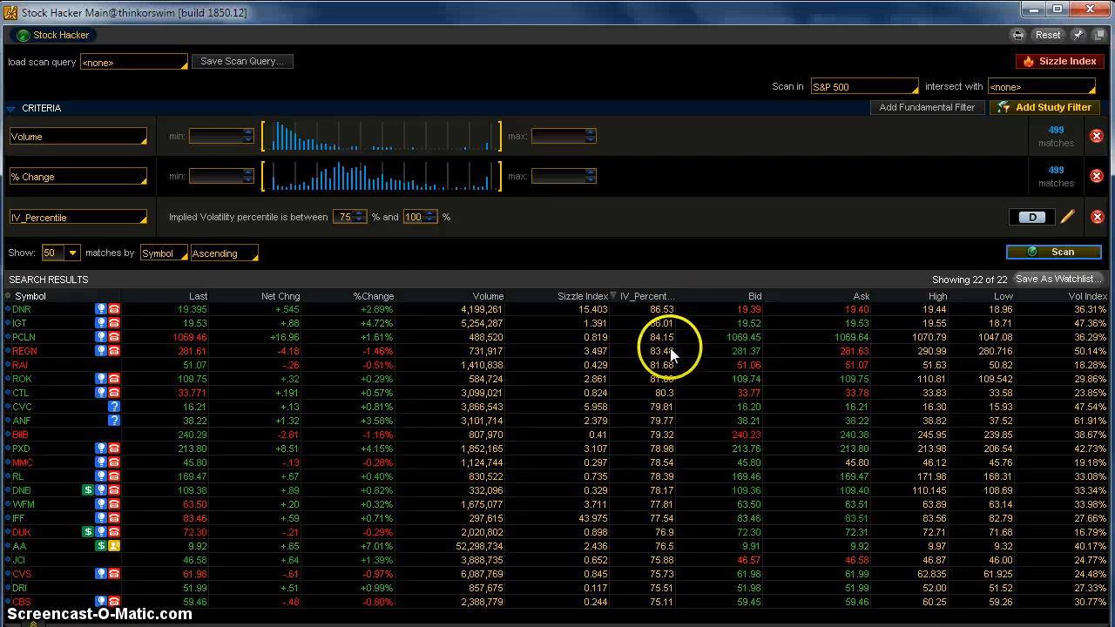
mouse_move(414, 266)
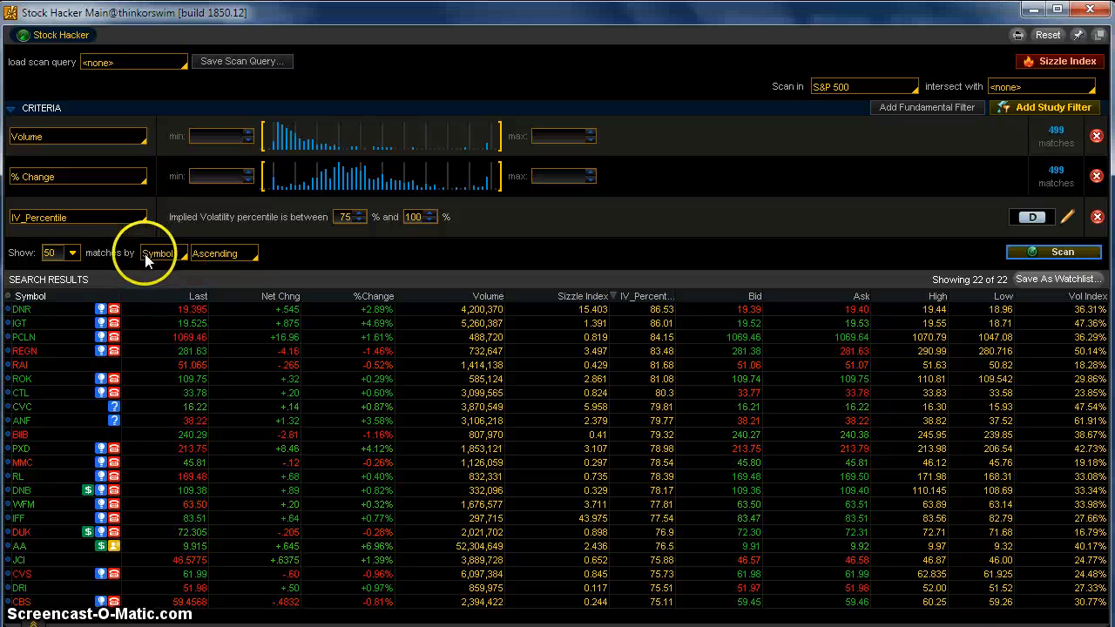
left_click(161, 253)
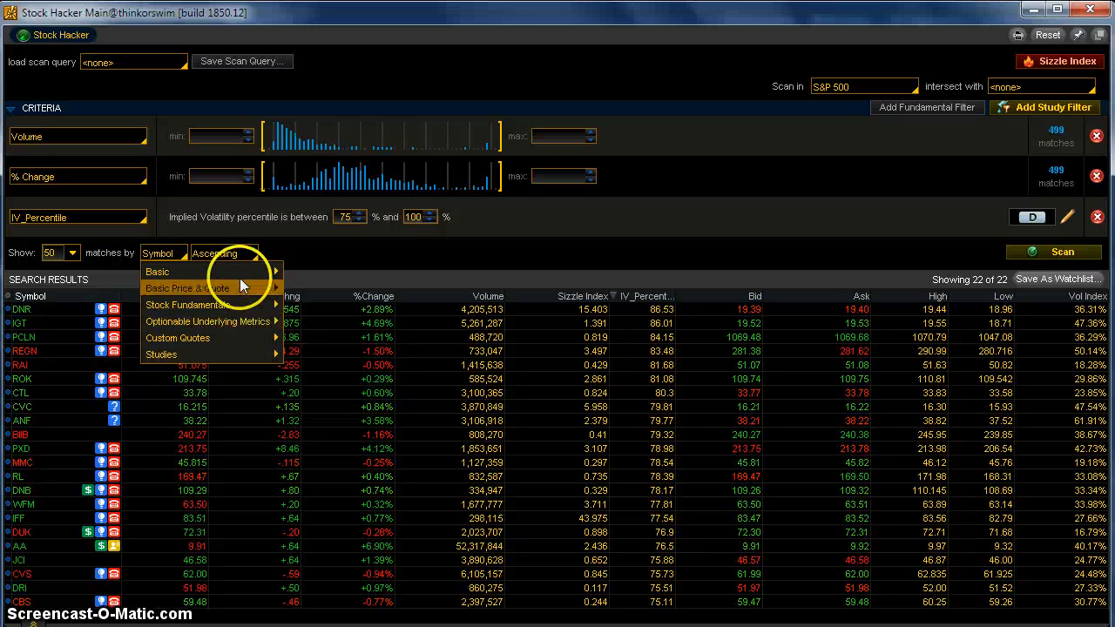
left_click(188, 288)
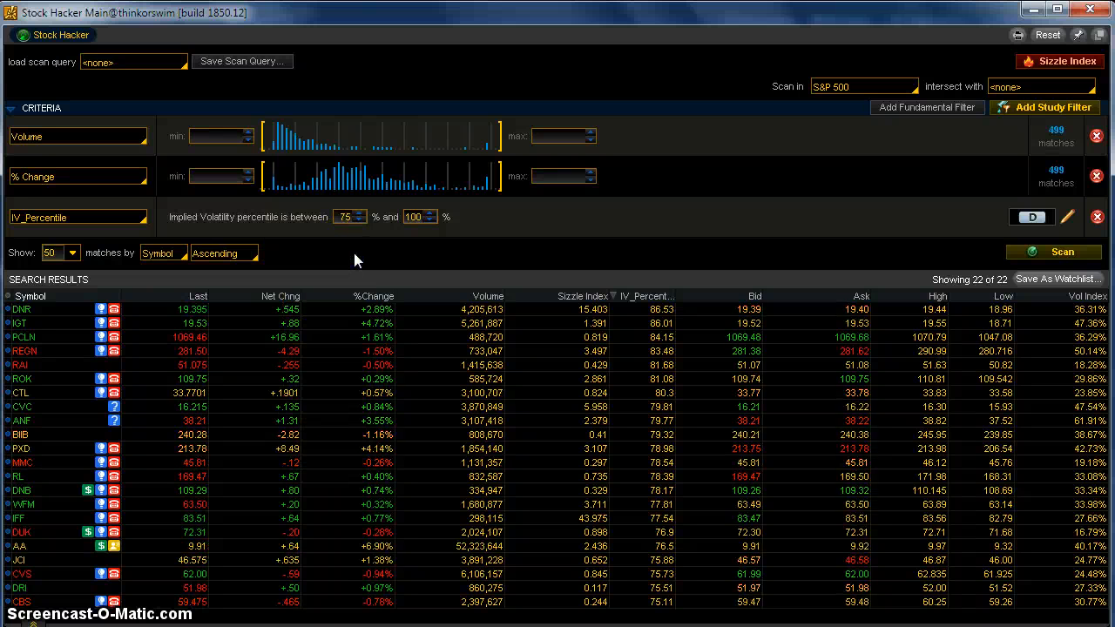